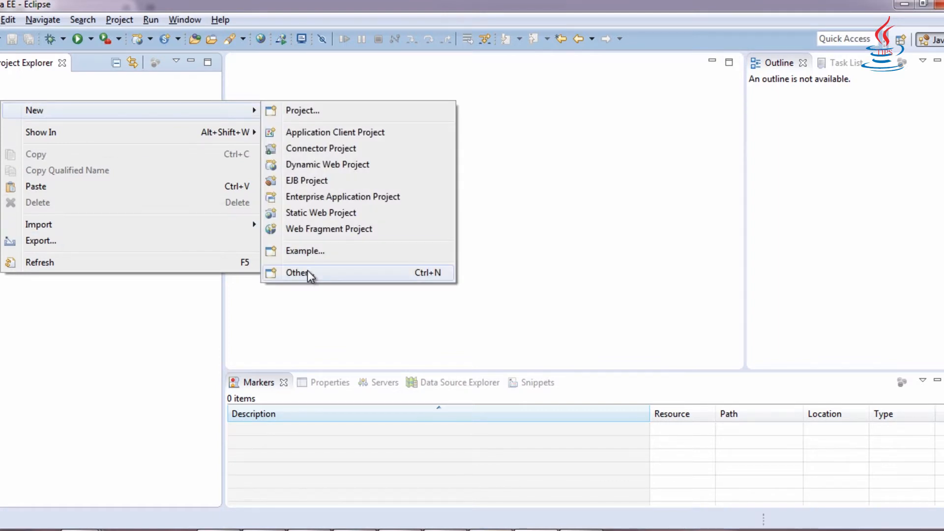
# Start a new Dynamic Web Project named JSF1.2Demo through the project wizard
pyautogui.click(298, 273)
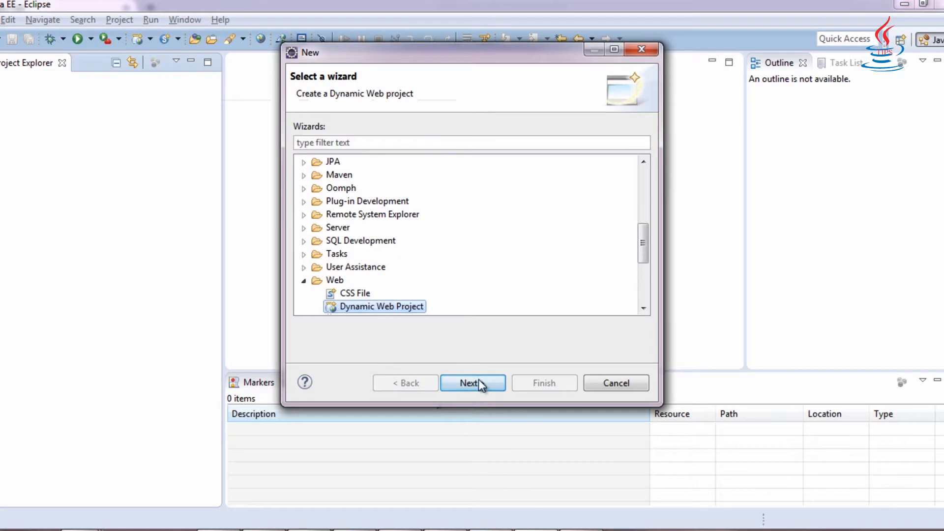
pyautogui.click(472, 382)
pyautogui.write('JSF1.2De')
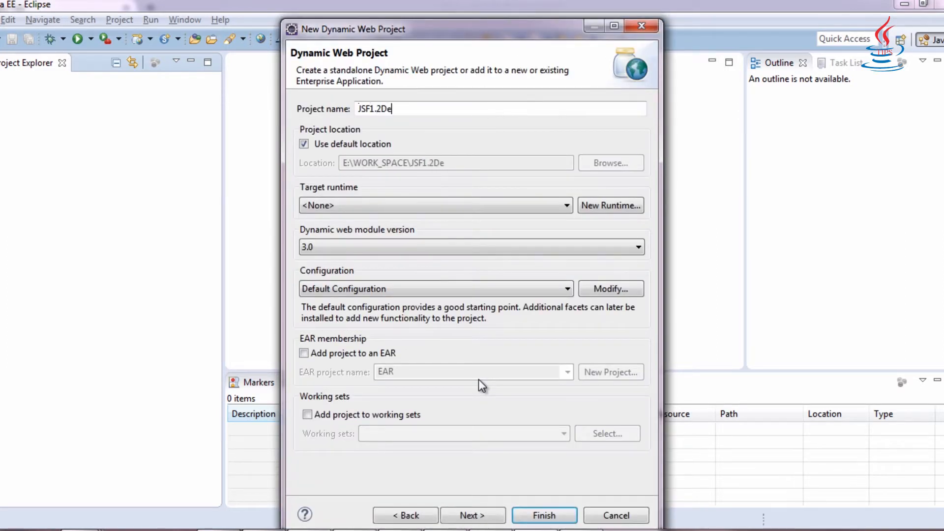
pyautogui.write('mo')
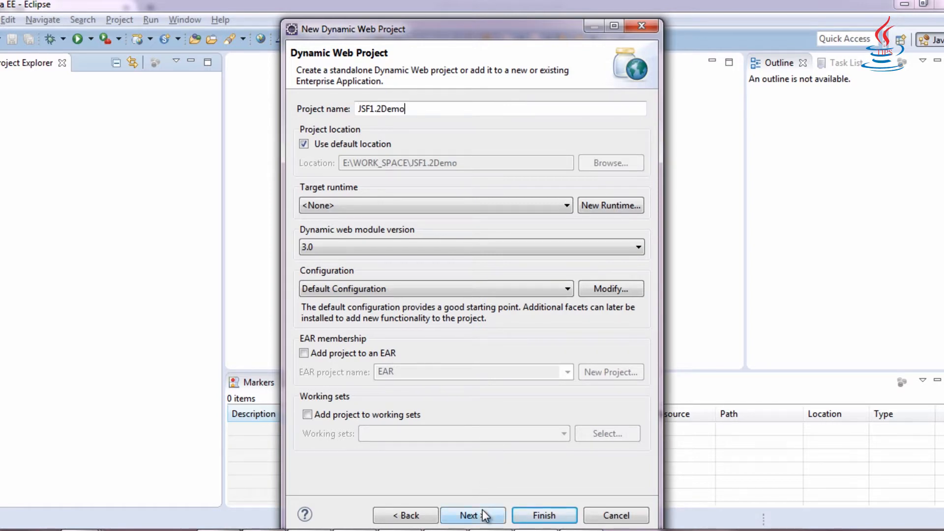
pyautogui.click(473, 515)
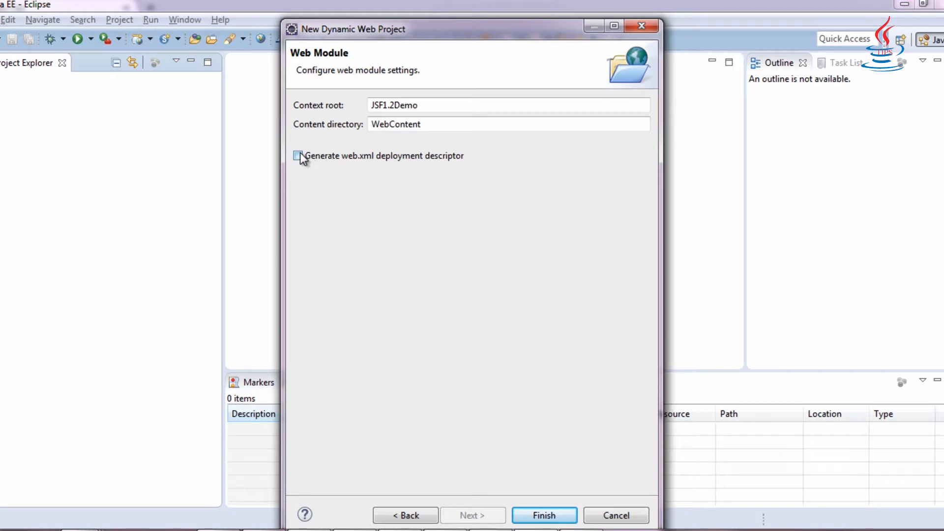
# Generate a web.xml deployment descriptor, finish the project and expand its contents
pyautogui.click(297, 155)
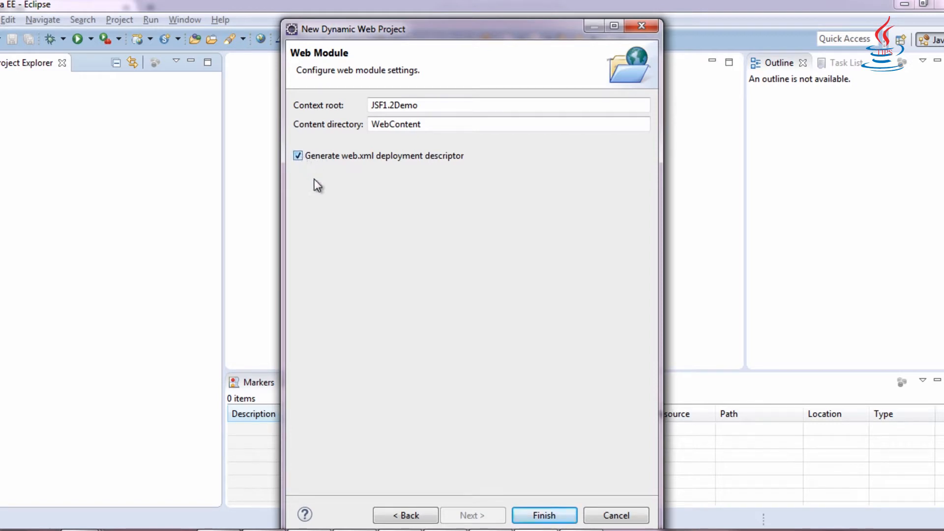
pyautogui.click(546, 529)
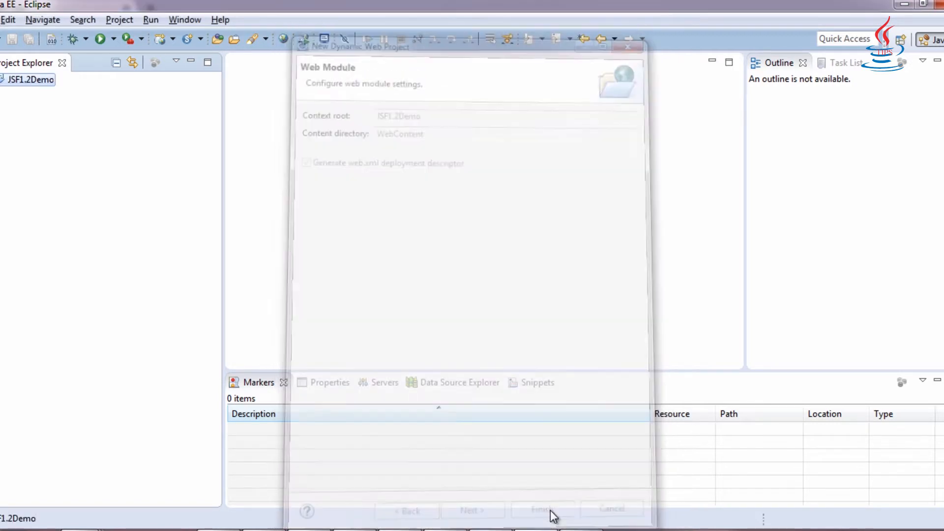
pyautogui.click(543, 523)
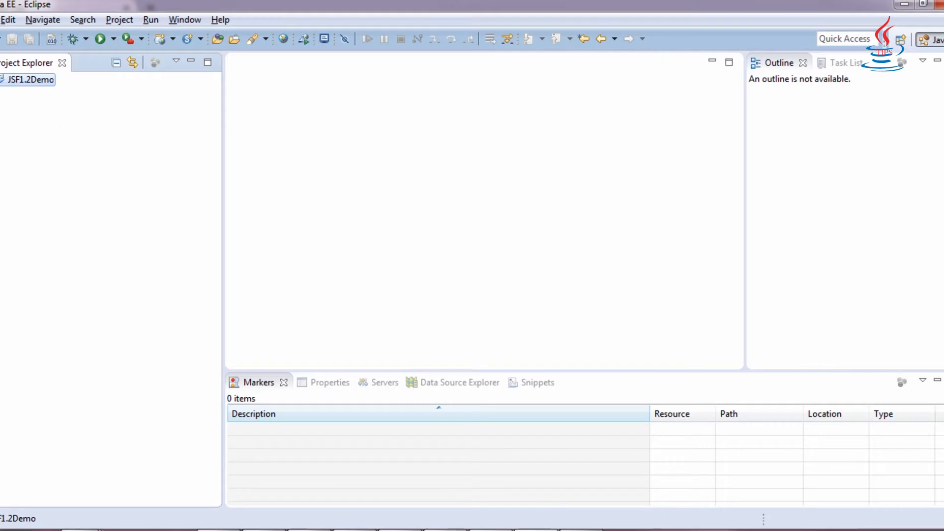
pyautogui.click(29, 80)
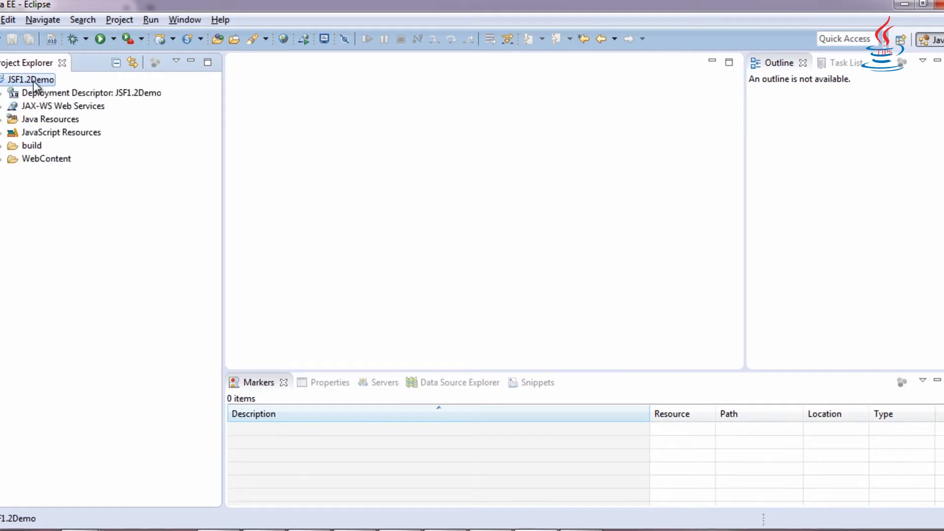
# Convert JSF1.2Demo to a Maven project, creating its pom.xml
pyautogui.rightClick(31, 80)
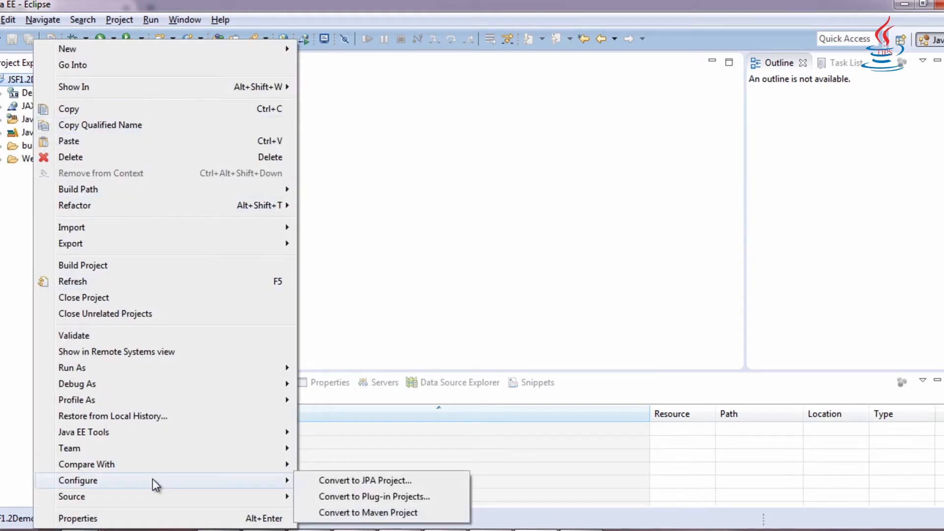
pyautogui.moveTo(355, 514)
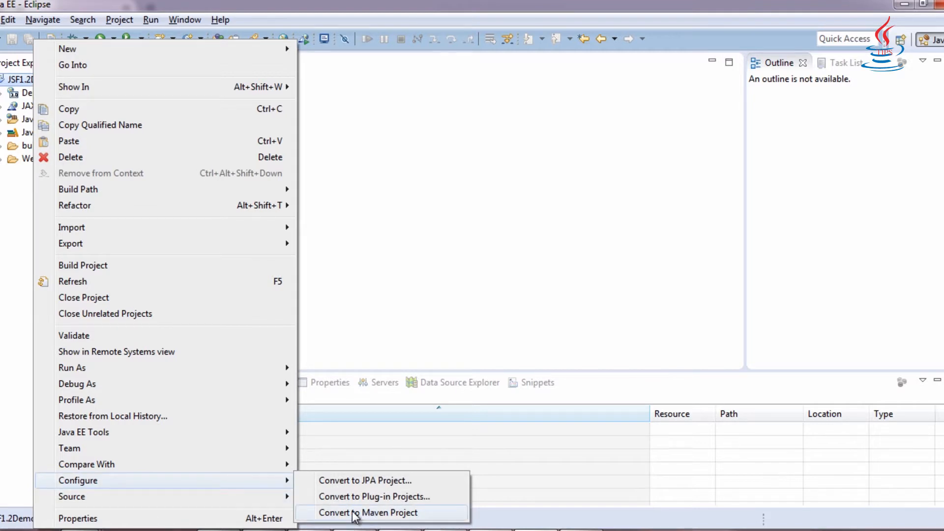
pyautogui.click(367, 512)
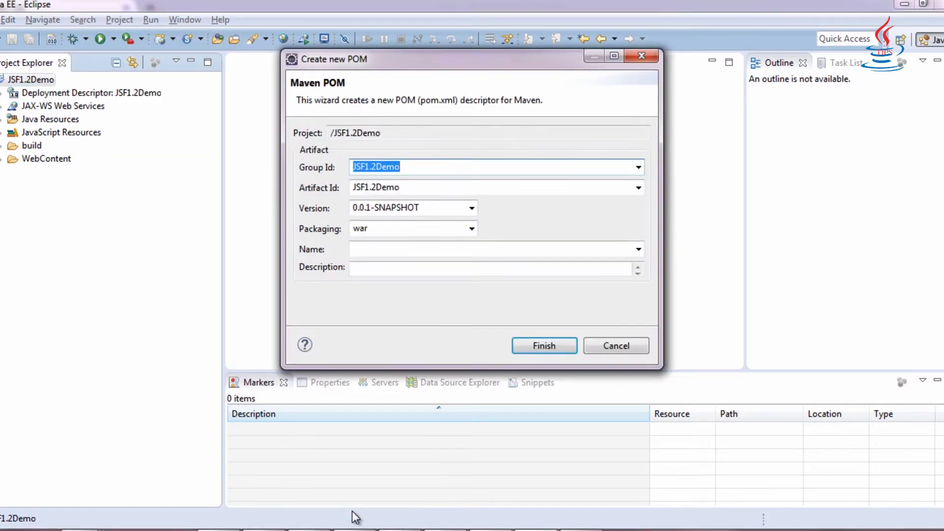
pyautogui.click(545, 347)
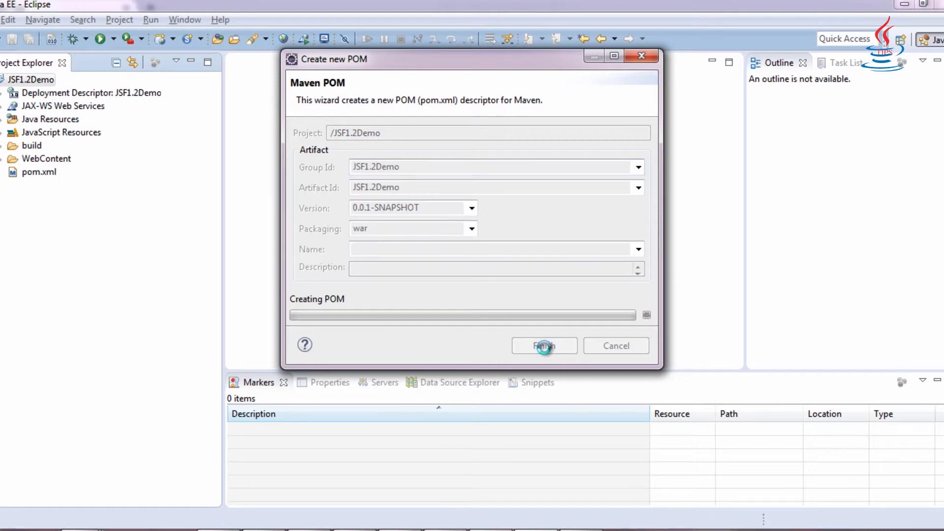
pyautogui.click(544, 347)
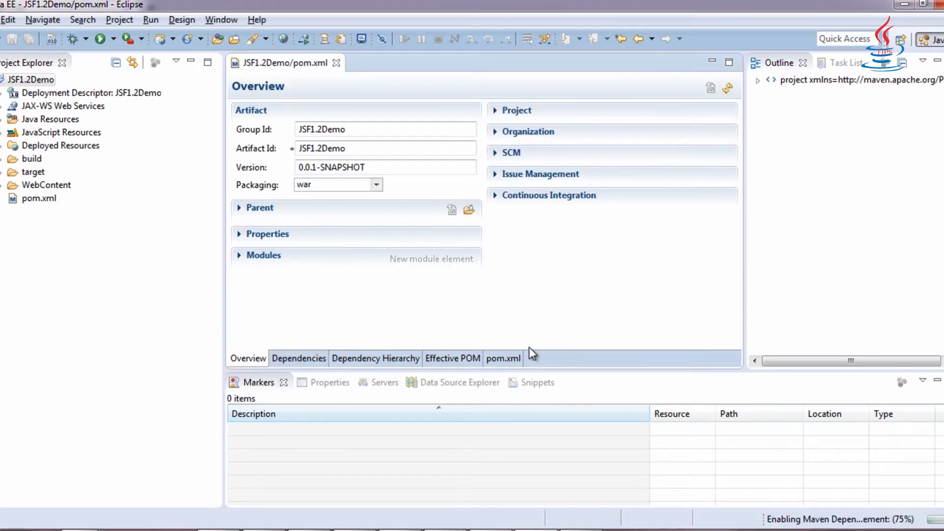
# Remove the build section from the pom.xml source and begin a dependencies element
pyautogui.click(503, 358)
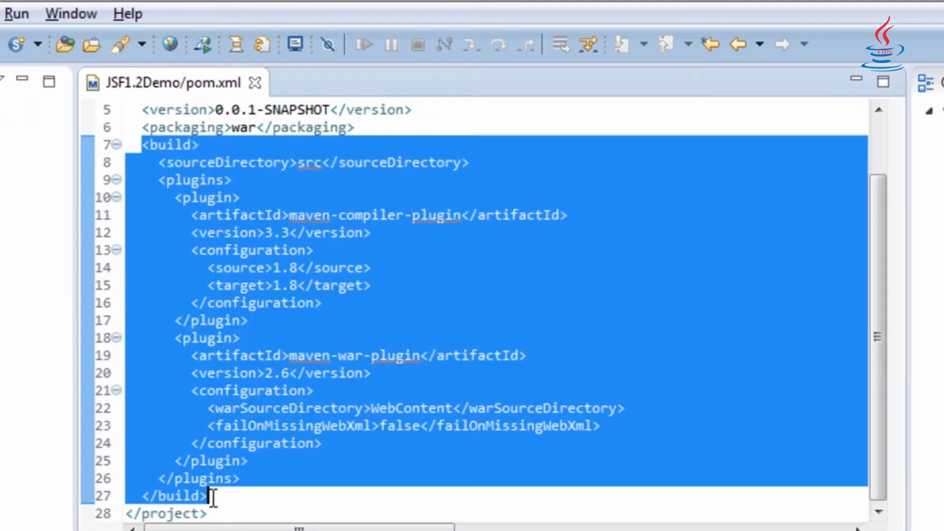
pyautogui.press('Delete')
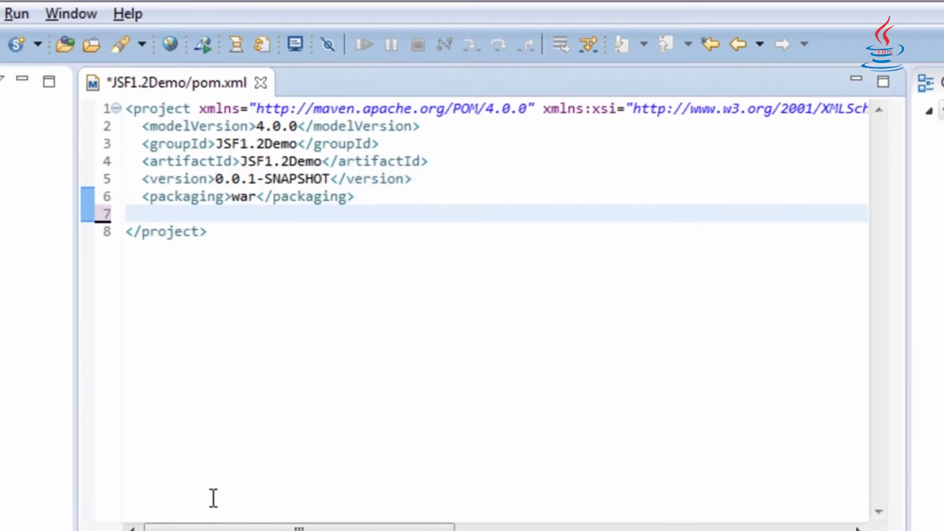
pyautogui.write('<de')
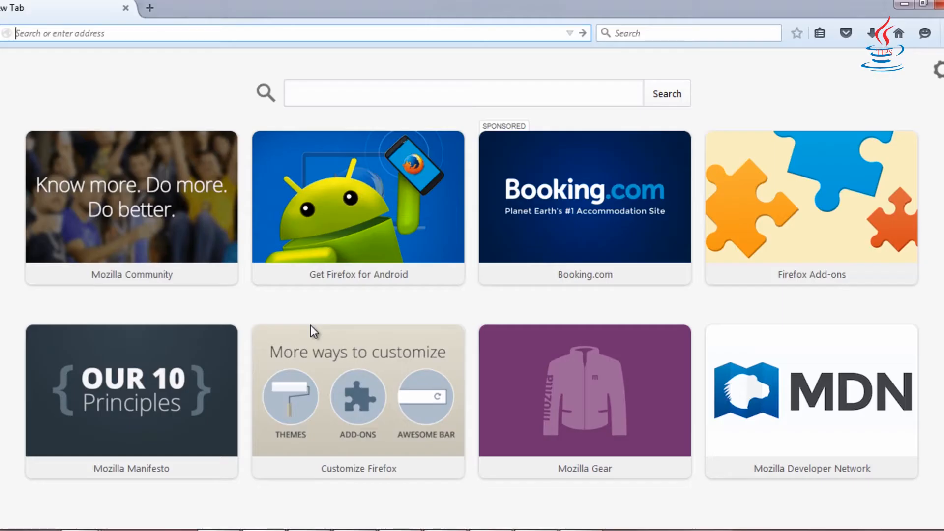
# Search mvnrepository.com for jsf and go to the jsf-api version 1.2_15 page
pyautogui.write('mvn')
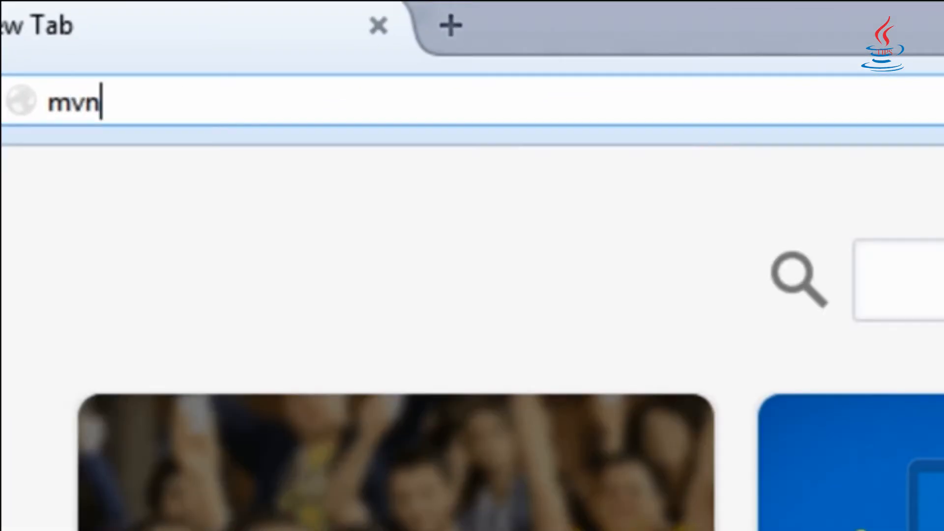
pyautogui.write('reposi')
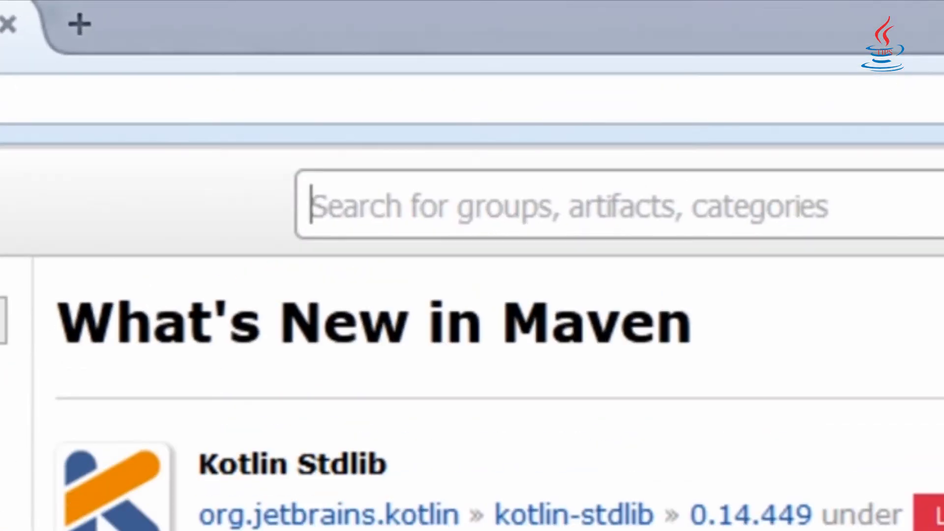
pyautogui.write('jsf')
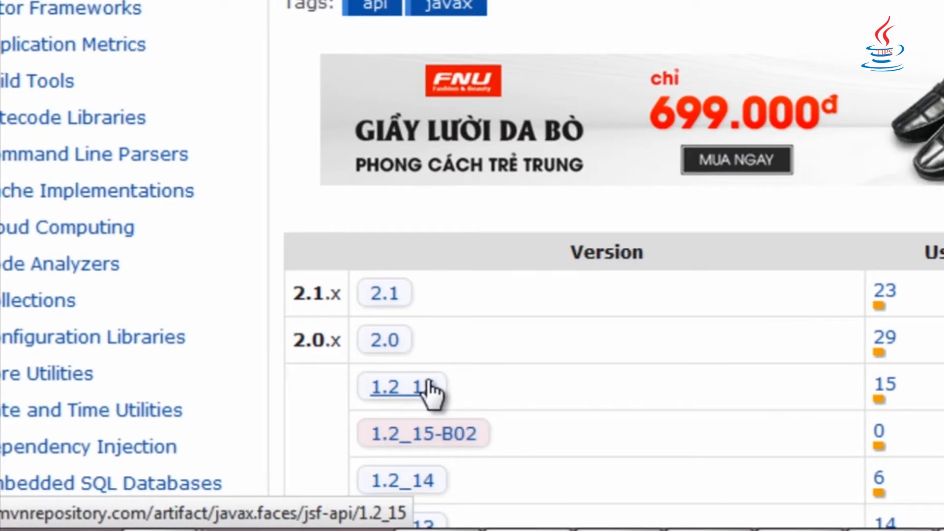
pyautogui.click(397, 389)
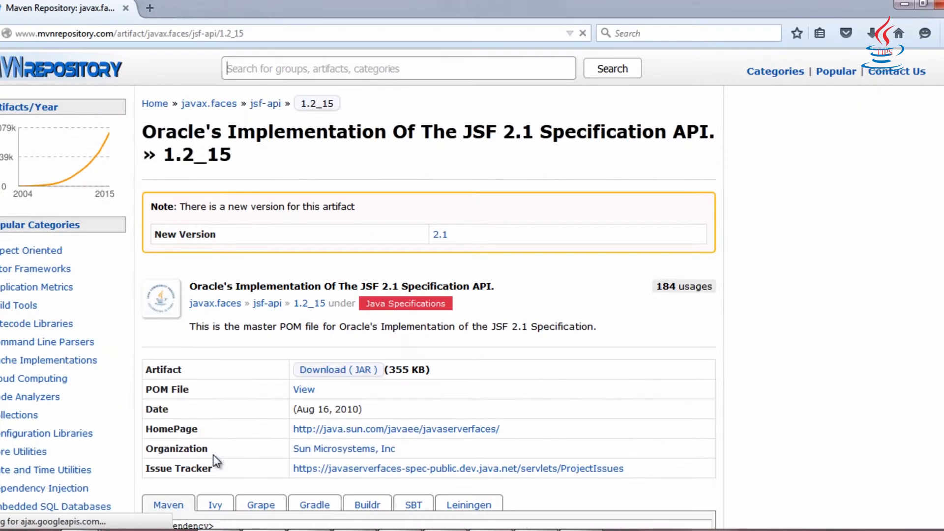
# Select the jsf-api 1.2_15 Maven dependency snippet, then search for jsf impl
pyautogui.scroll(-3)
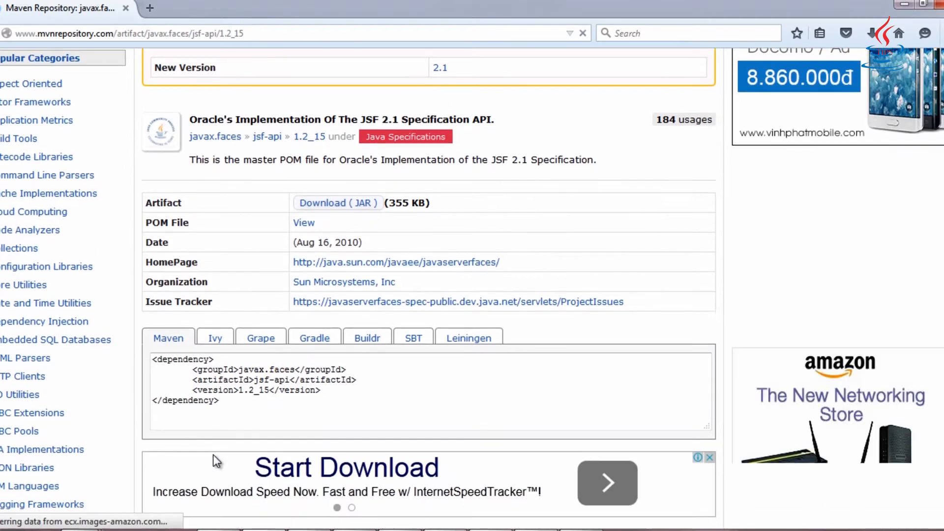
pyautogui.tripleClick(216, 380)
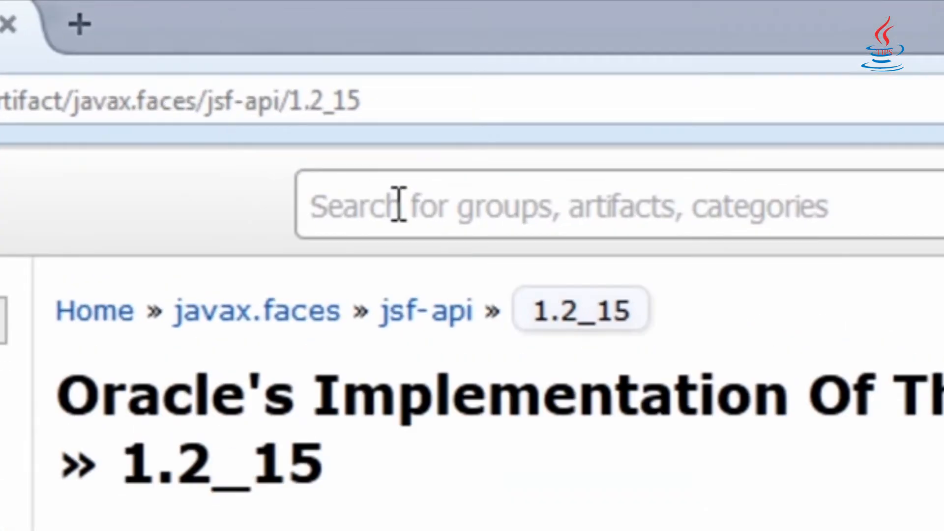
pyautogui.write('jsf impl 1.2')
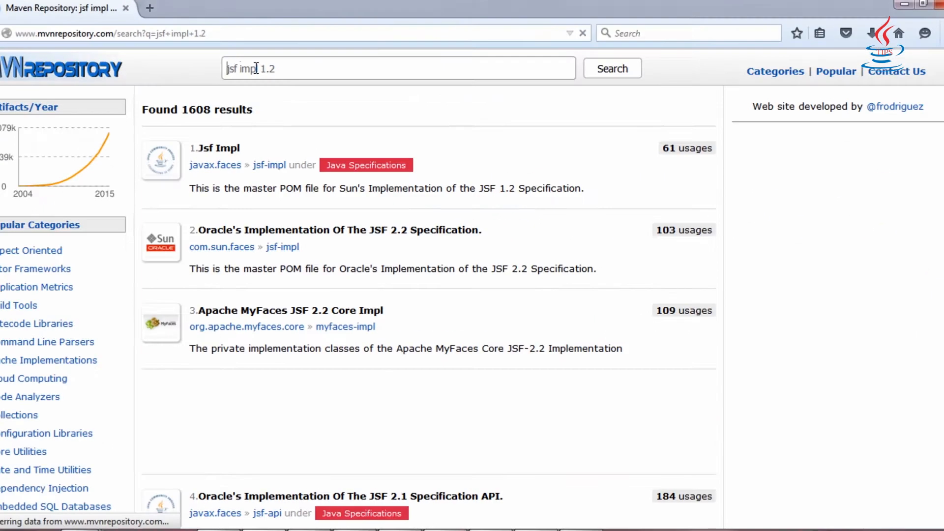
# Go to the Jsf Impl result's version 1.2_15 page, then search for jstl
pyautogui.click(216, 147)
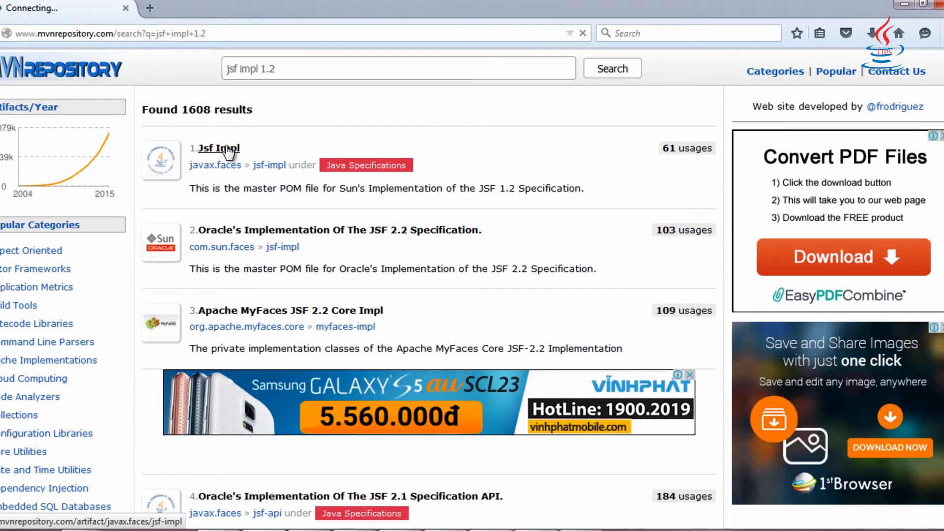
pyautogui.click(219, 149)
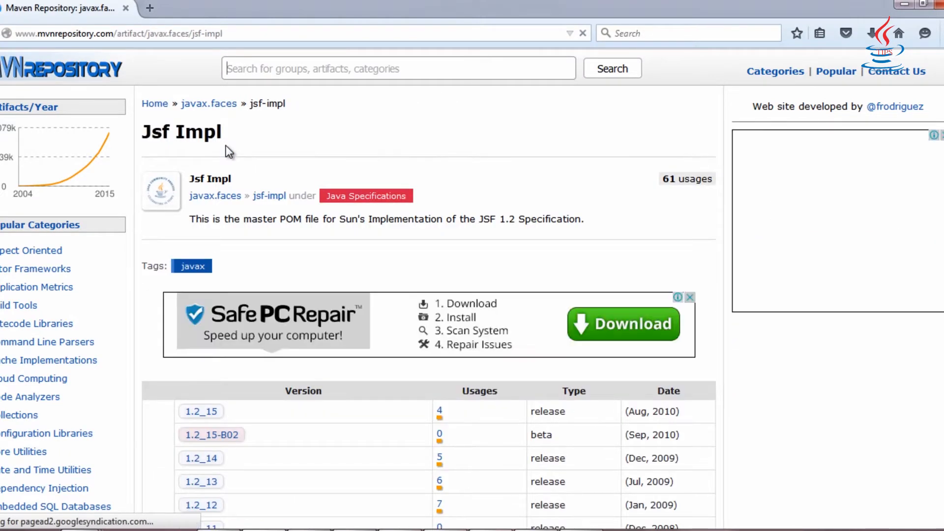
pyautogui.click(200, 411)
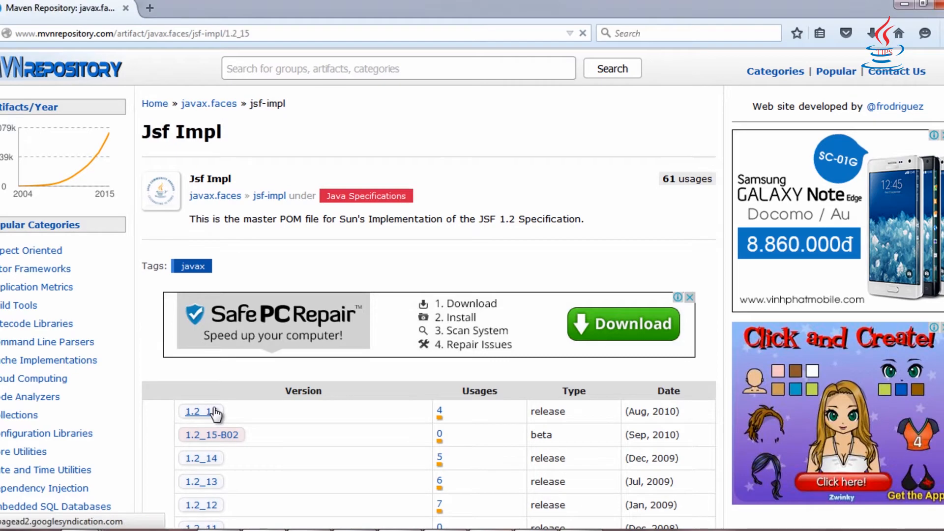
pyautogui.click(200, 411)
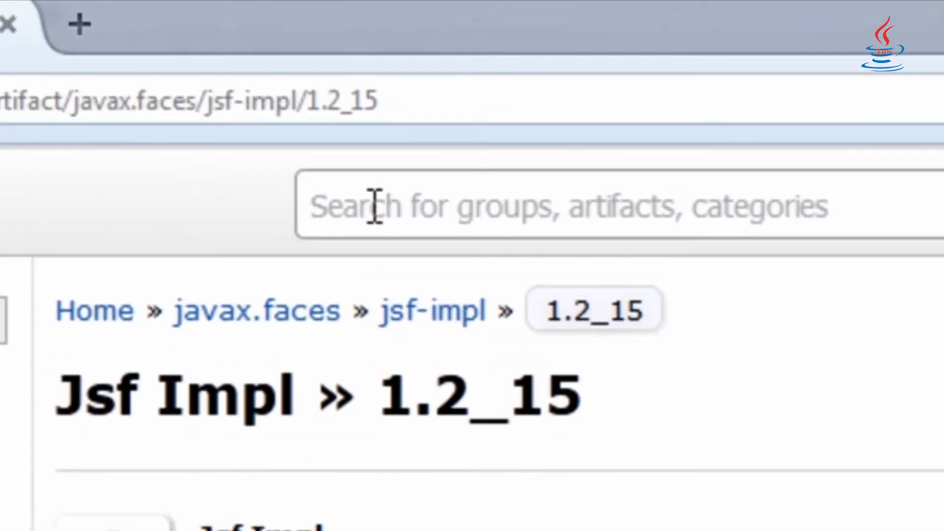
pyautogui.write('jstl')
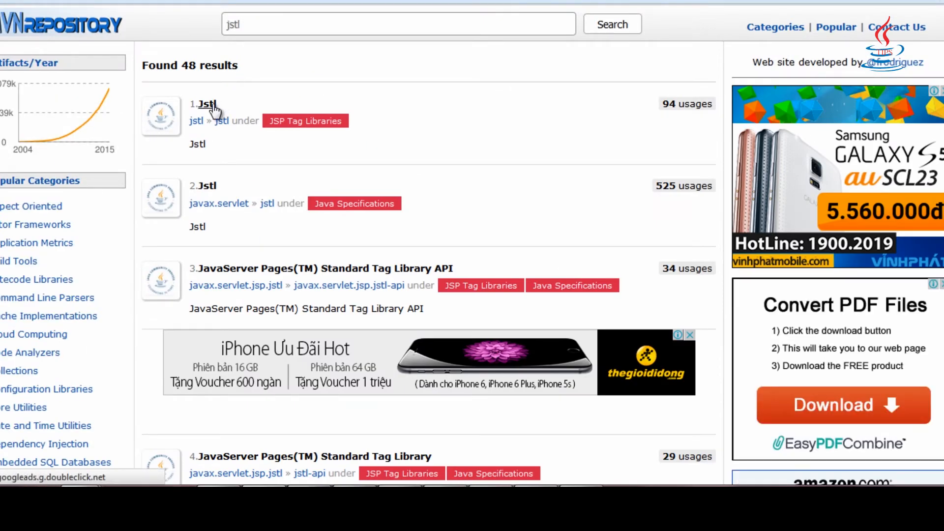
# Go to the jstl version 1.2 page and select its Maven dependency snippet
pyautogui.click(208, 104)
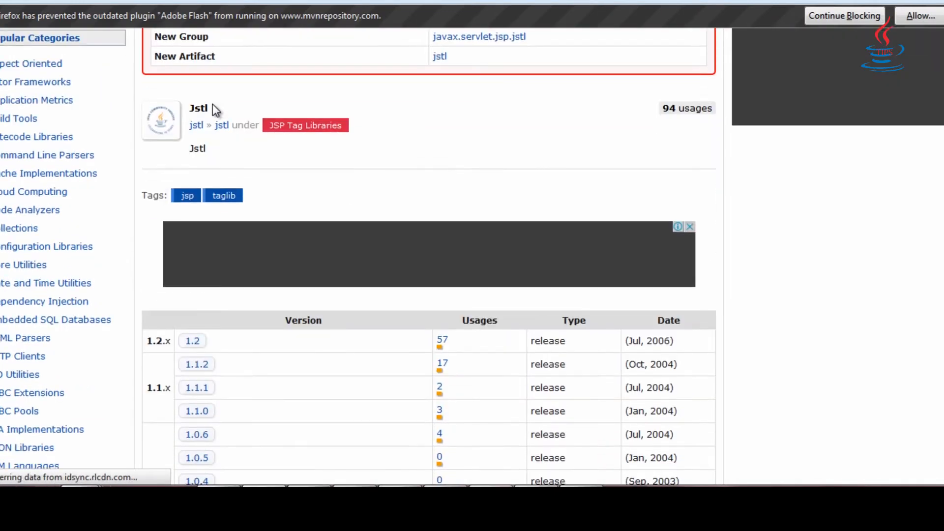
pyautogui.click(191, 340)
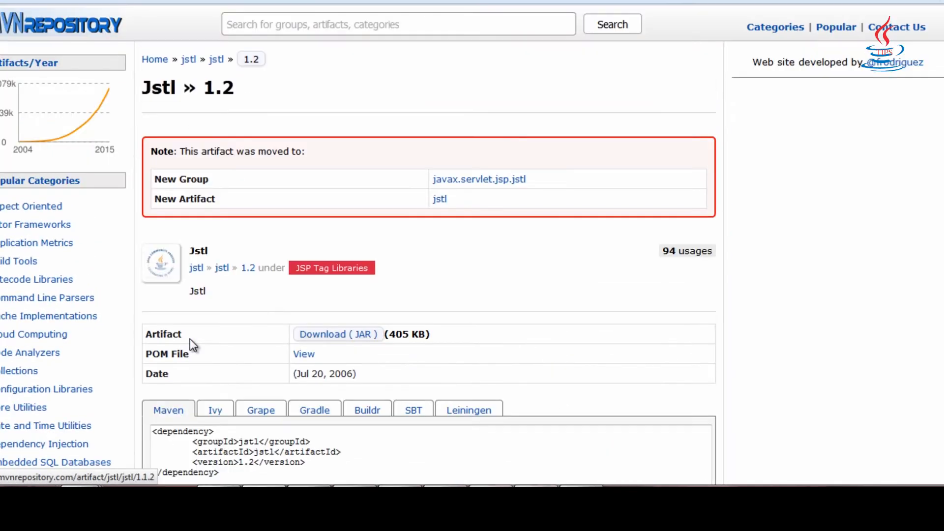
pyautogui.scroll(-3)
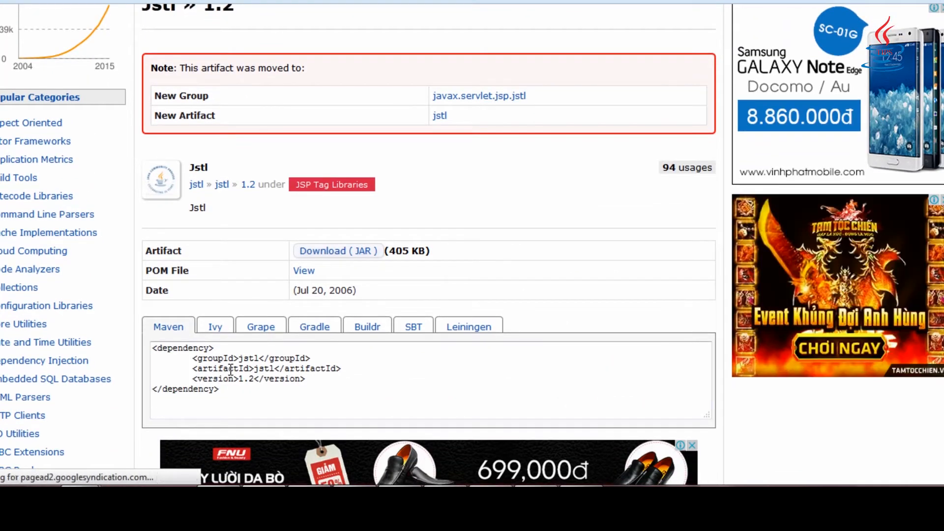
pyautogui.tripleClick(230, 369)
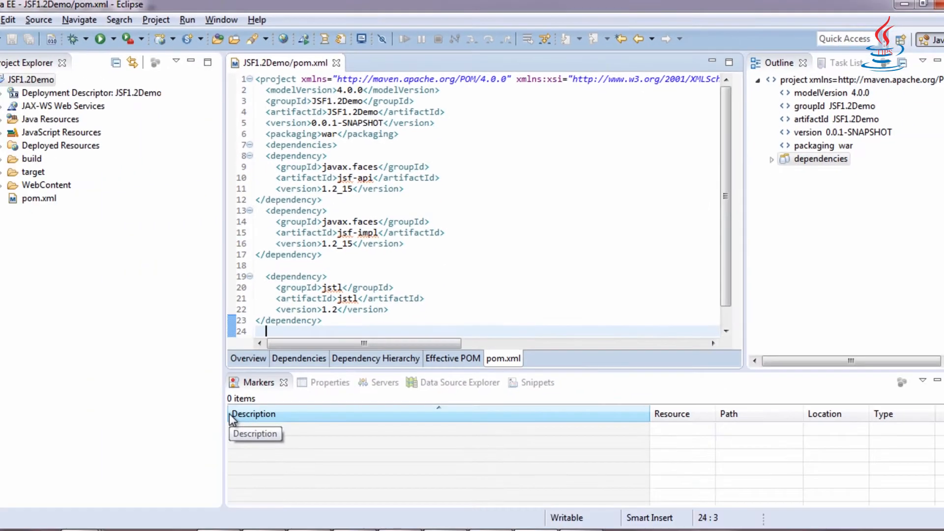
# Run Project > Clean on JSF1.2Demo with an immediate rebuild
pyautogui.click(155, 19)
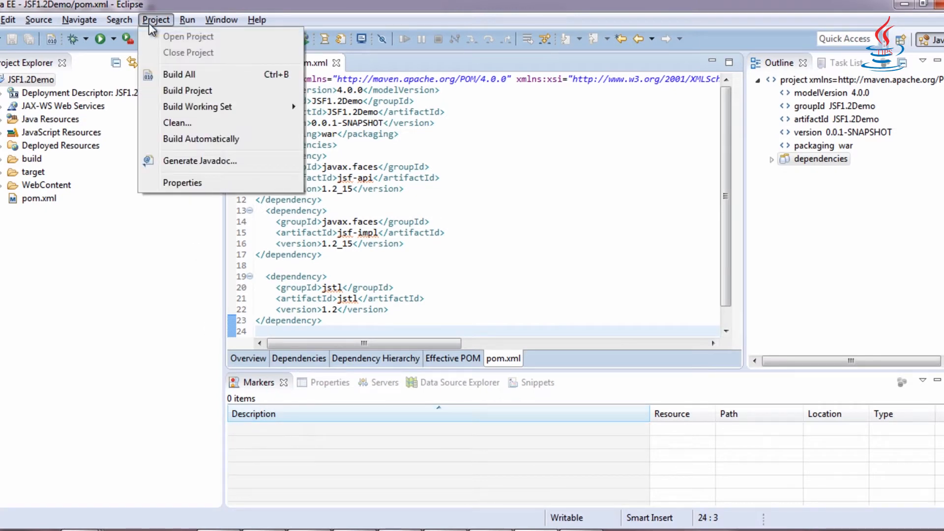
pyautogui.moveTo(177, 123)
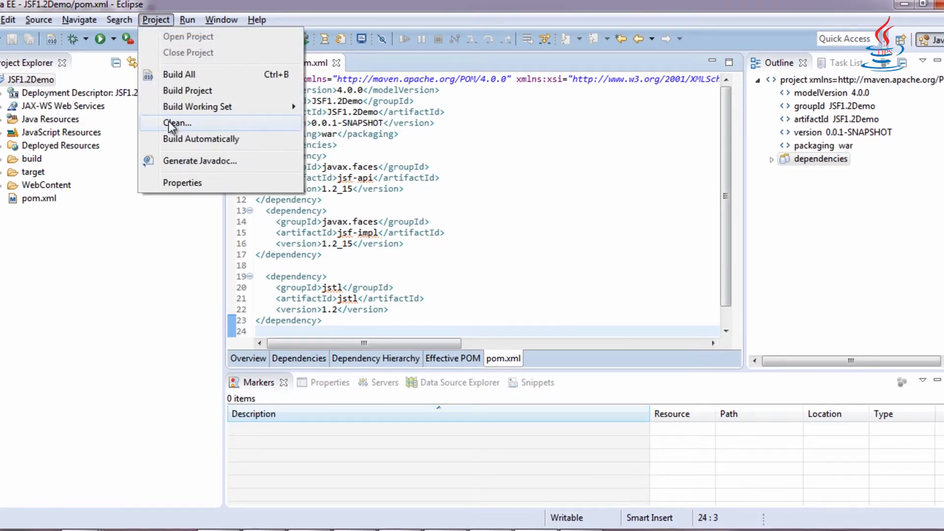
pyautogui.click(177, 123)
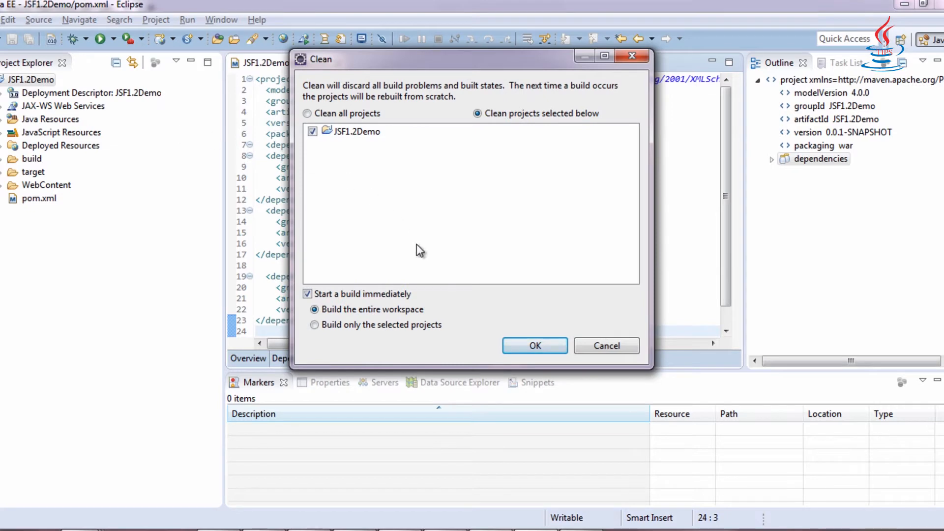
pyautogui.click(535, 347)
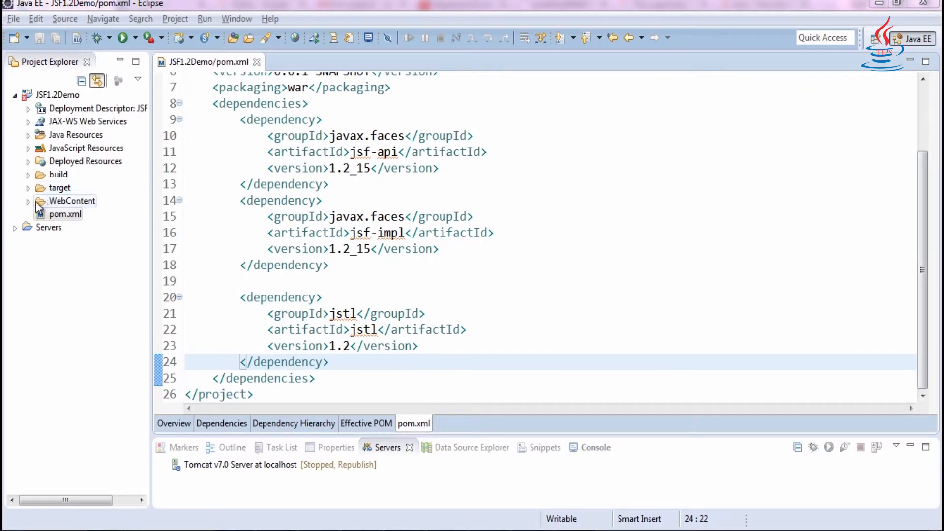
# Edit WEB-INF/web.xml and add a servlet element with servlet-name whatever
pyautogui.click(27, 200)
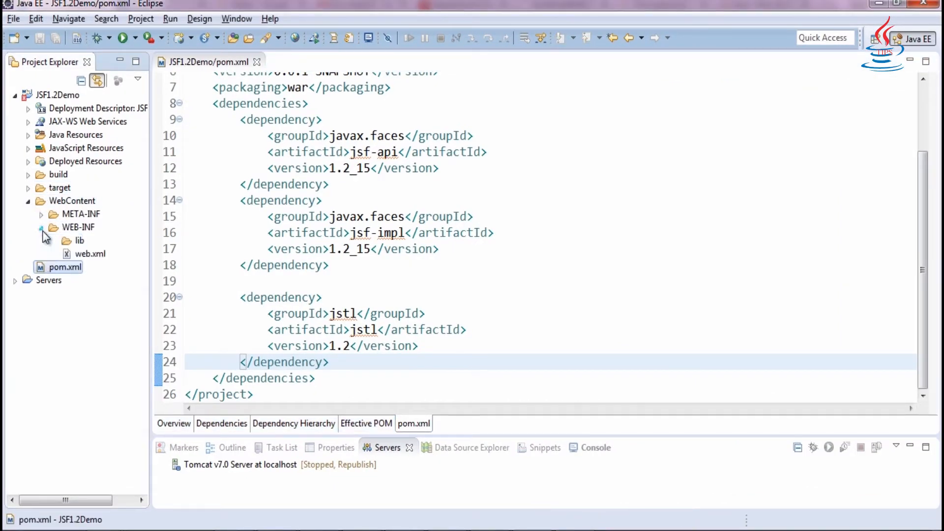
pyautogui.doubleClick(84, 254)
pyautogui.write('<')
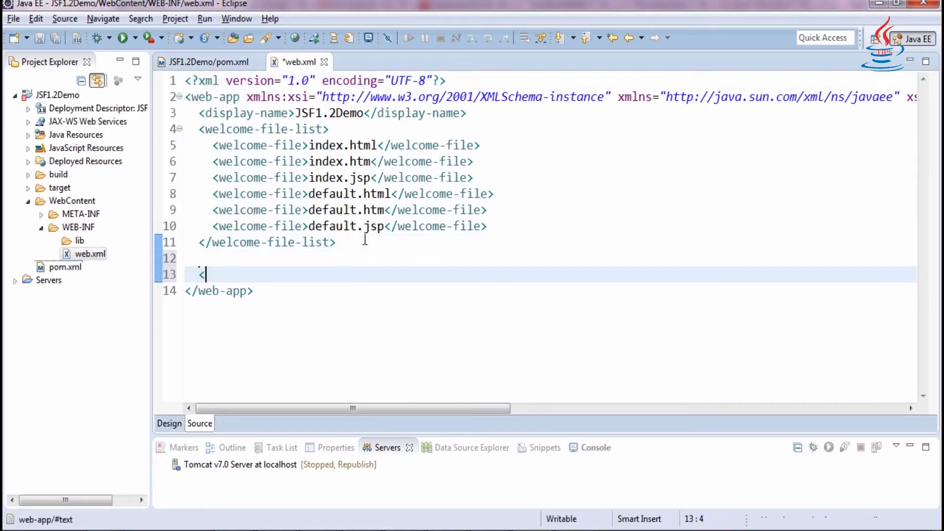
pyautogui.write('servlet>')
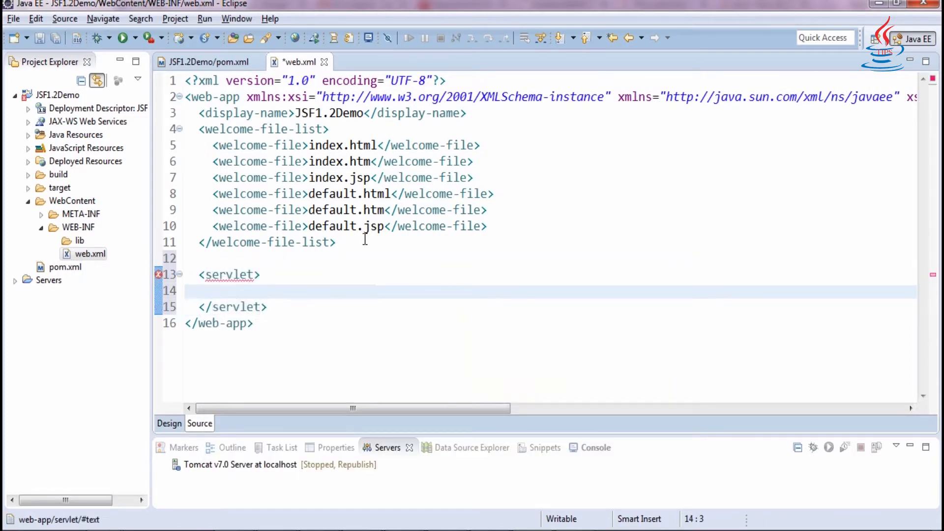
pyautogui.write('<servlet-name>whatever</servlet-name>')
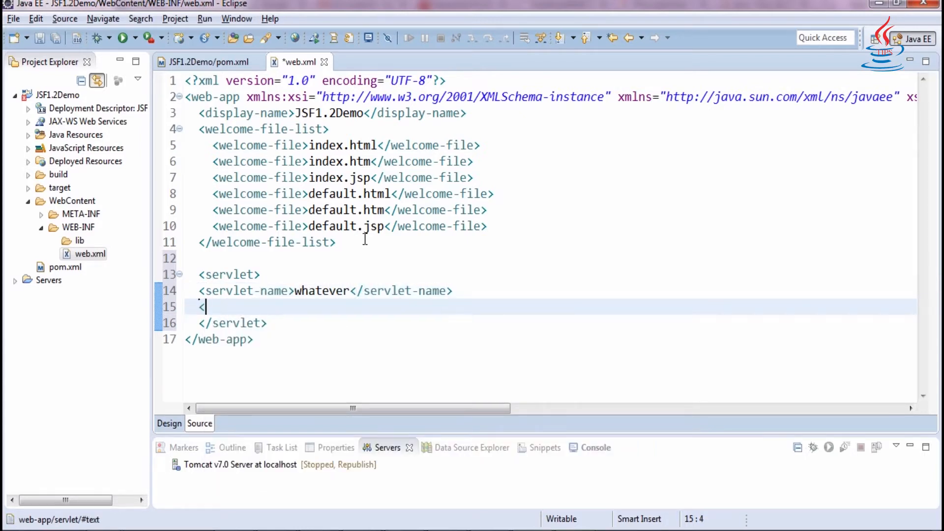
pyautogui.write('ser')
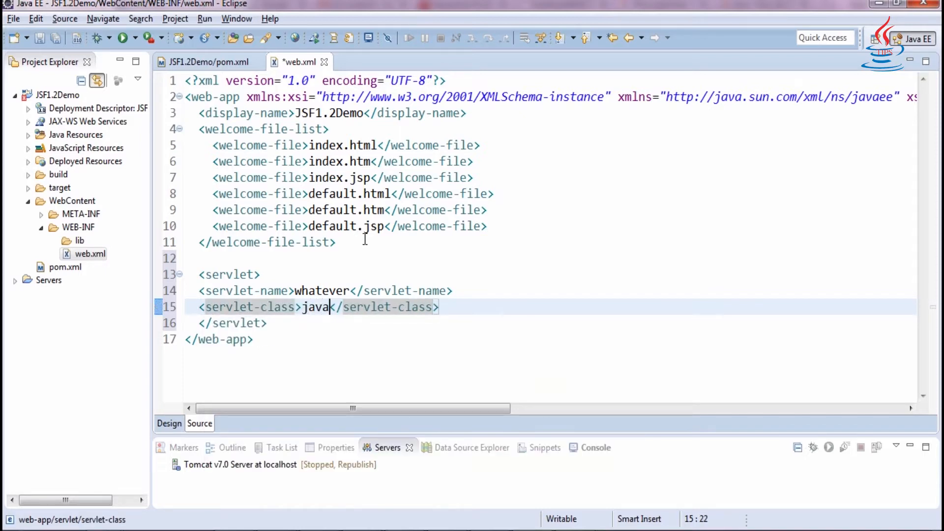
# Set the servlet-class to javax.faces.webapp.FacesServlet
pyautogui.write('x.face')
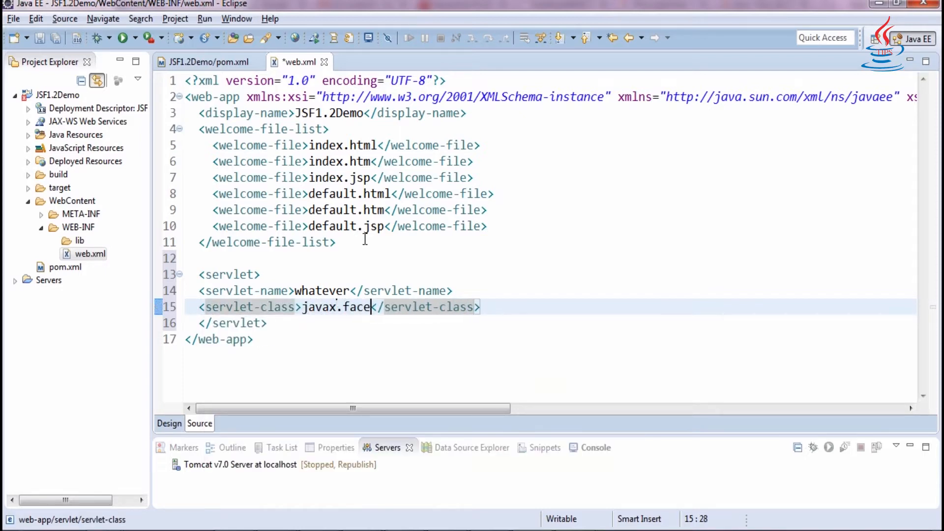
pyautogui.write('s.webapp')
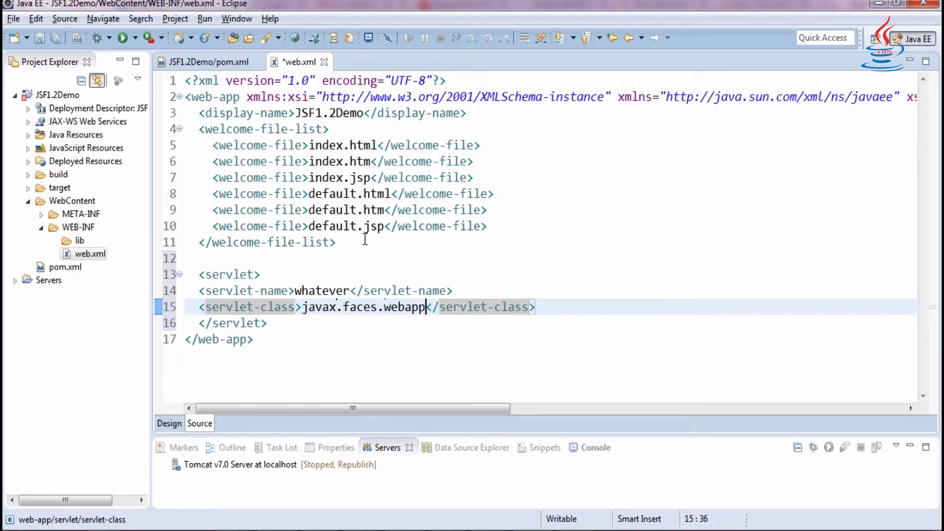
pyautogui.write('.Face')
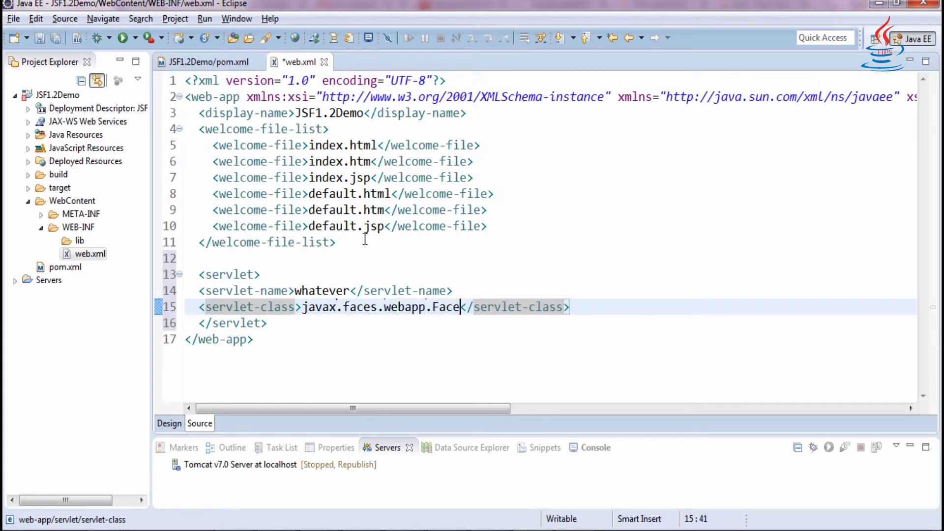
pyautogui.write('sServlet')
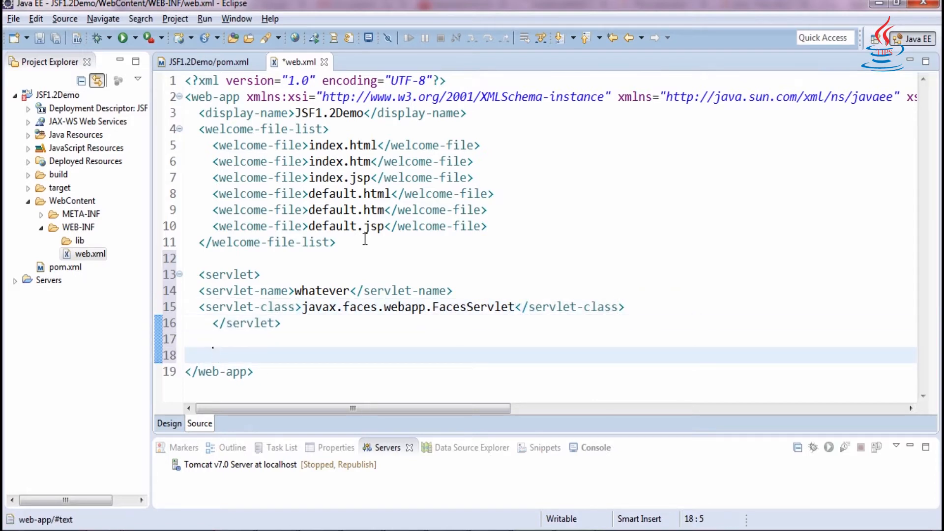
# Add a servlet-mapping for servlet whatever with url-pattern /faces/*
pyautogui.write('<servlet-mapping>')
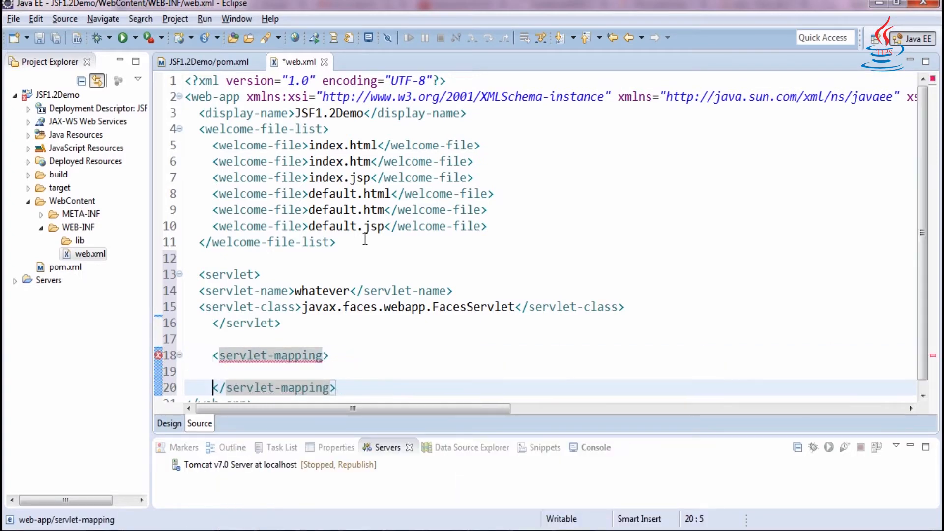
pyautogui.write('<servlet-name></servlet-name>')
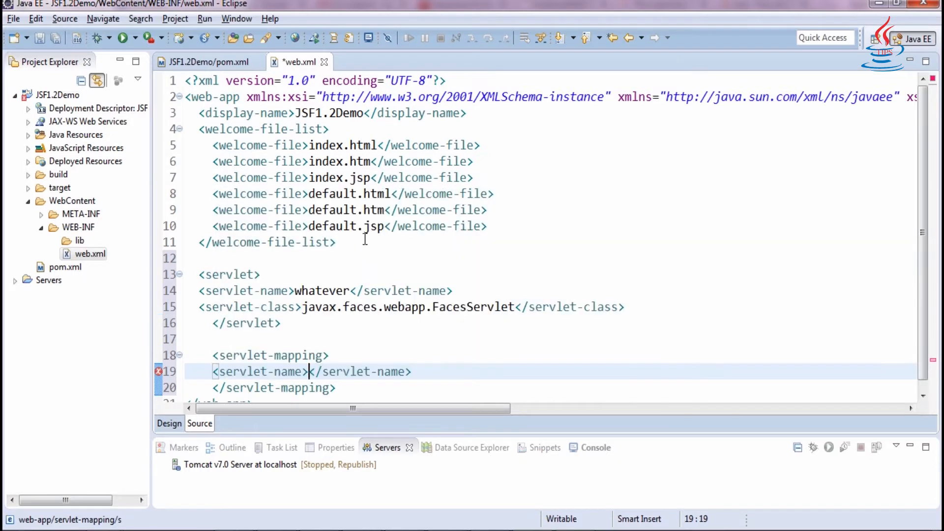
pyautogui.write('whatever')
pyautogui.write('<url-pattern></url-pattern>')
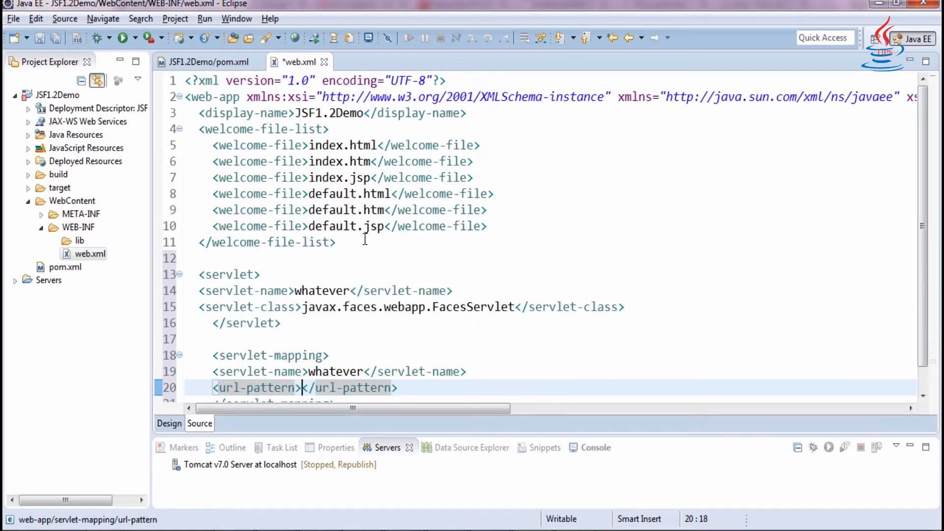
pyautogui.write('/faces/*')
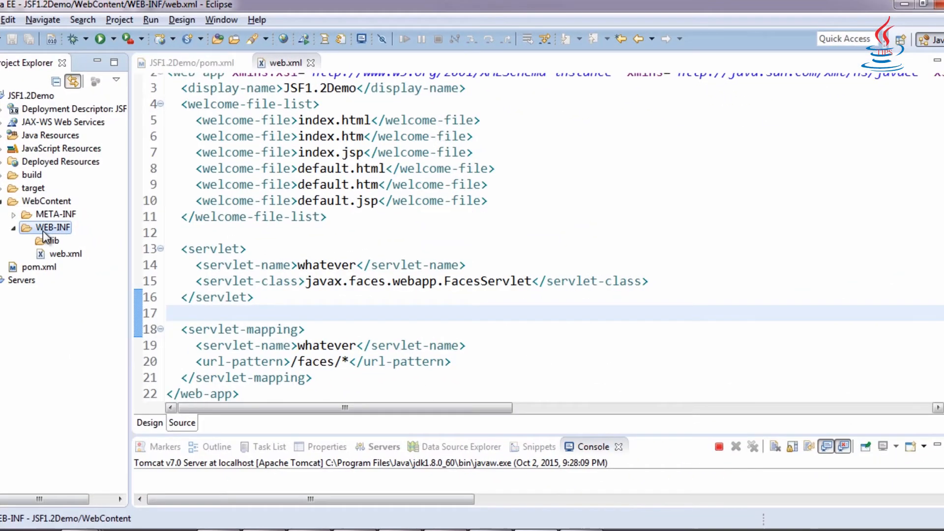
# Start a new XML file named faces-config in WEB-INF via the XML File wizard
pyautogui.rightClick(51, 227)
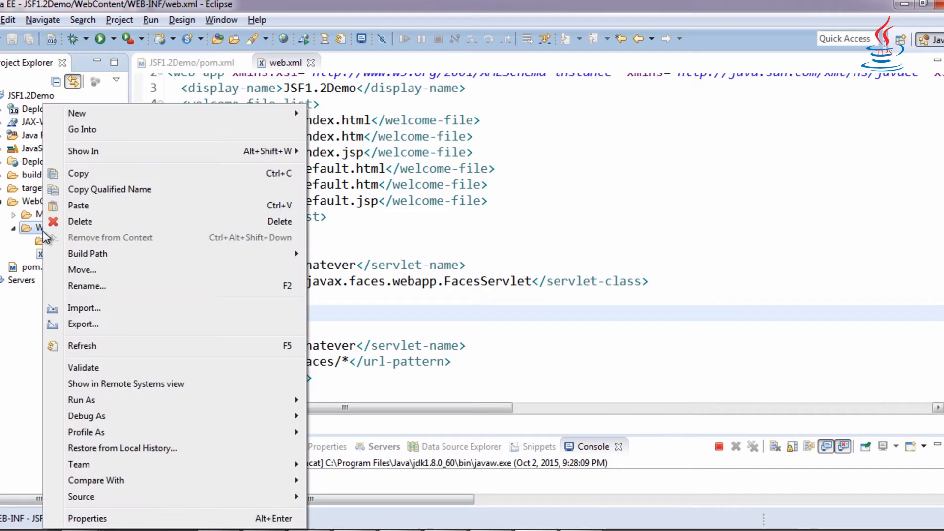
pyautogui.click(77, 115)
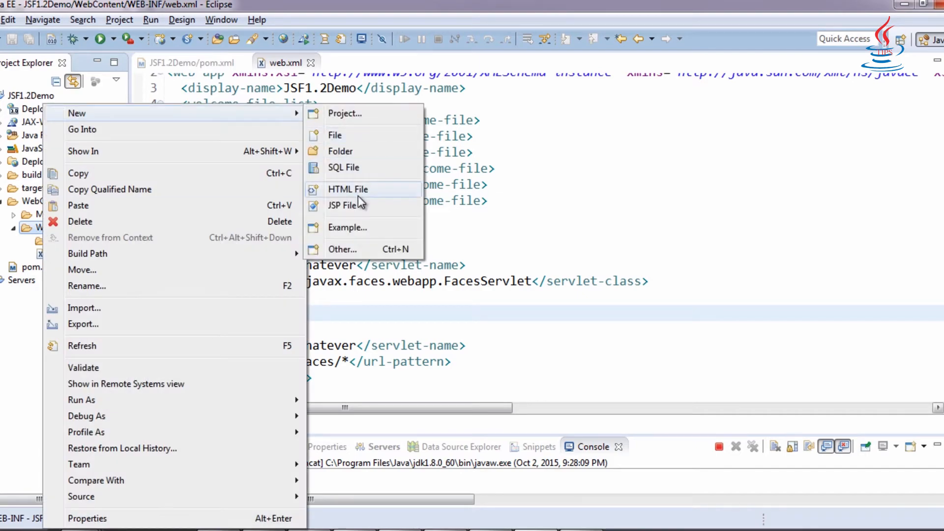
pyautogui.click(342, 249)
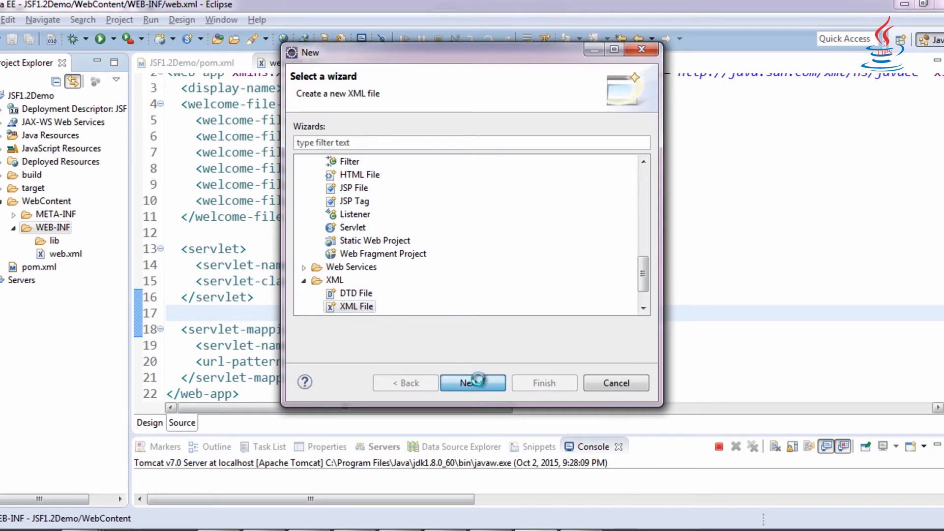
pyautogui.click(473, 383)
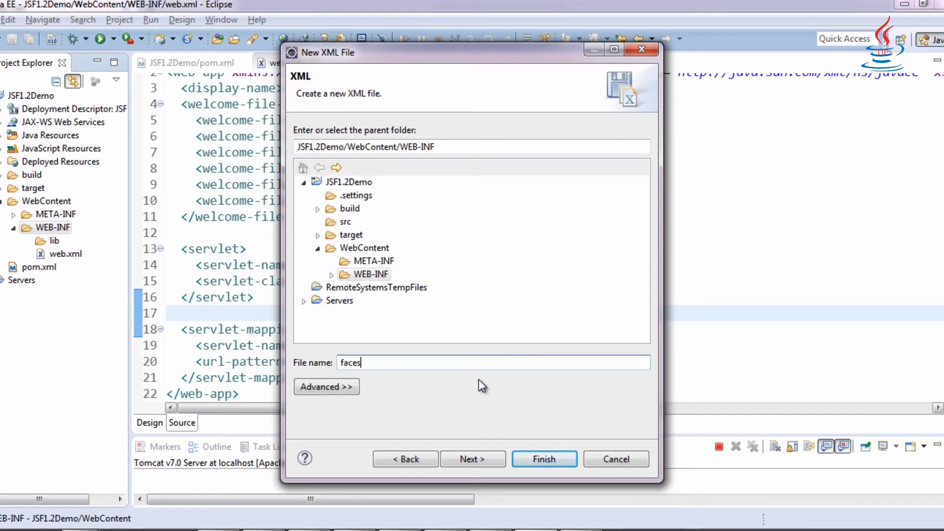
pyautogui.write('-config')
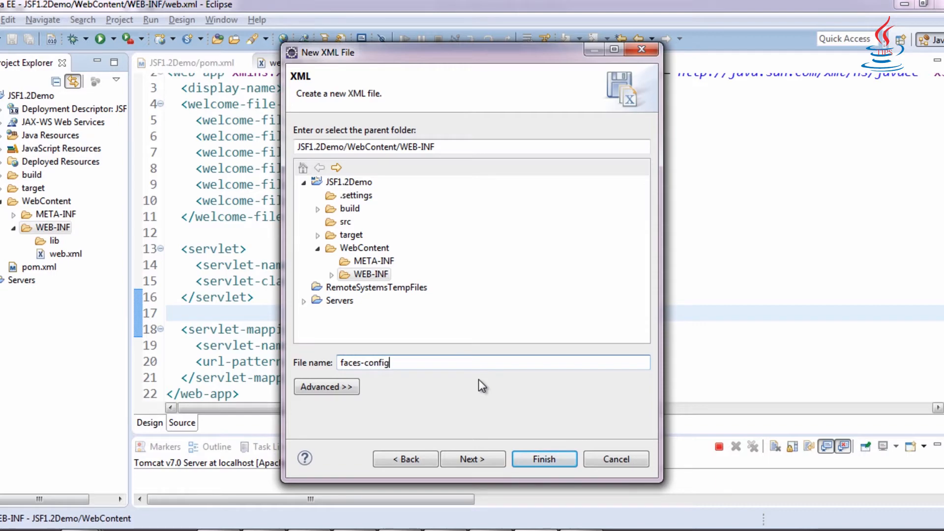
pyautogui.click(545, 458)
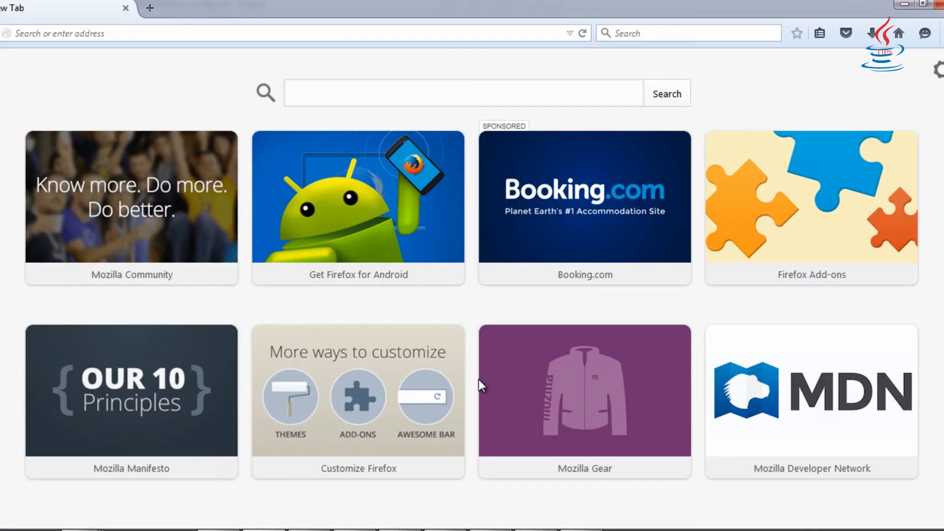
# Google 'faces-config.xml 1.2', go to the Oracle docs and select the faces-config 1.2 declaration
pyautogui.write('faces-')
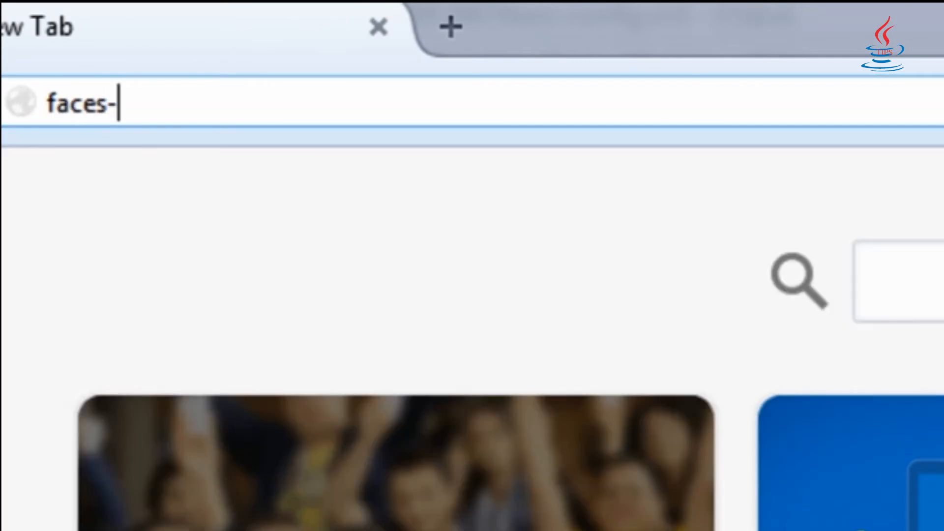
pyautogui.write('config.xml 1.2')
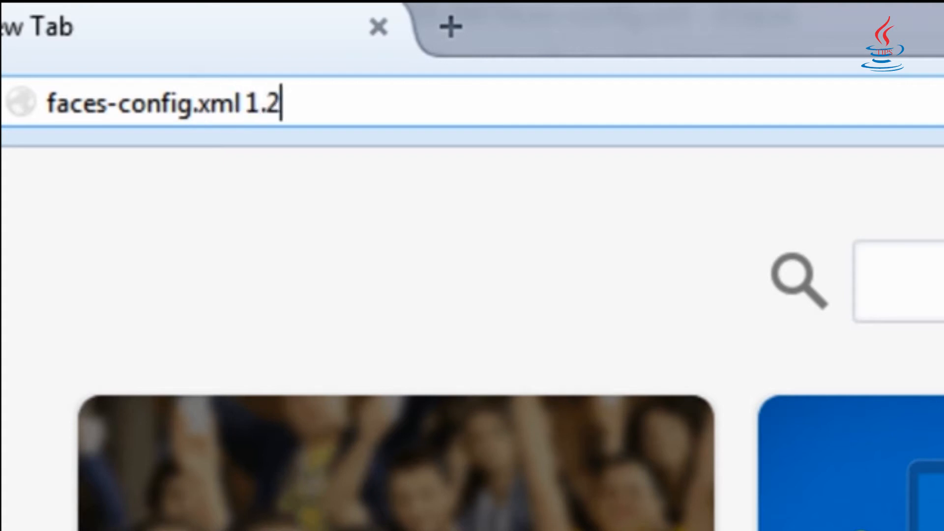
pyautogui.press('Enter')
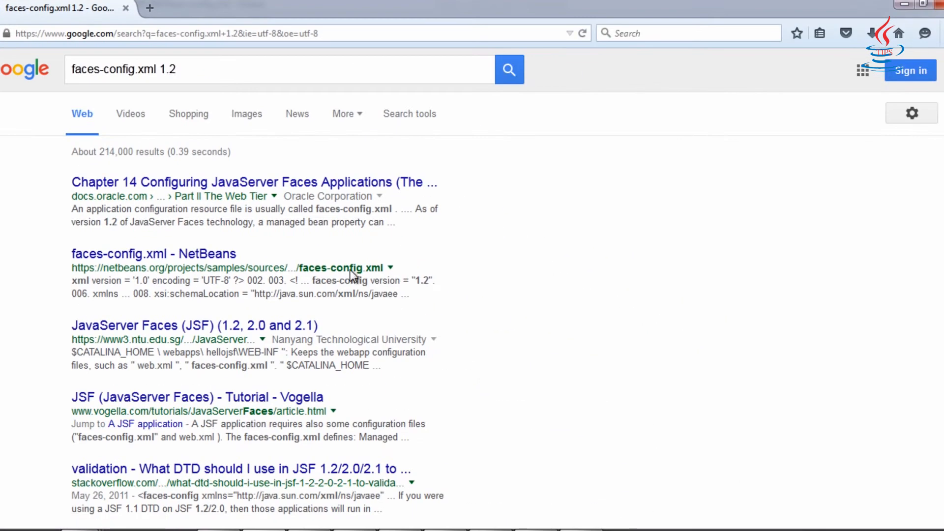
pyautogui.click(244, 183)
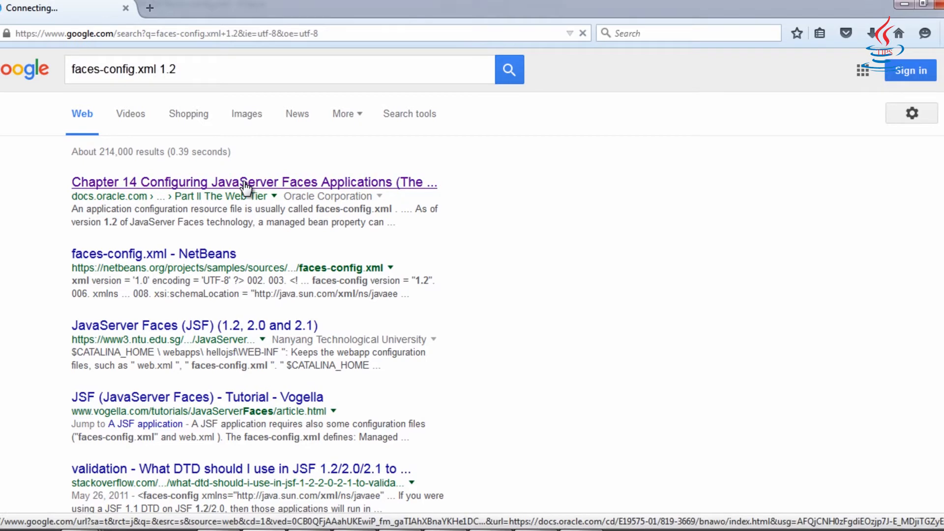
pyautogui.click(246, 182)
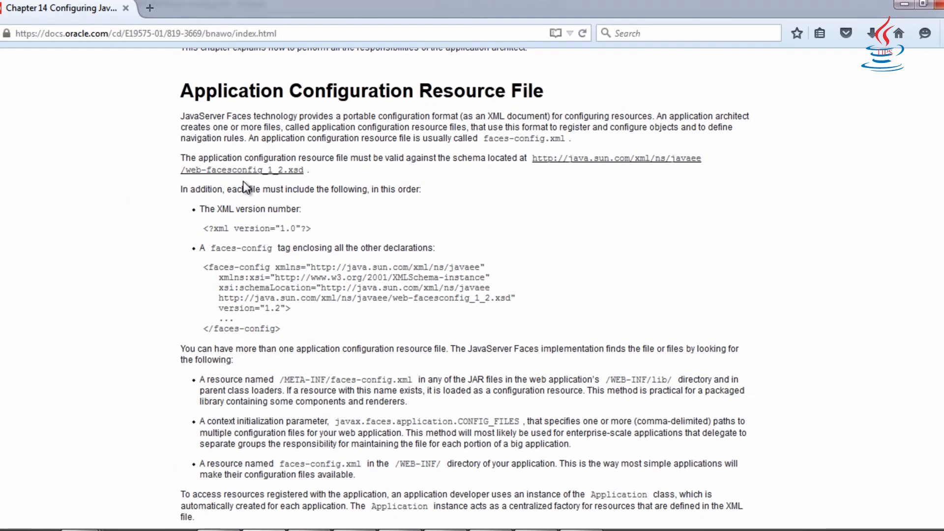
pyautogui.moveTo(202, 267); pyautogui.dragTo(267, 277)
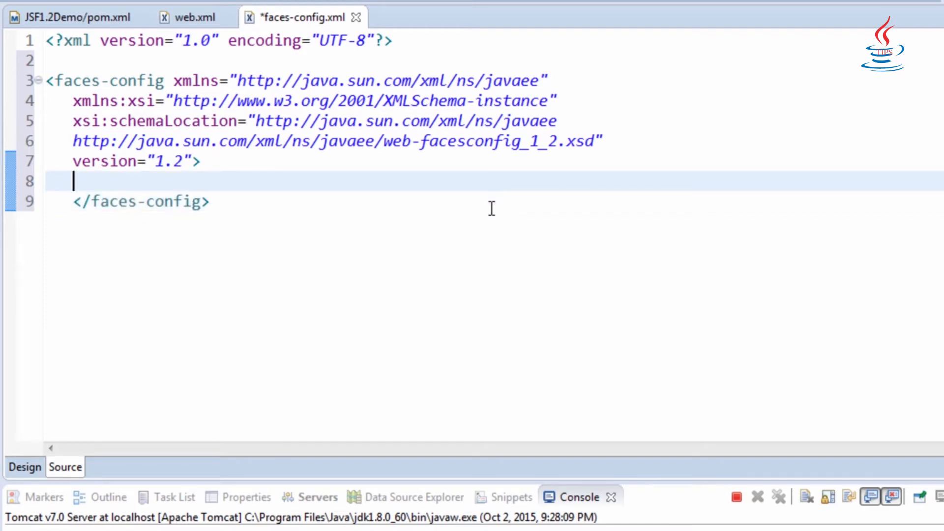
# Declare managed-bean helloBean with managed-bean-class com.me.bean.HelloBean via content assist
pyautogui.press('Enter')
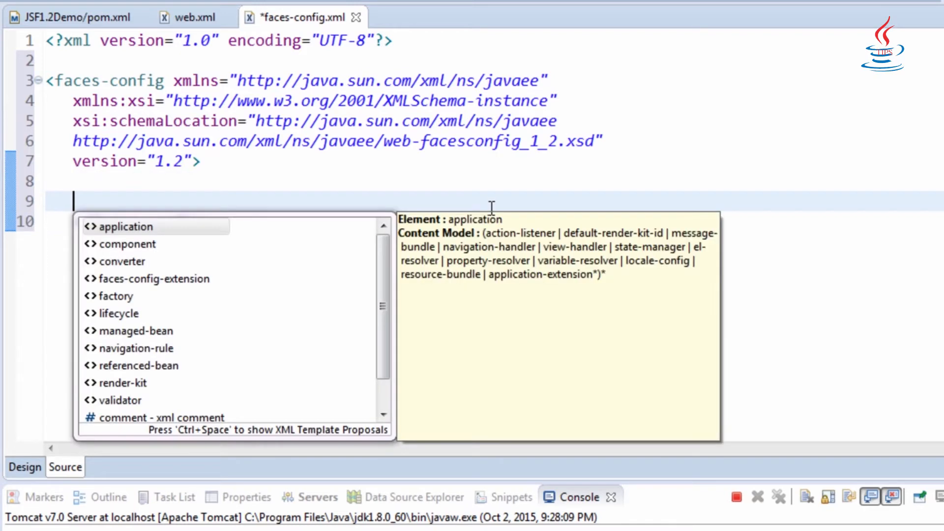
pyautogui.write('managed-bean>')
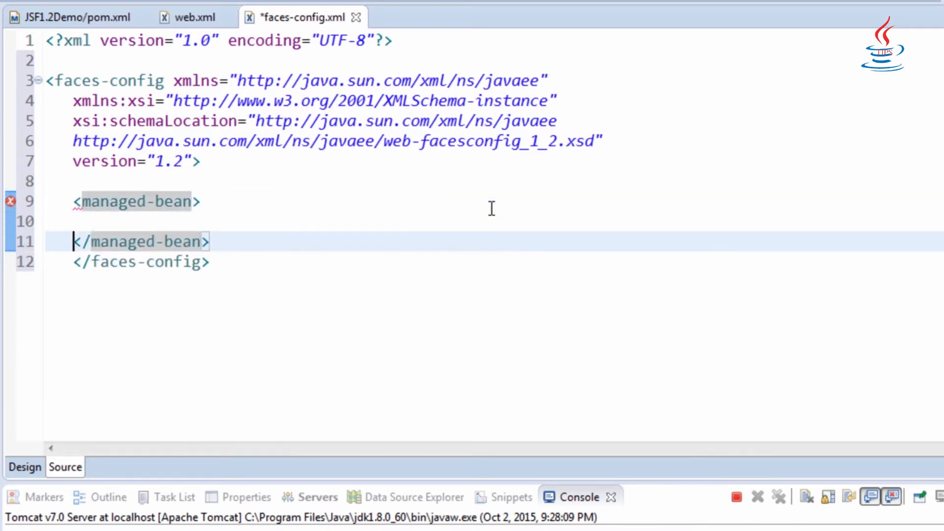
pyautogui.write('<')
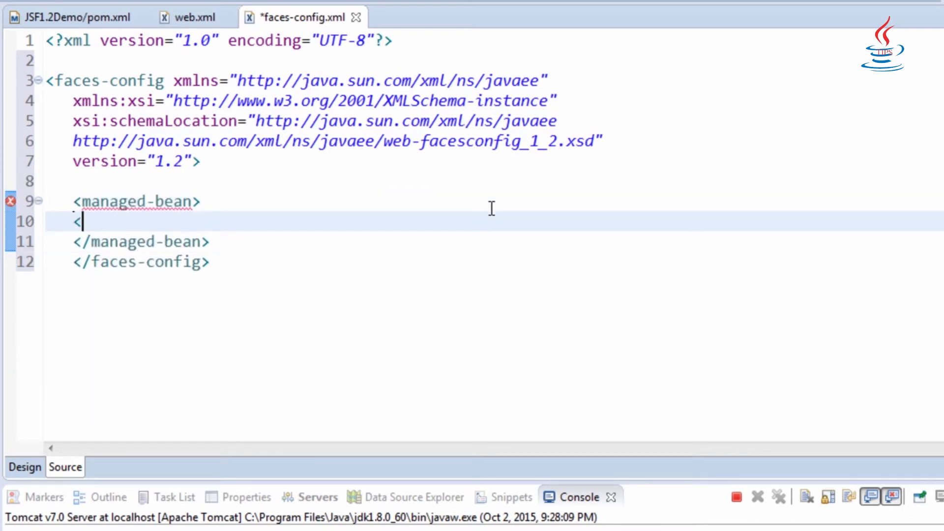
pyautogui.write('m')
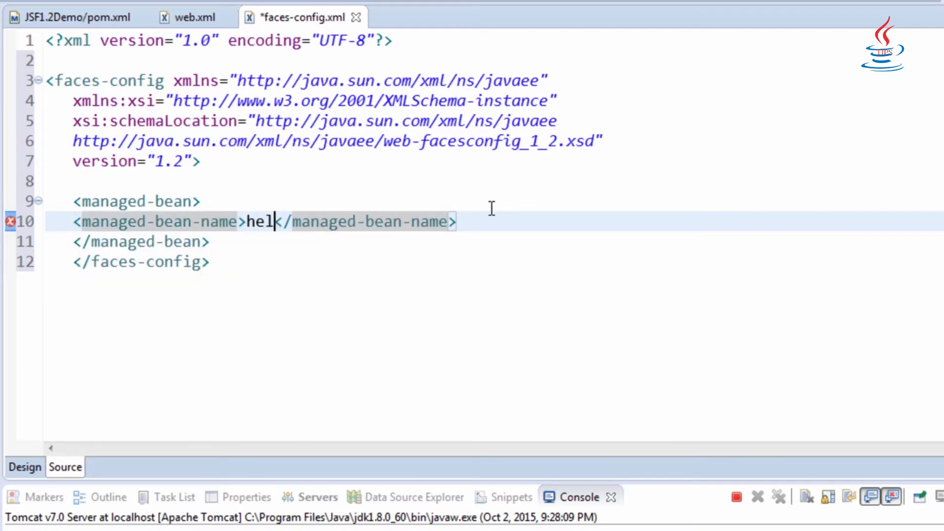
pyautogui.write('loBean')
pyautogui.write('<')
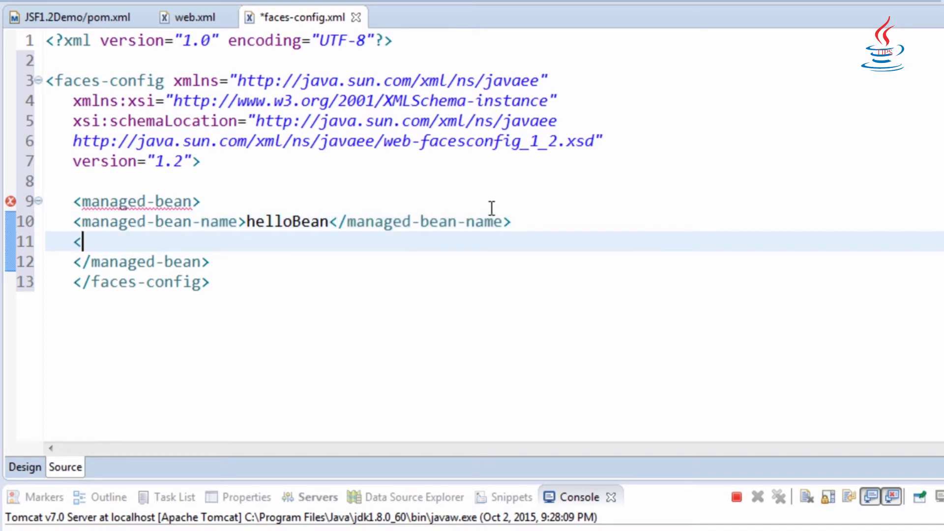
pyautogui.write('ma')
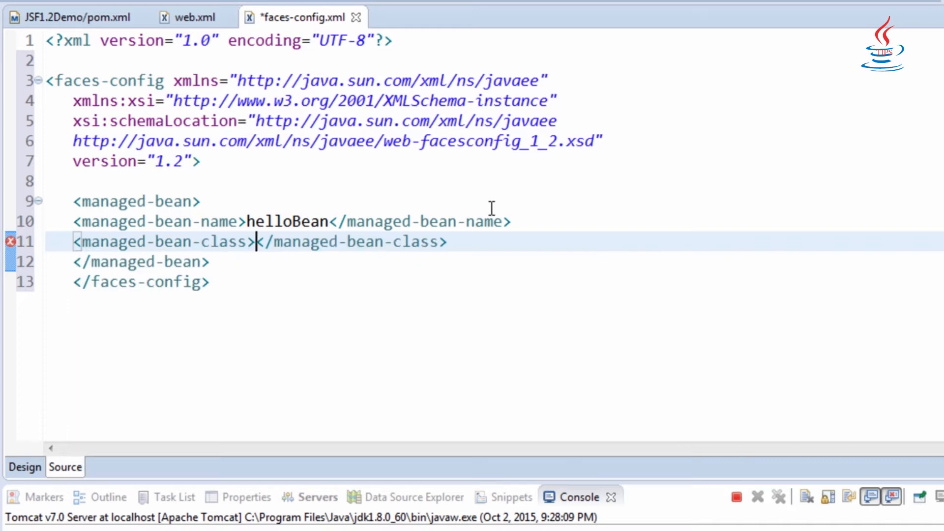
pyautogui.write('com.')
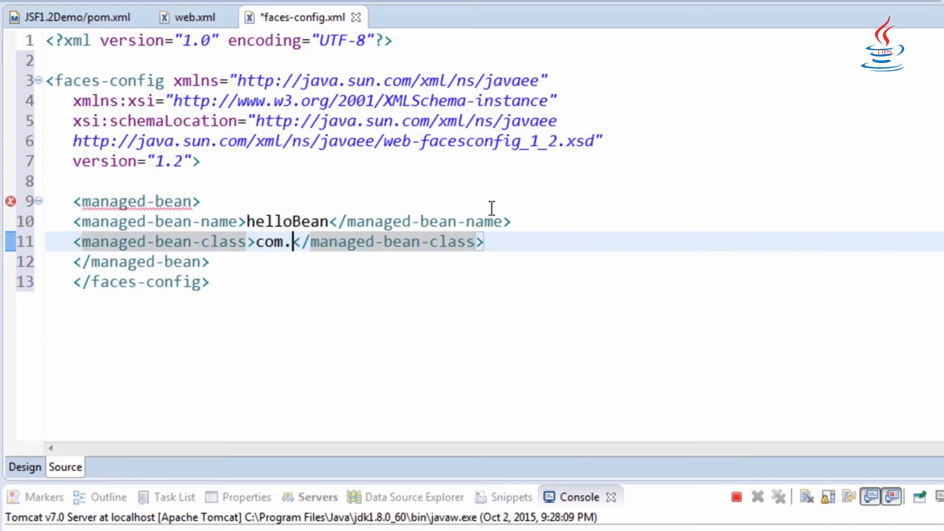
pyautogui.write('me.be')
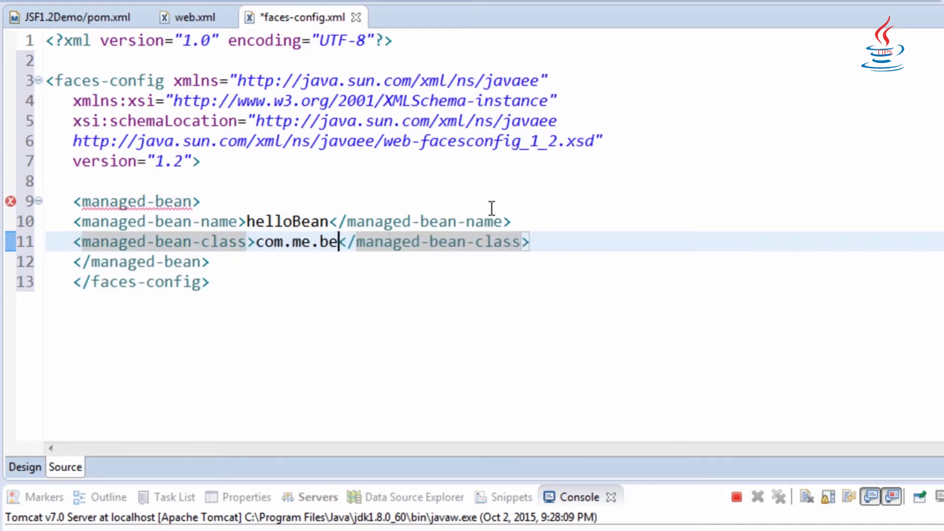
pyautogui.write('an.Hel')
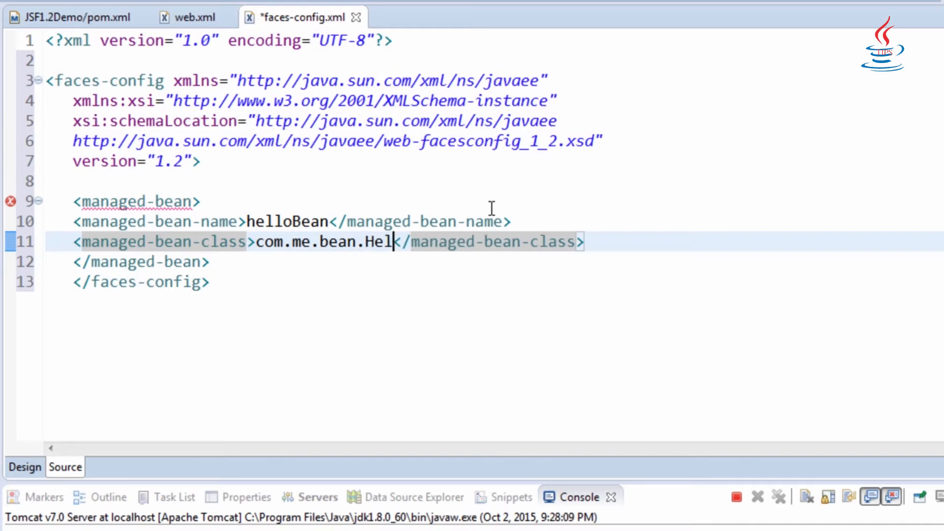
pyautogui.write('loBean')
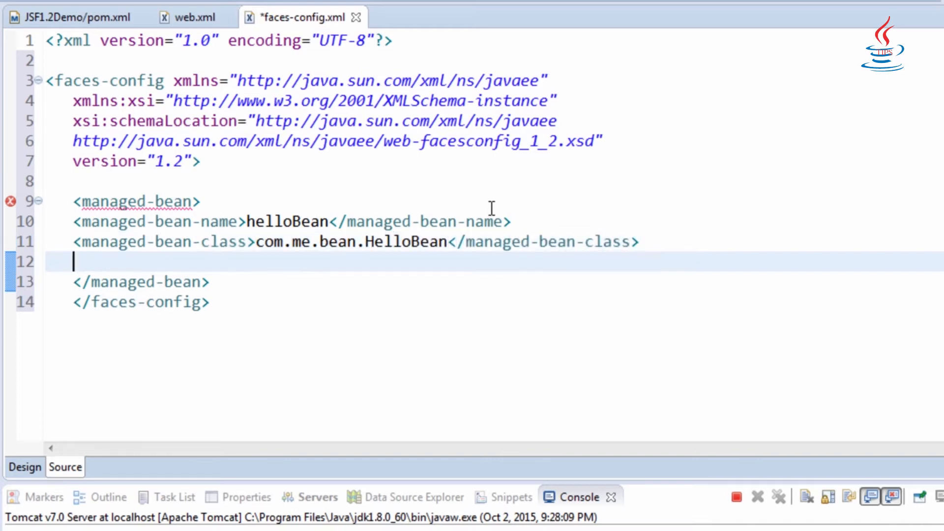
# Set the bean's managed-bean-scope to session and start the next element
pyautogui.write('<')
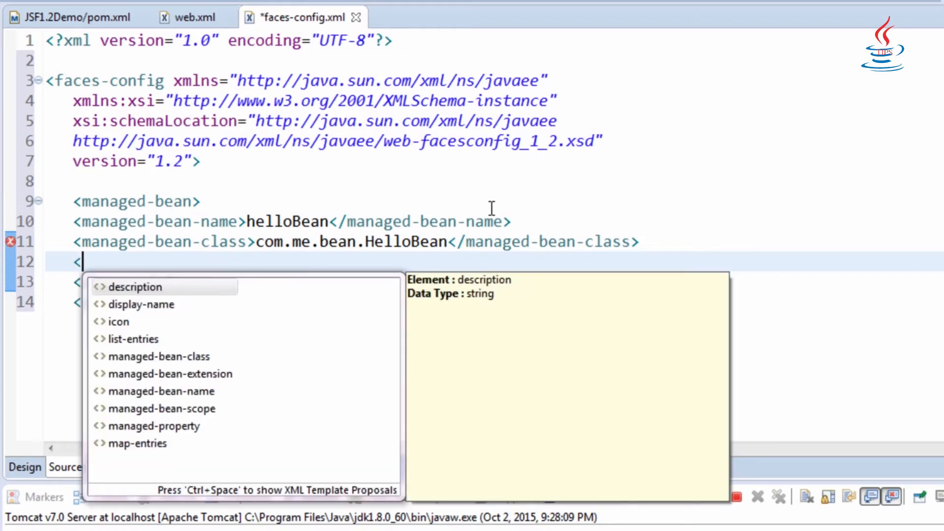
pyautogui.write('m')
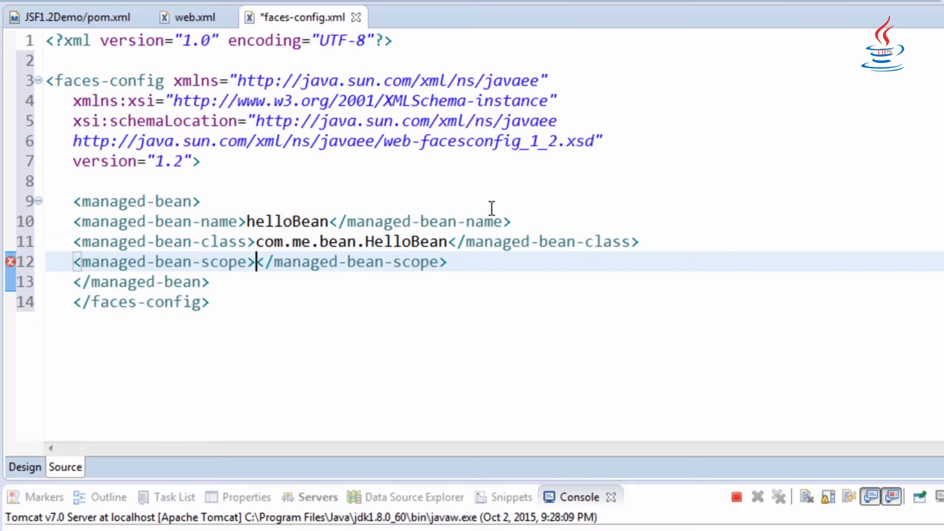
pyautogui.write('session')
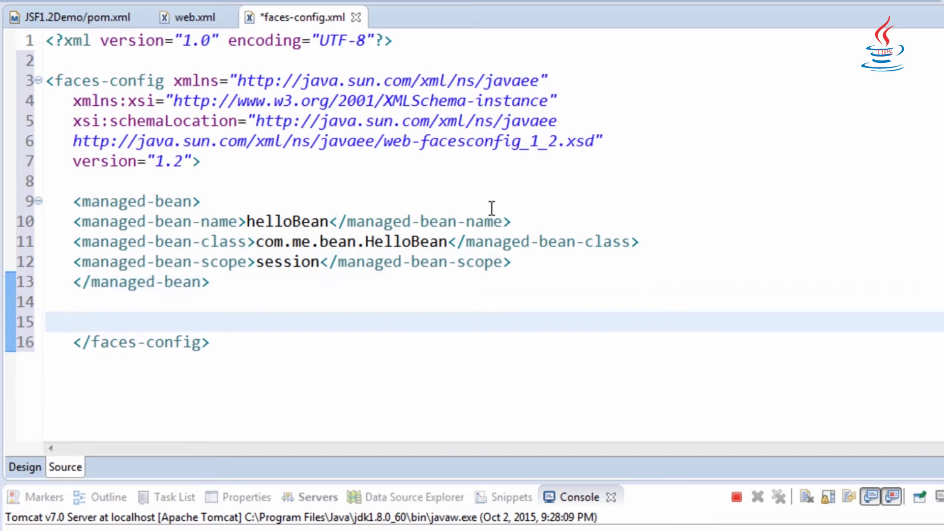
pyautogui.write('<navigation-rule>')
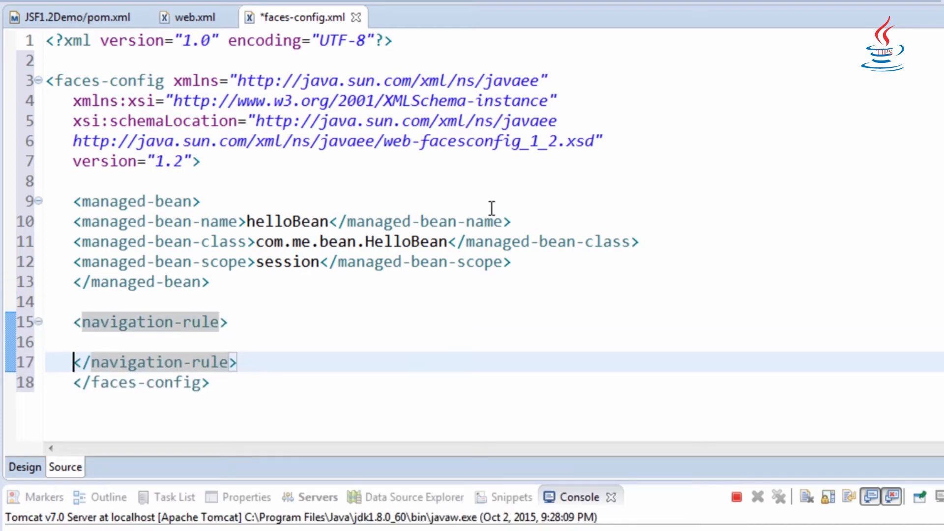
# Add a navigation-rule with display-name whatever and from-view-id /hello.jsp
pyautogui.write('<')
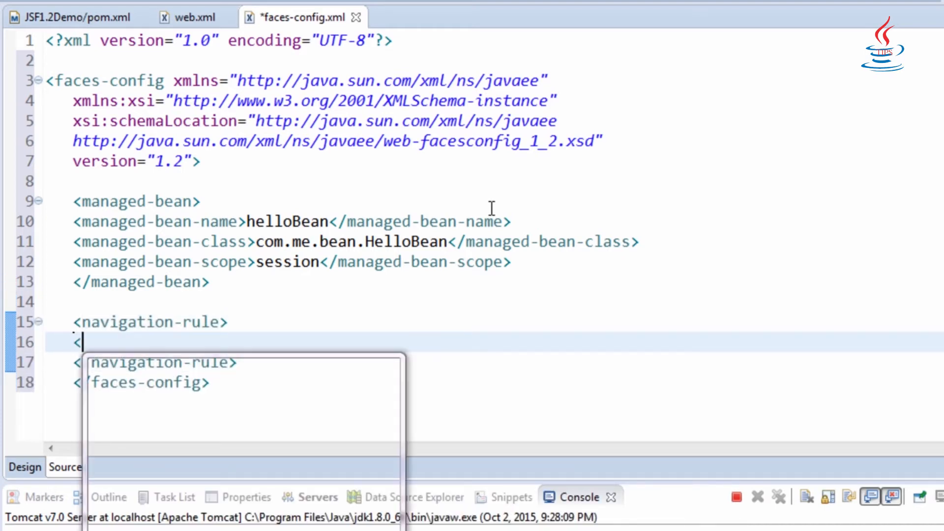
pyautogui.write('</display-name>')
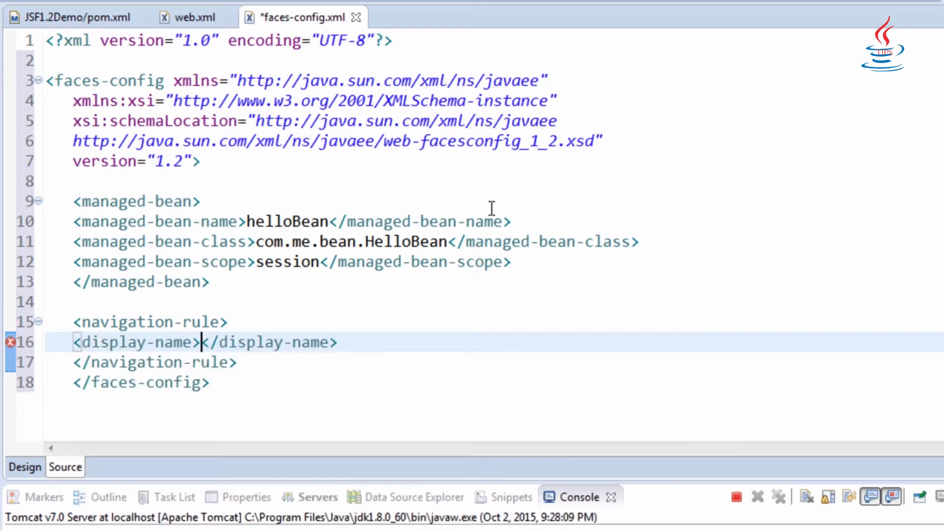
pyautogui.write('whatever')
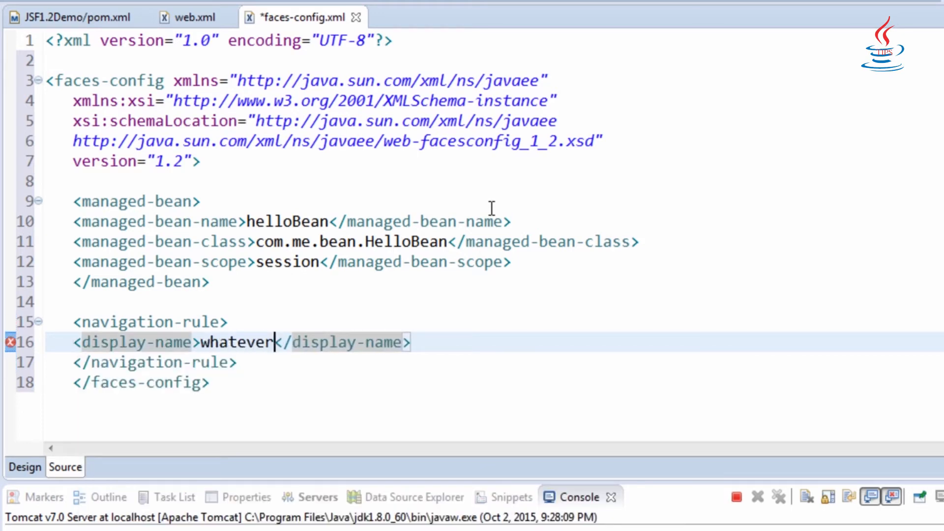
pyautogui.write('<from-view-id></from-view-id>')
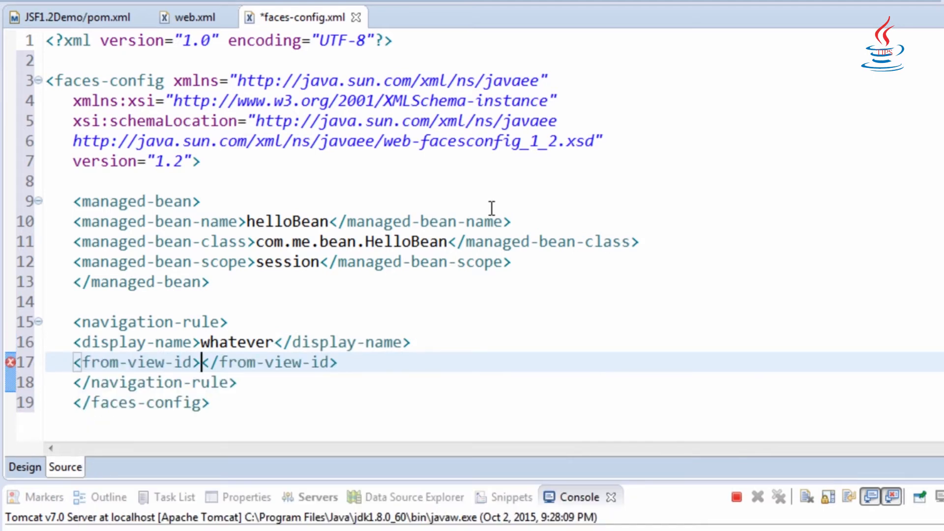
pyautogui.write('/hell')
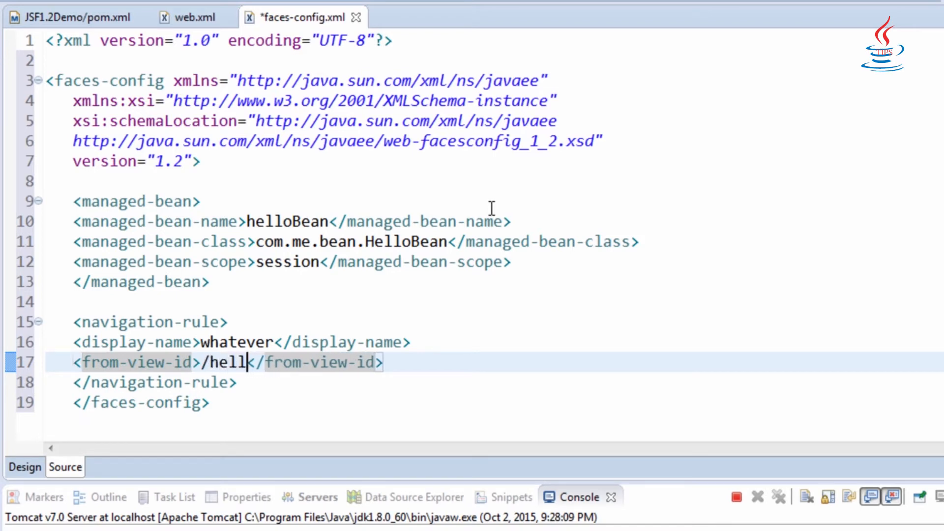
pyautogui.write('o.jsp')
pyautogui.write('<')
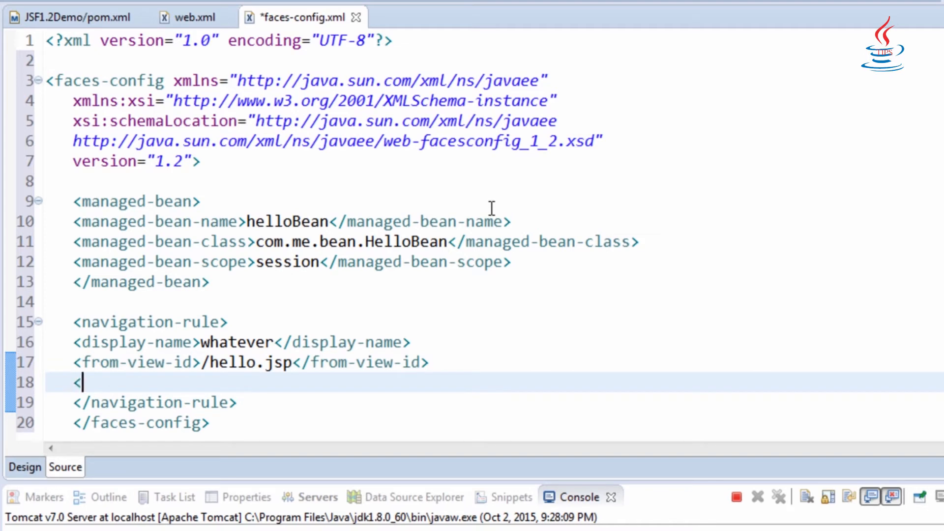
# Add a navigation-case from-outcome success to-view-id /welcome.jsp and save the file
pyautogui.write('navigation-case>')
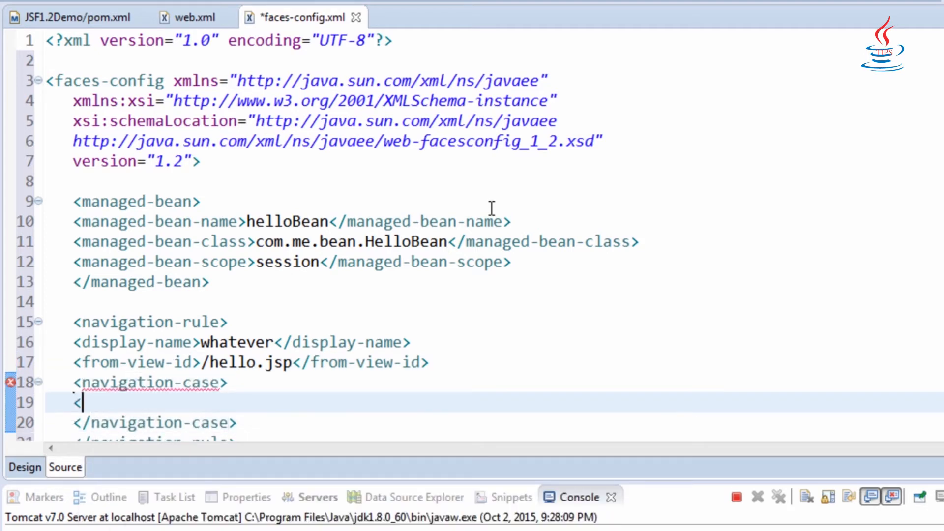
pyautogui.write('from-outcome></from-outcome>')
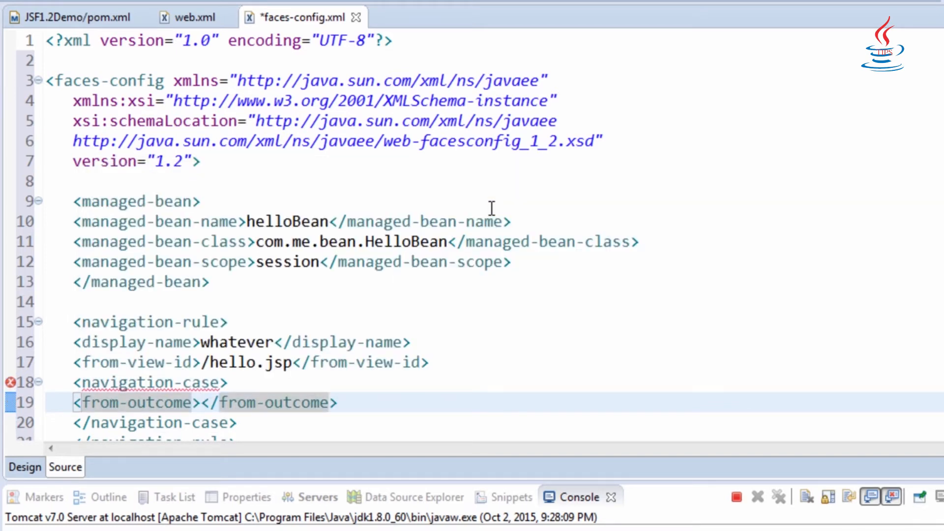
pyautogui.write('success')
pyautogui.write('<')
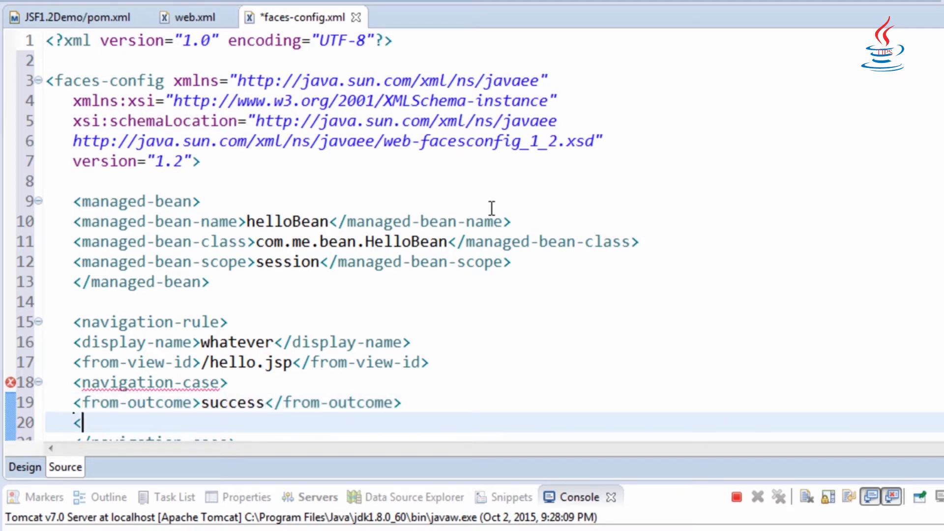
pyautogui.write('t')
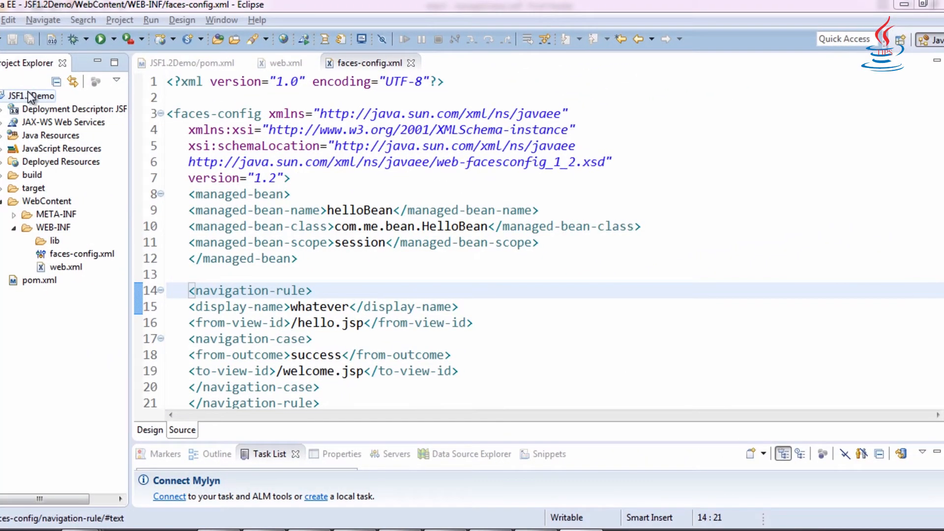
# Create Java class HelloBean in package com.me.bean through the New Java Class wizard
pyautogui.rightClick(31, 97)
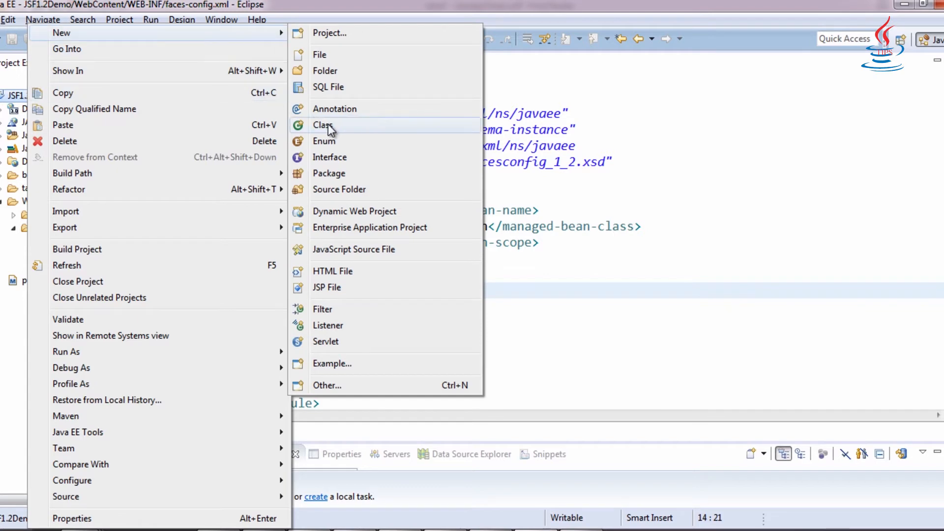
pyautogui.click(323, 125)
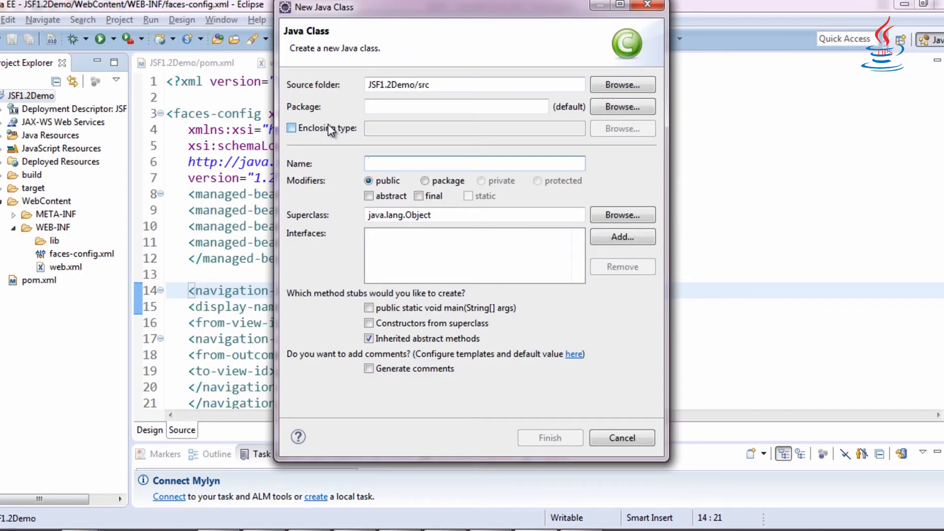
pyautogui.write('HelloBean')
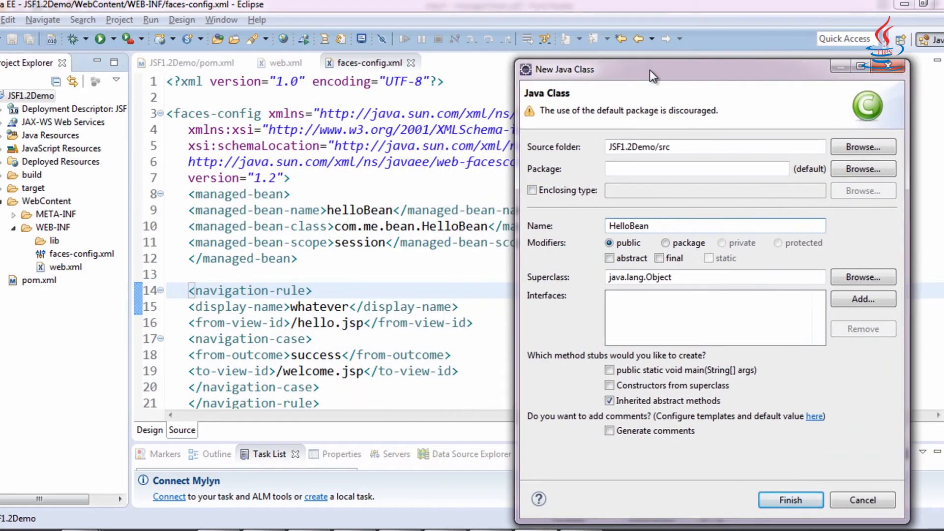
pyautogui.click(696, 169)
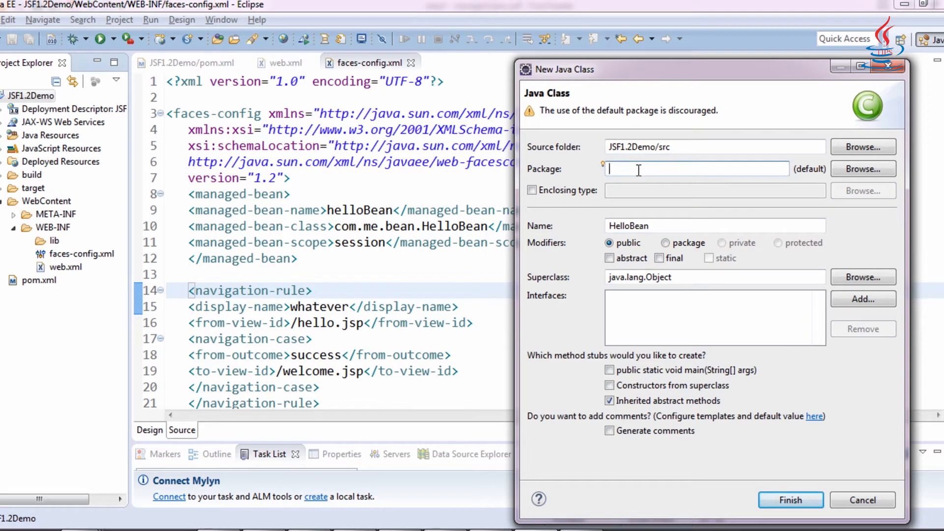
pyautogui.write('com.m')
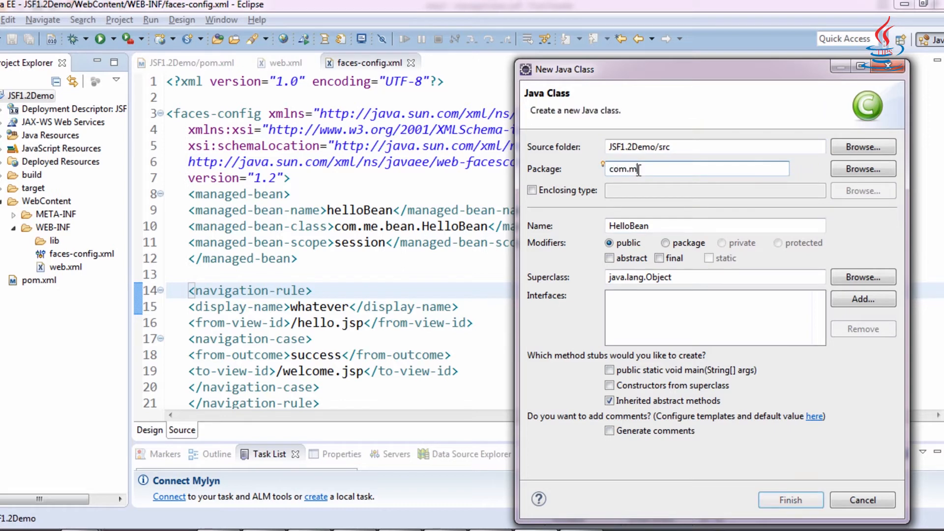
pyautogui.write('e.bean')
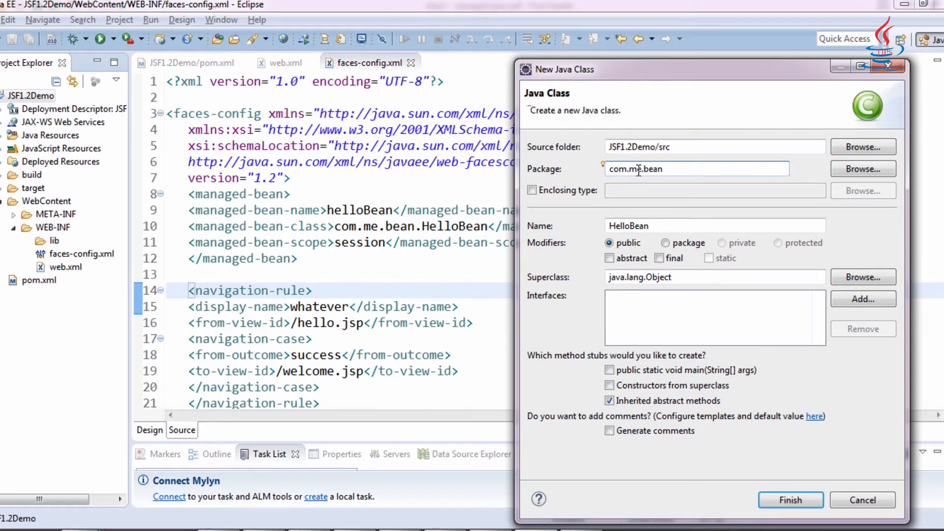
pyautogui.click(791, 499)
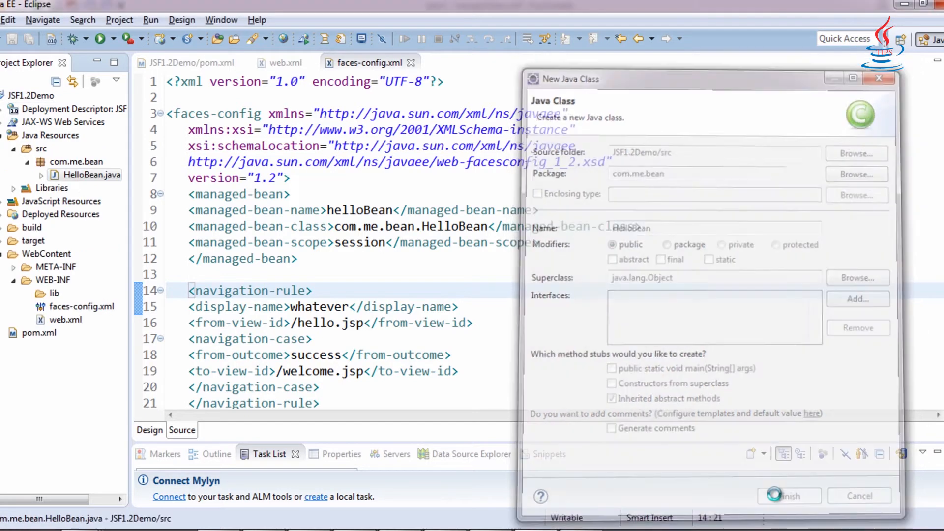
pyautogui.click(788, 496)
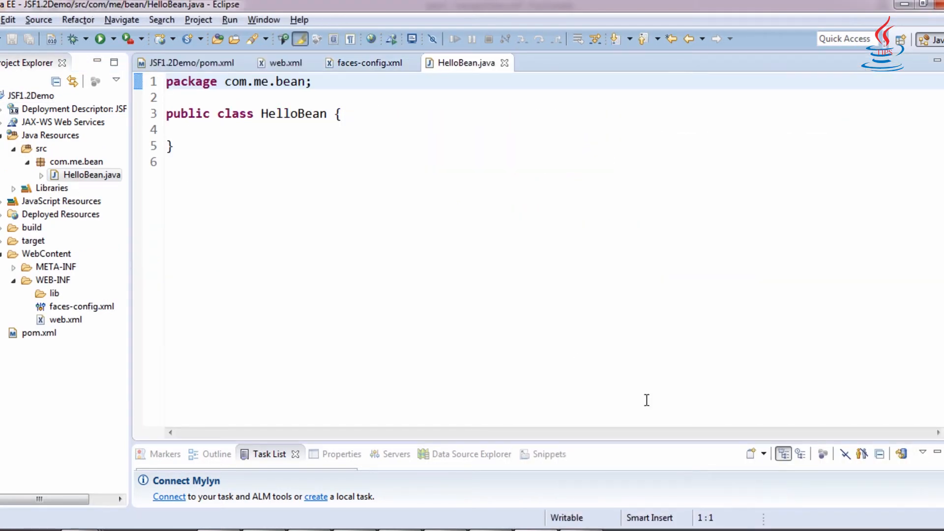
# Write 'private String name;' inside the HelloBean class body
pyautogui.click(214, 129)
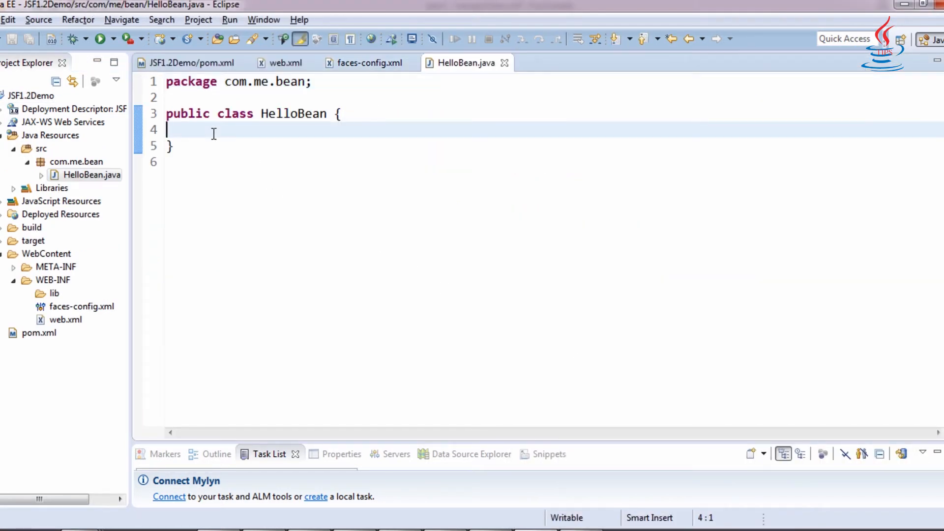
pyautogui.write('private St')
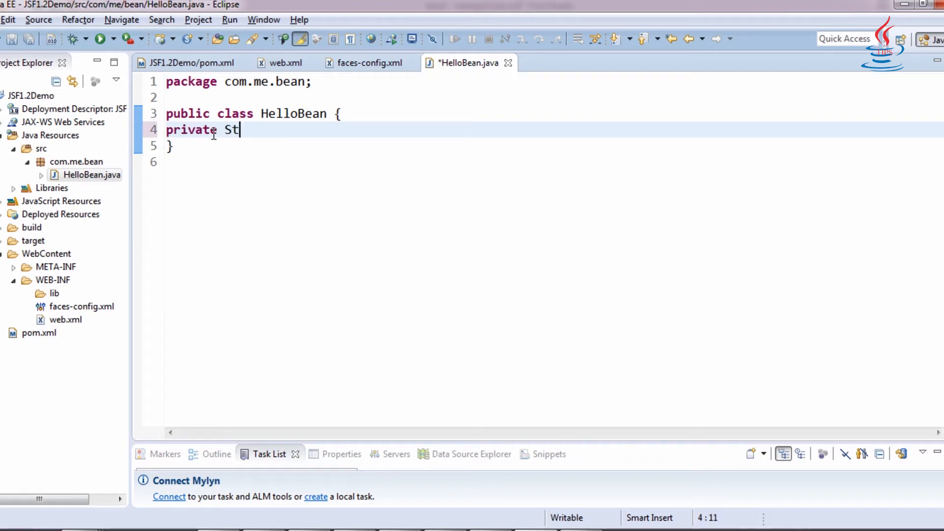
pyautogui.write('ring name;')
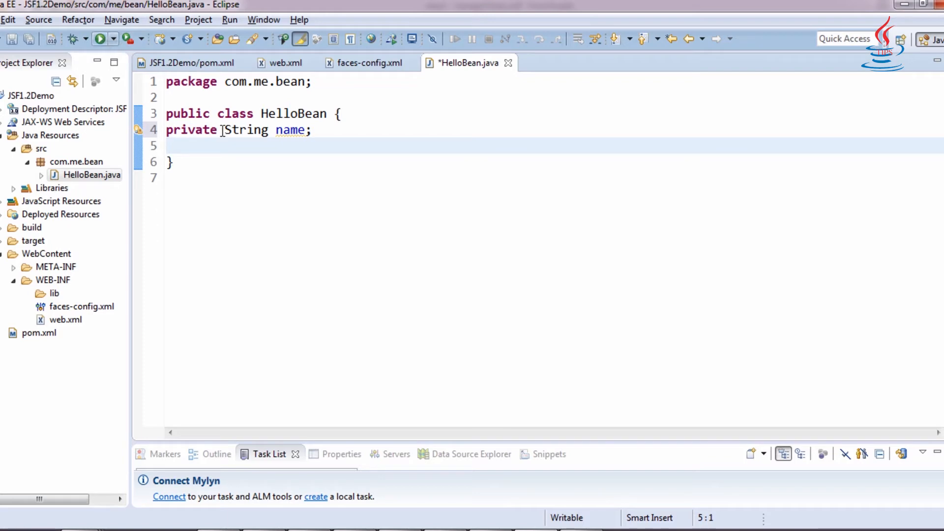
pyautogui.rightClick(226, 146)
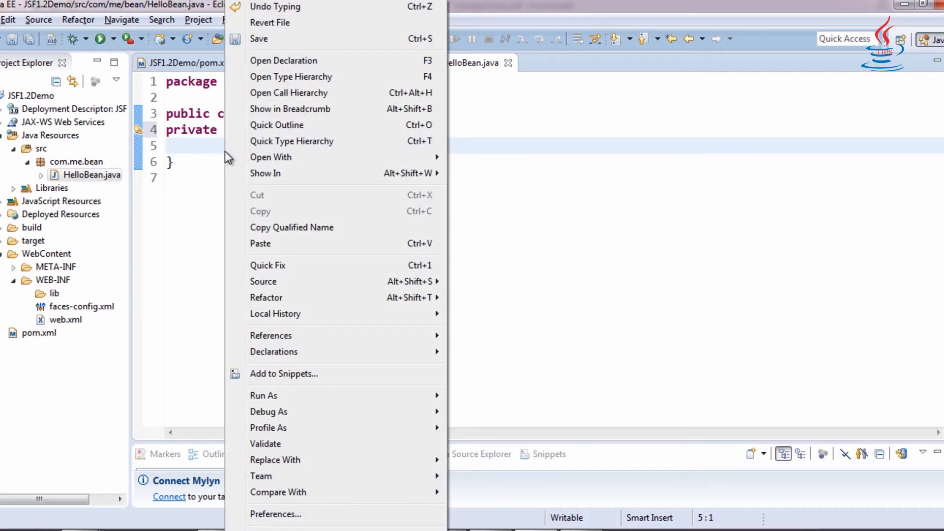
pyautogui.moveTo(384, 282)
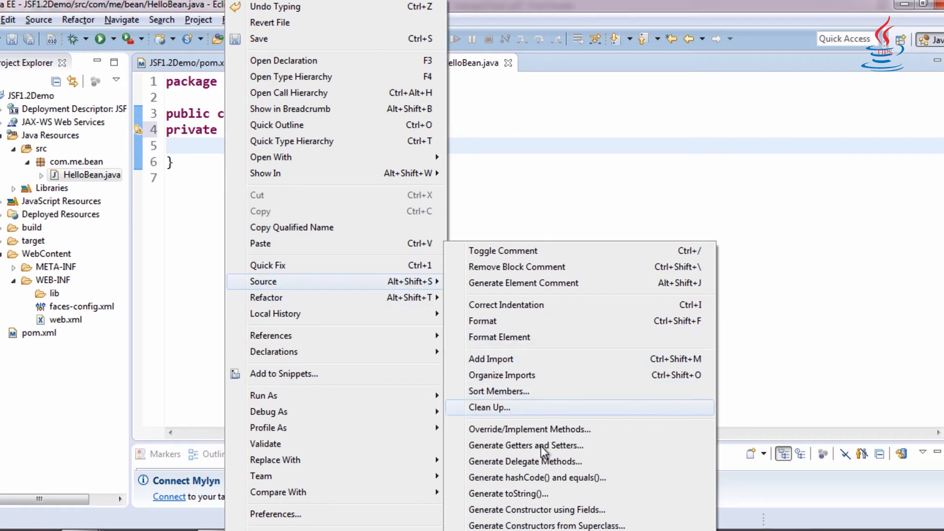
# Generate both getter and setter for the name field via Source > Generate Getters and Setters
pyautogui.click(525, 446)
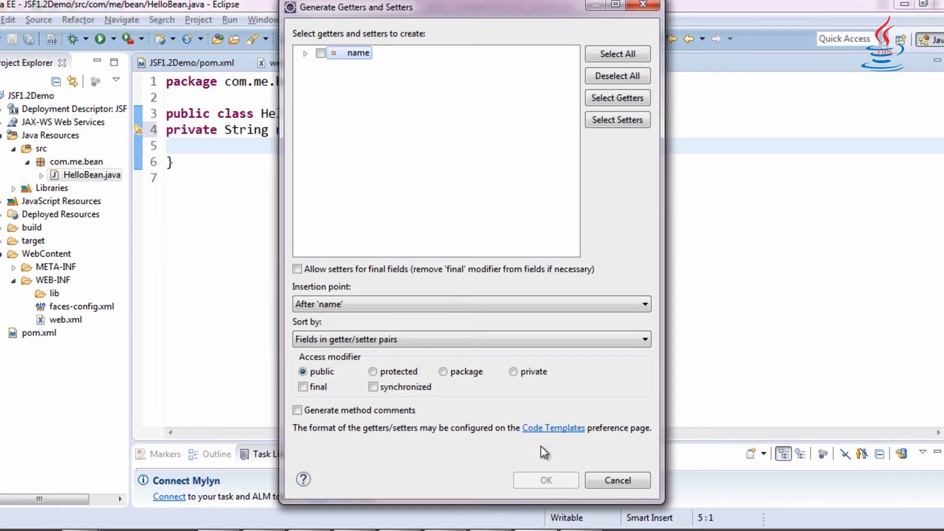
pyautogui.click(306, 53)
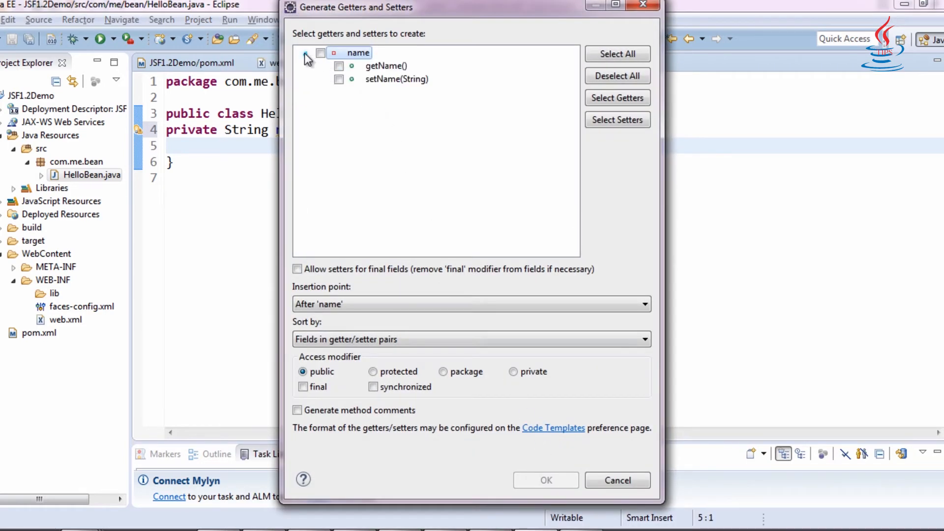
pyautogui.click(321, 52)
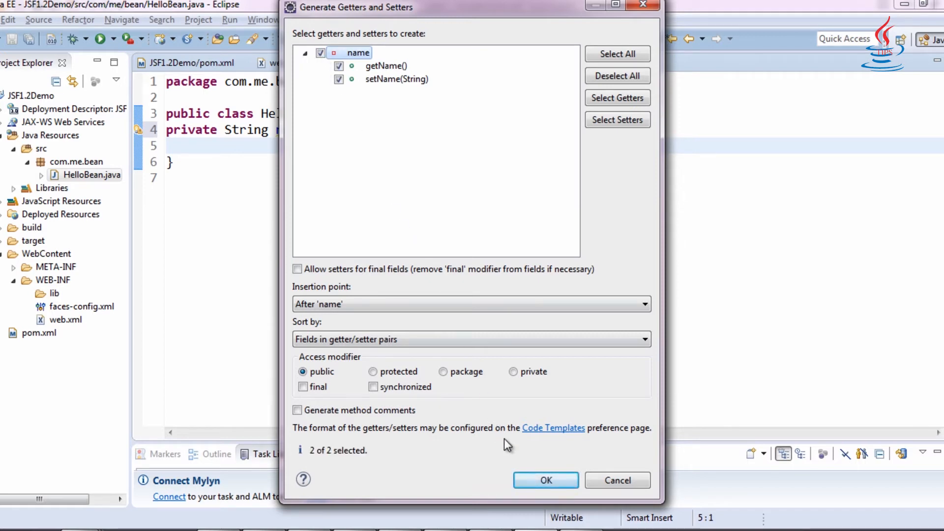
pyautogui.click(546, 480)
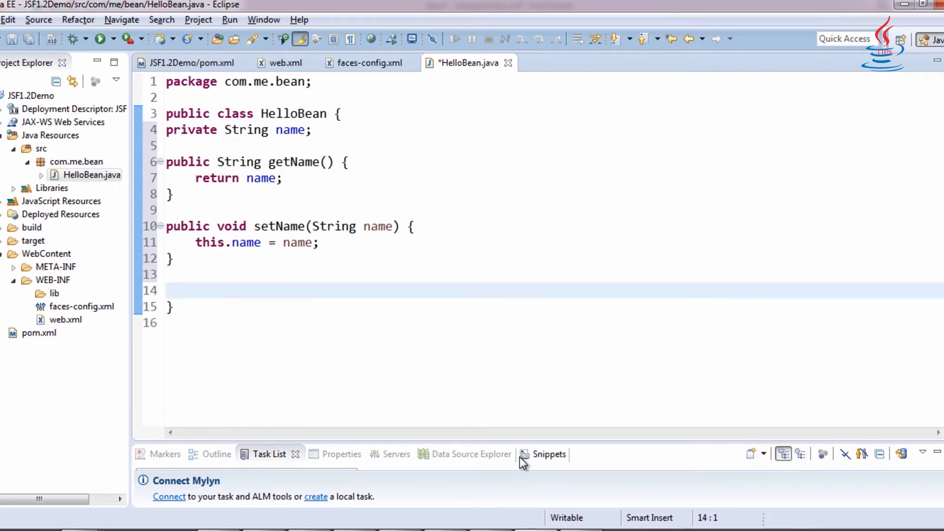
# Write 'public String sayHello()' returning "success", save, and return to pom.xml
pyautogui.write('public String sayH')
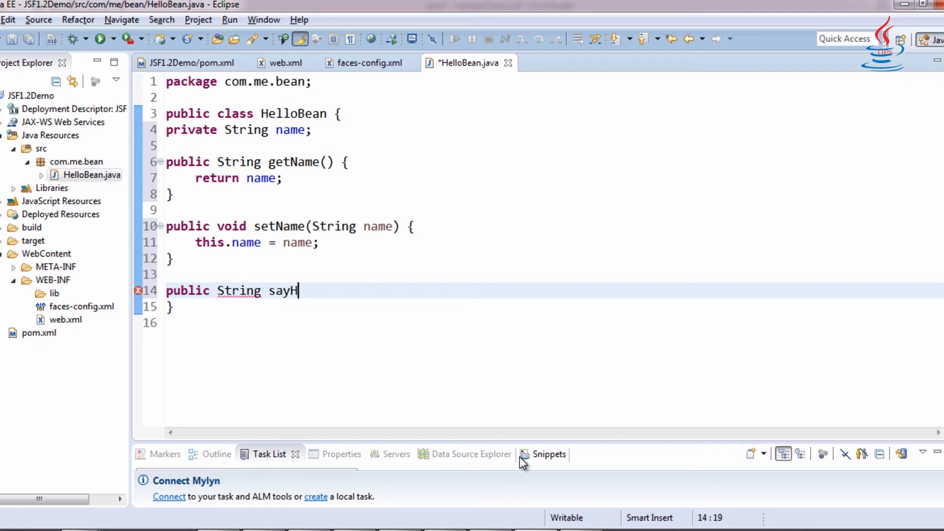
pyautogui.write('ello() {')
pyautogui.write('return "')
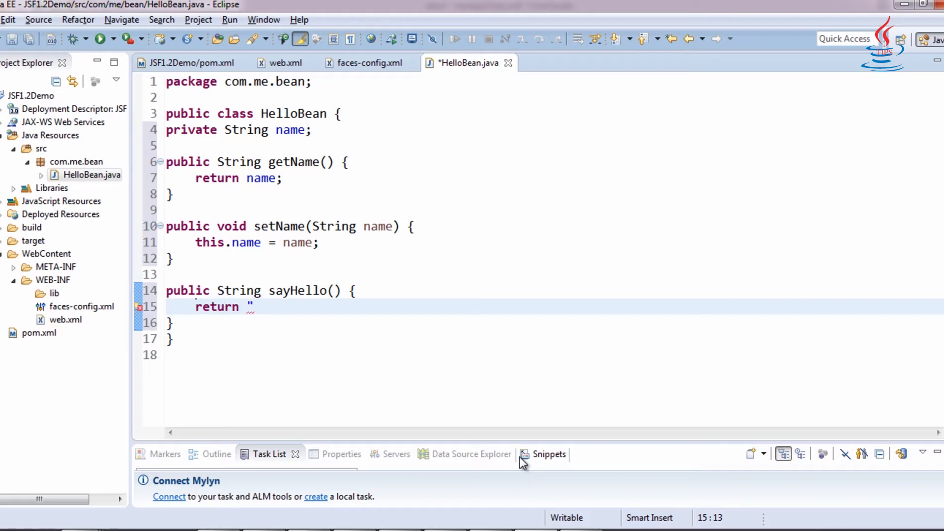
pyautogui.write('success')
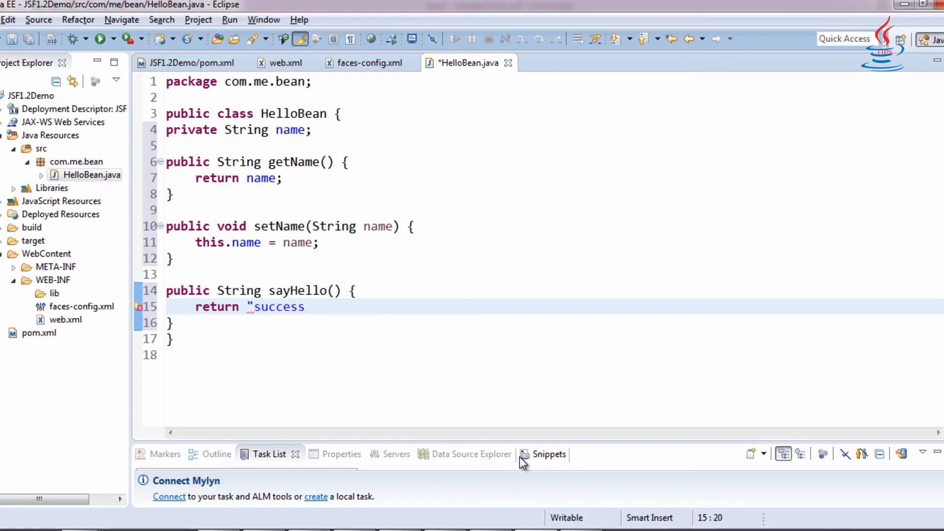
pyautogui.write('";')
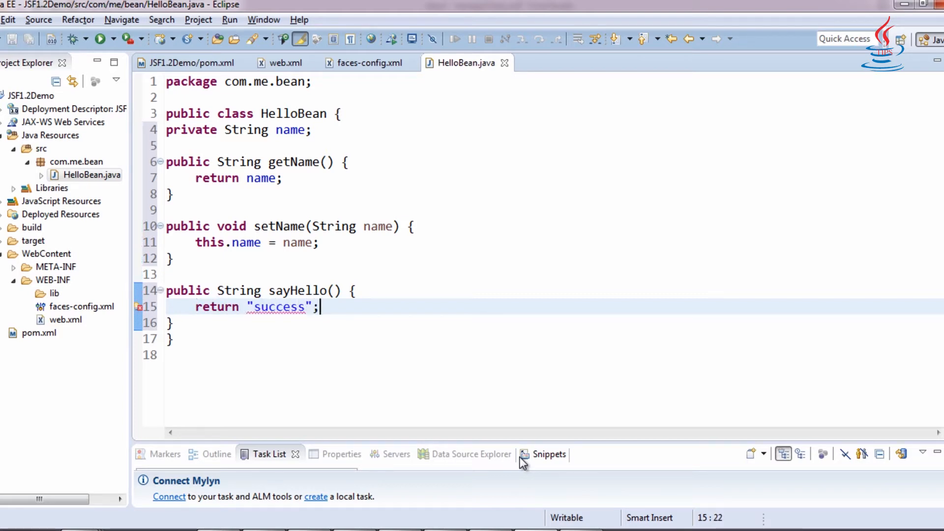
pyautogui.click(187, 63)
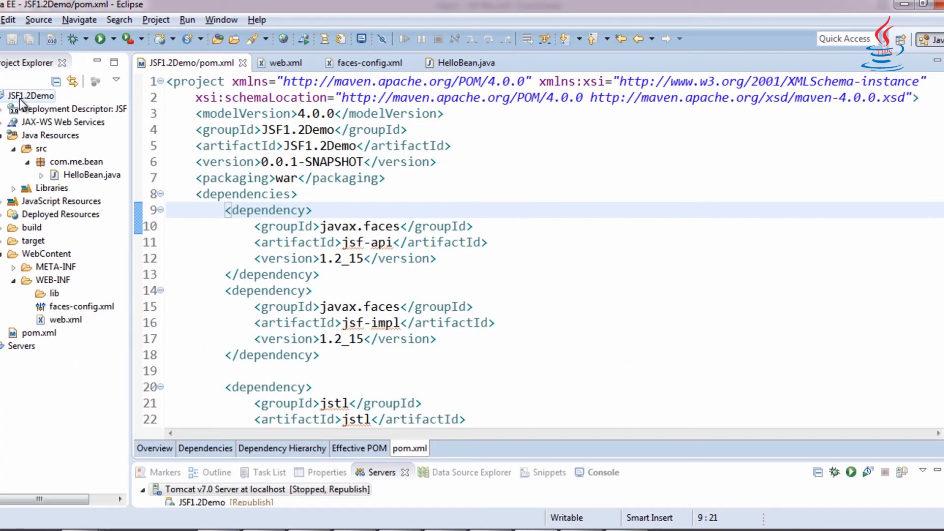
# Create a new JSP file named hello in JSF1.2Demo through New > JSP File
pyautogui.rightClick(30, 96)
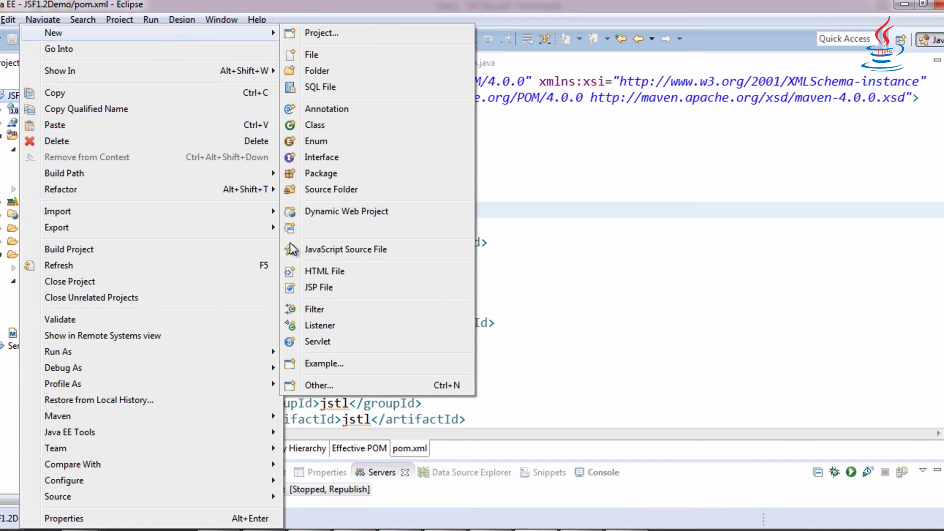
pyautogui.click(319, 287)
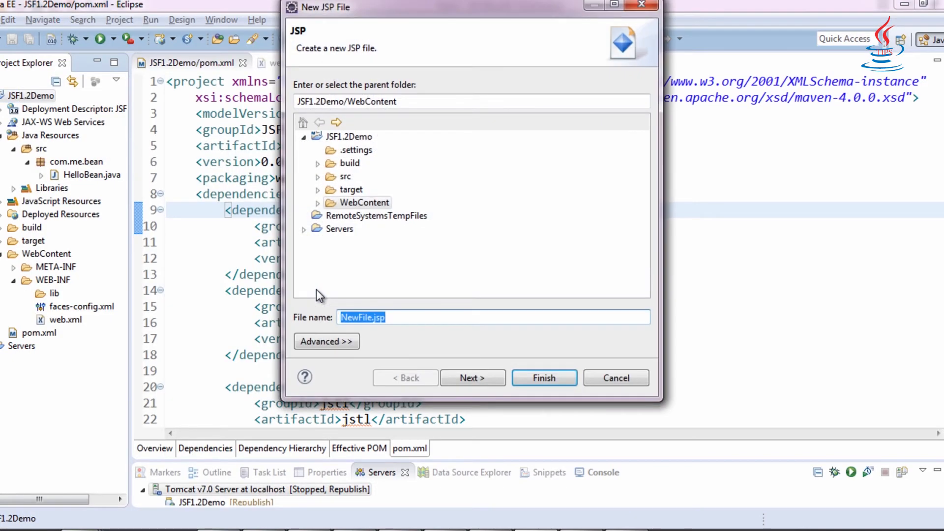
pyautogui.write('hello')
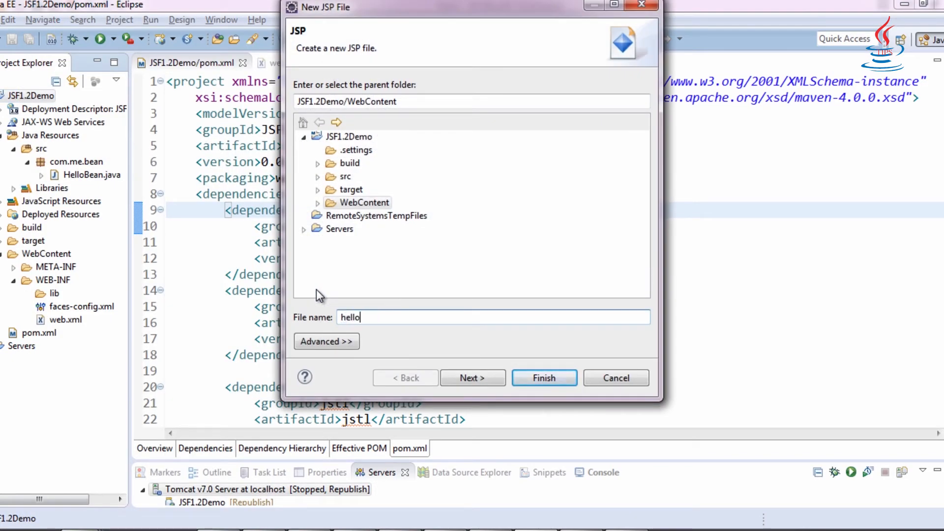
pyautogui.click(545, 377)
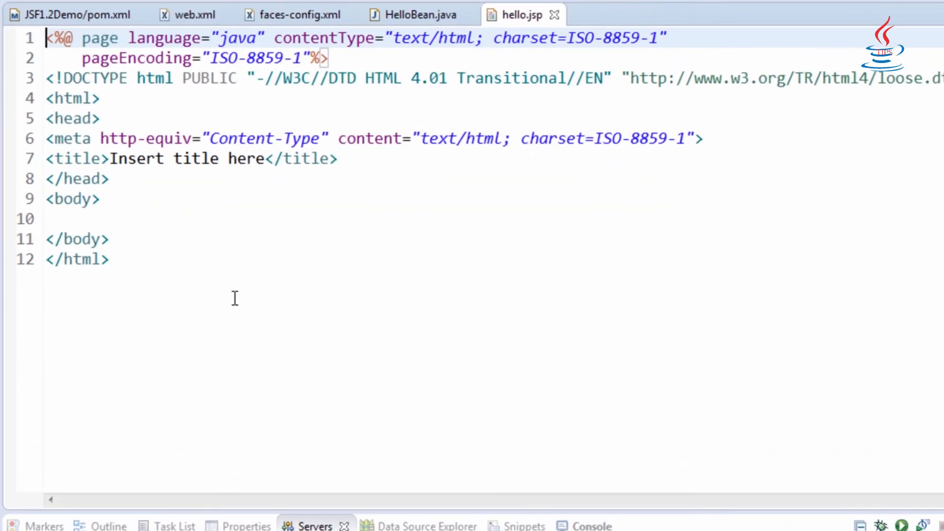
pyautogui.press('Ctrl+A')
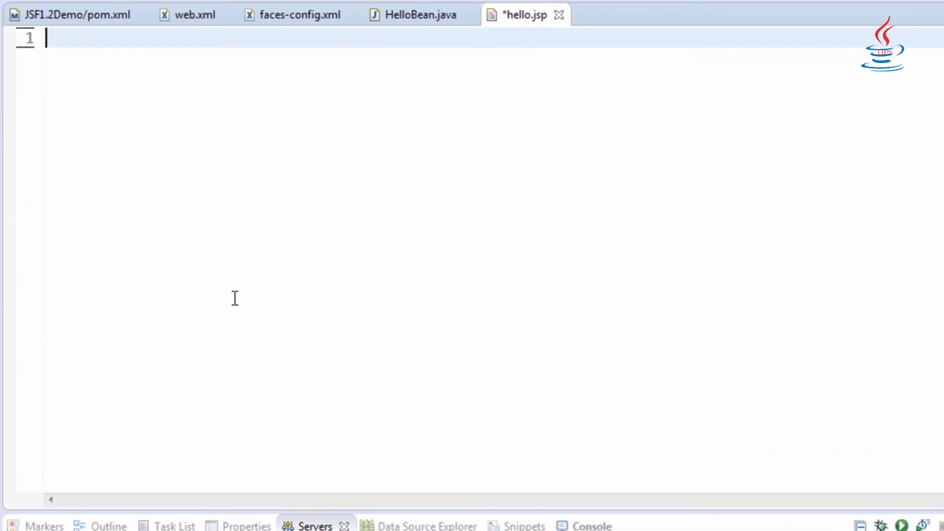
pyautogui.write('<%')
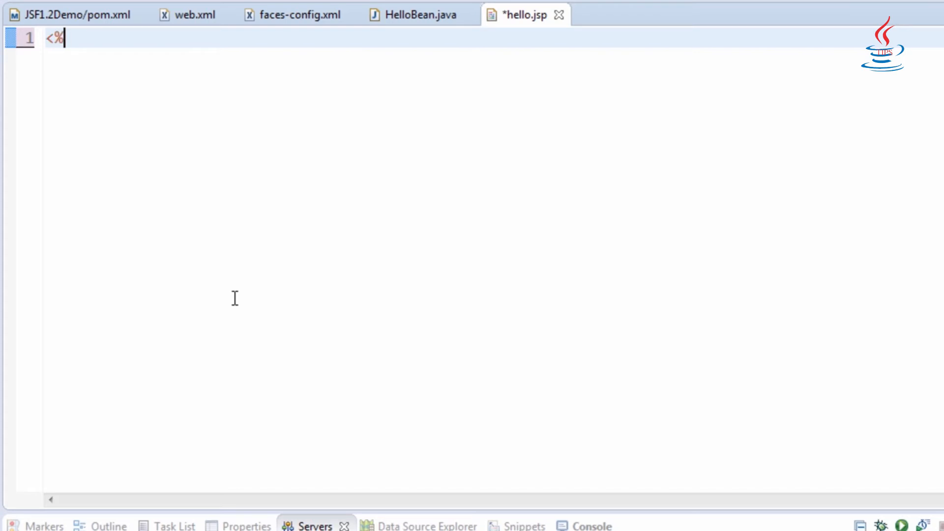
pyautogui.write('@ taglib ur')
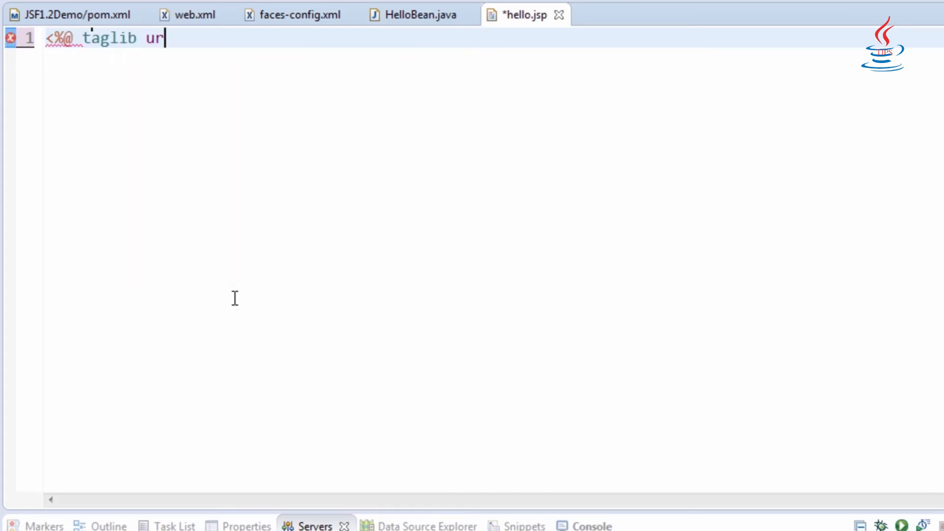
pyautogui.press('ctrl+space')
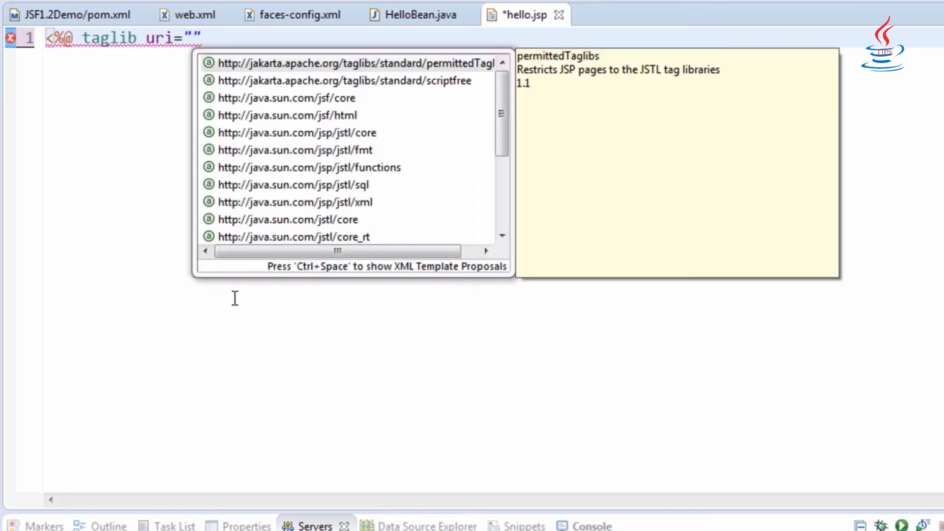
pyautogui.doubleClick(287, 97)
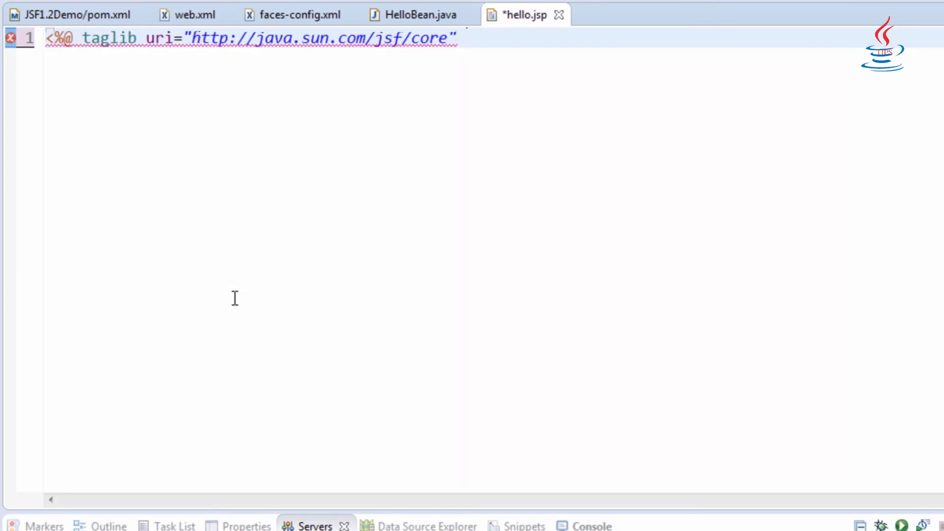
pyautogui.write('prefix=""')
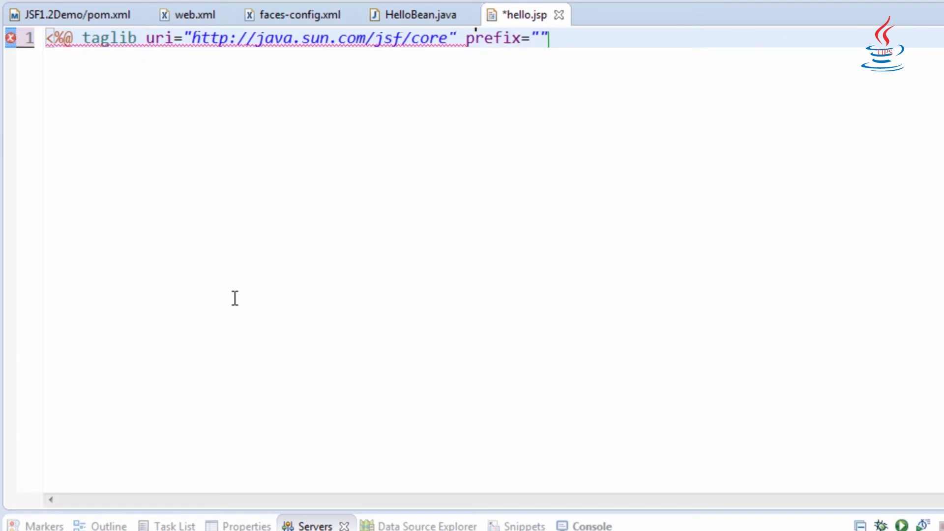
pyautogui.write('f" %>')
pyautogui.write('<')
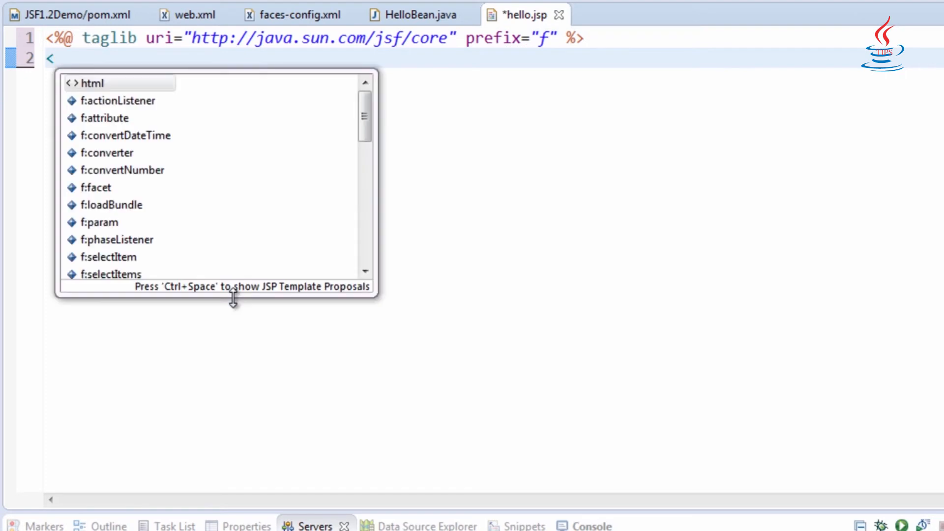
pyautogui.write('%@ t')
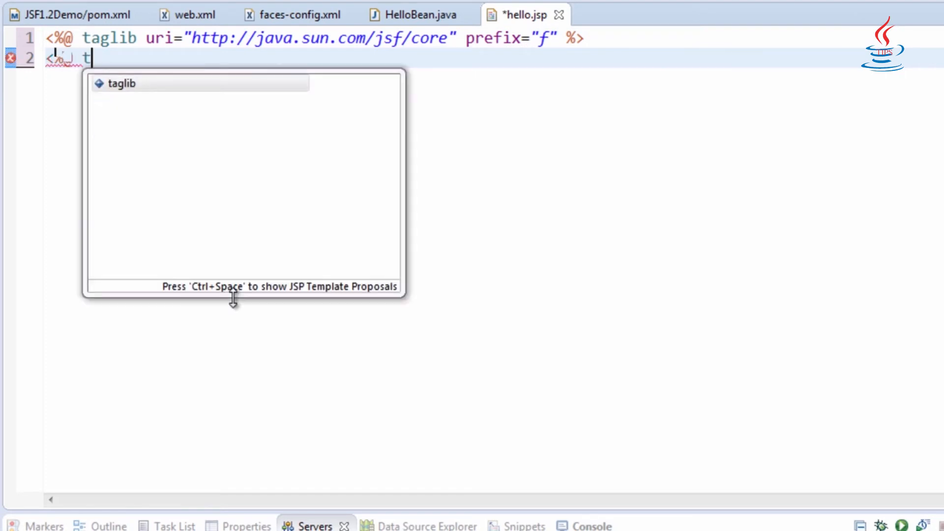
pyautogui.write('aglib u')
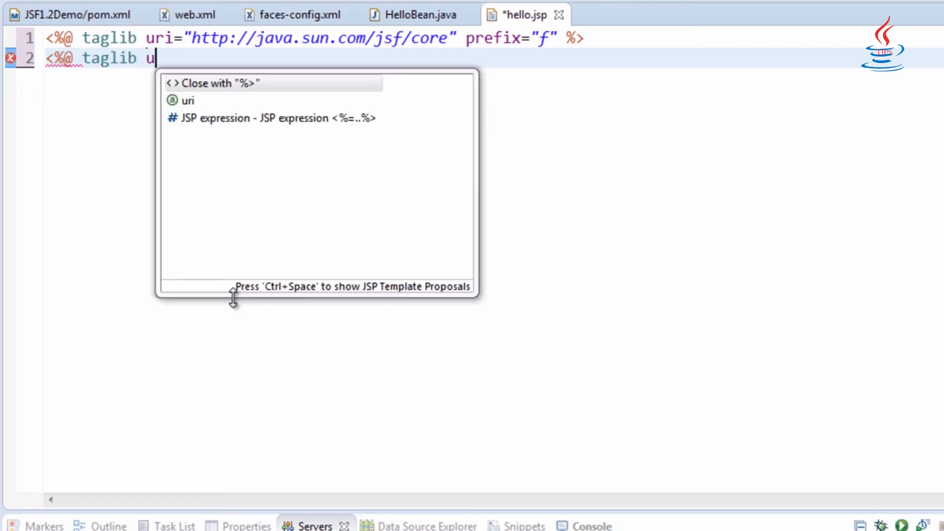
pyautogui.write('ri=""')
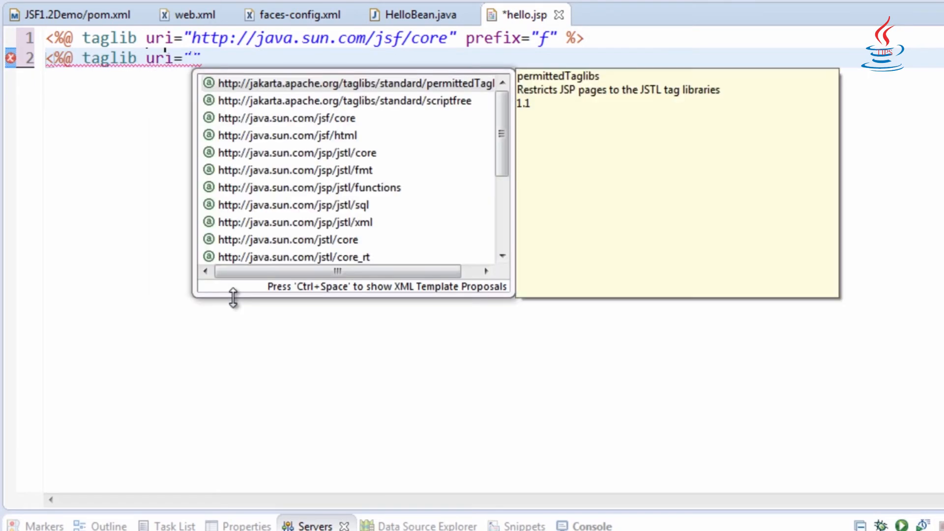
pyautogui.doubleClick(282, 136)
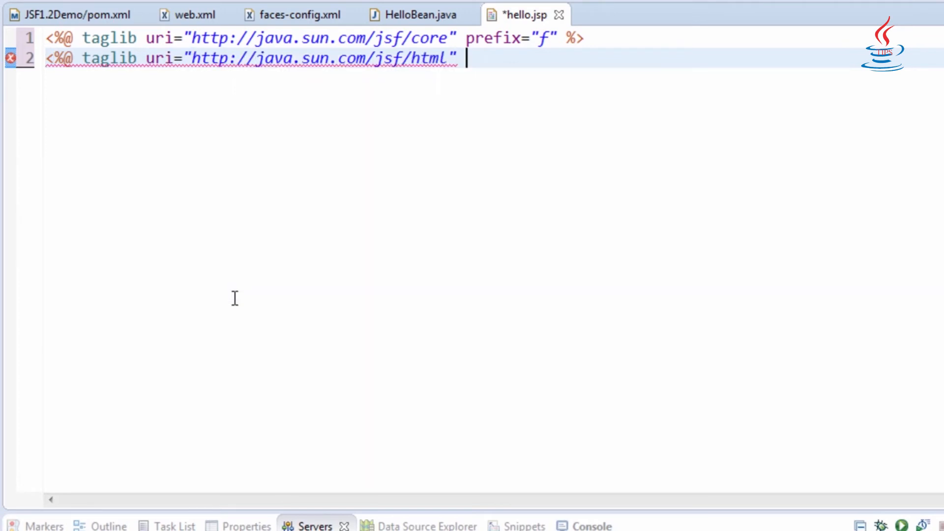
pyautogui.write('prefix=""')
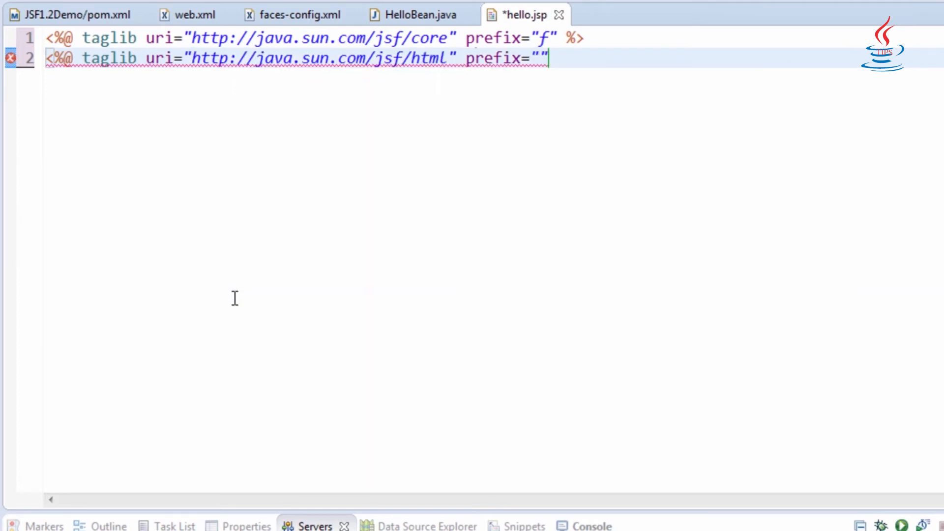
pyautogui.write('h')
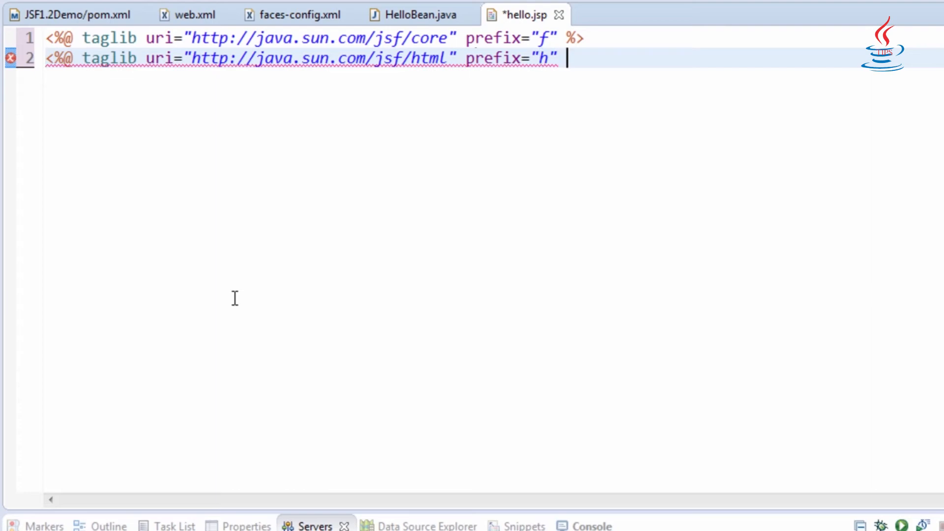
pyautogui.write('%>')
pyautogui.write('<')
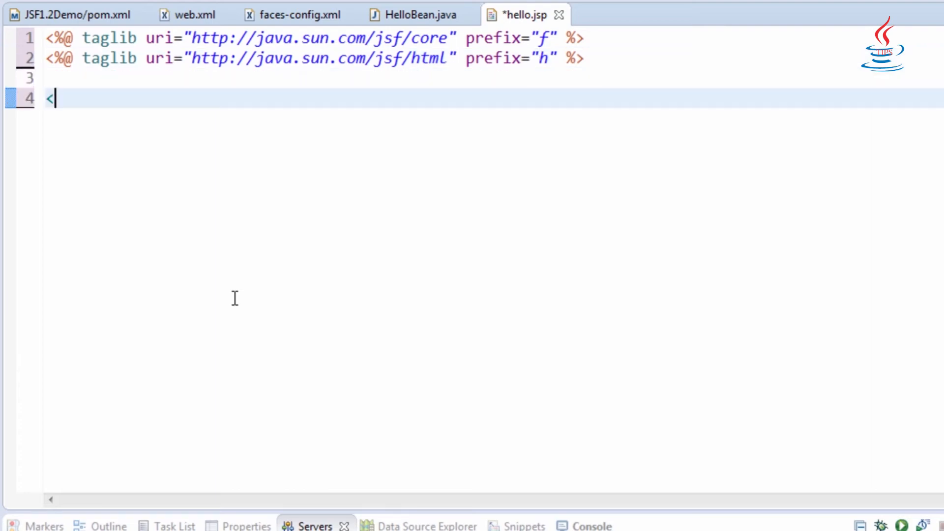
# Write an f:view containing an h:form and insert an h:inputText via content assist
pyautogui.write('f:view>')
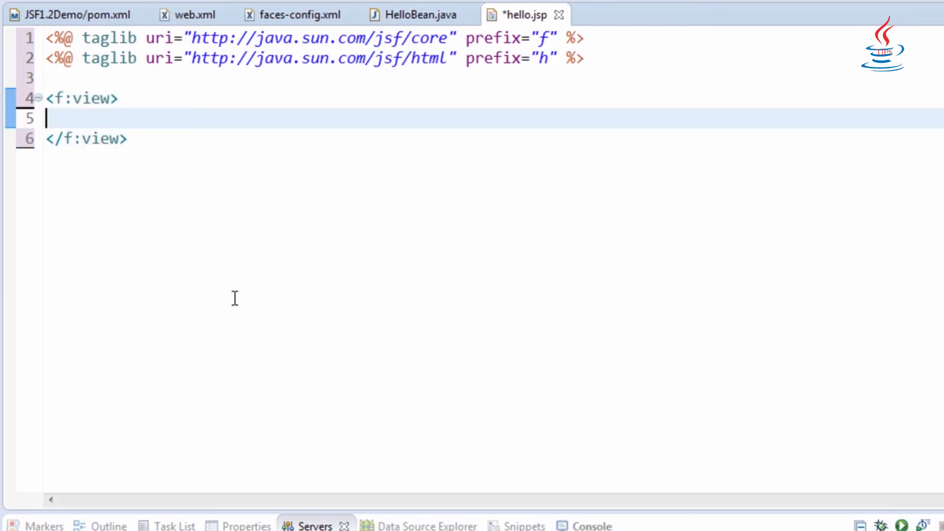
pyautogui.write('<h:form>')
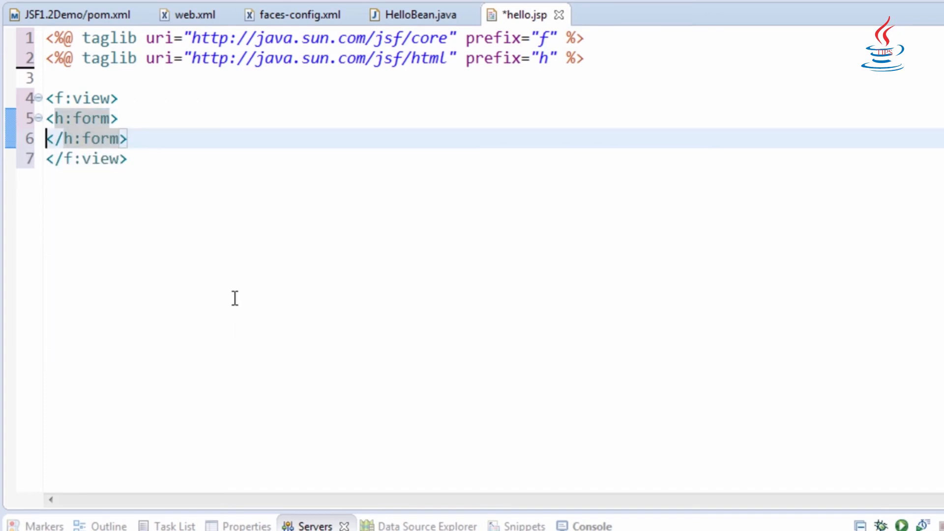
pyautogui.write('<')
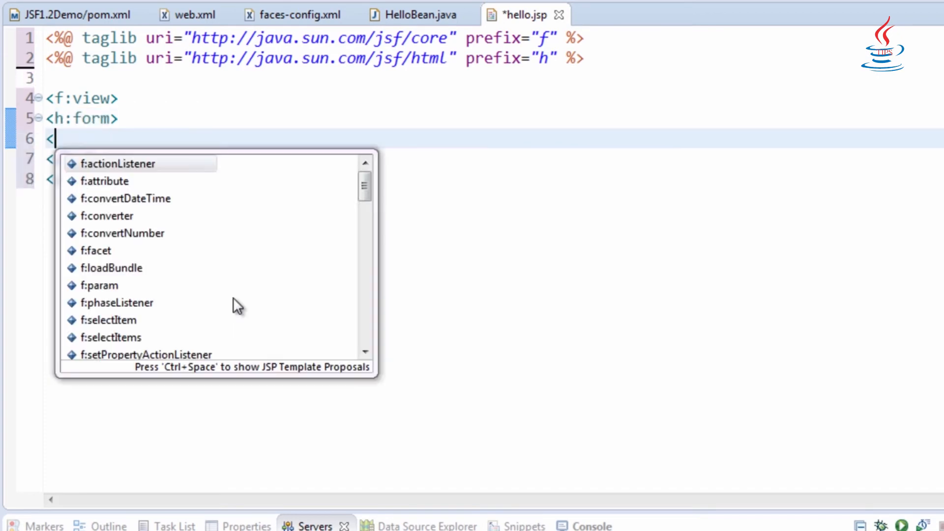
pyautogui.write('h:')
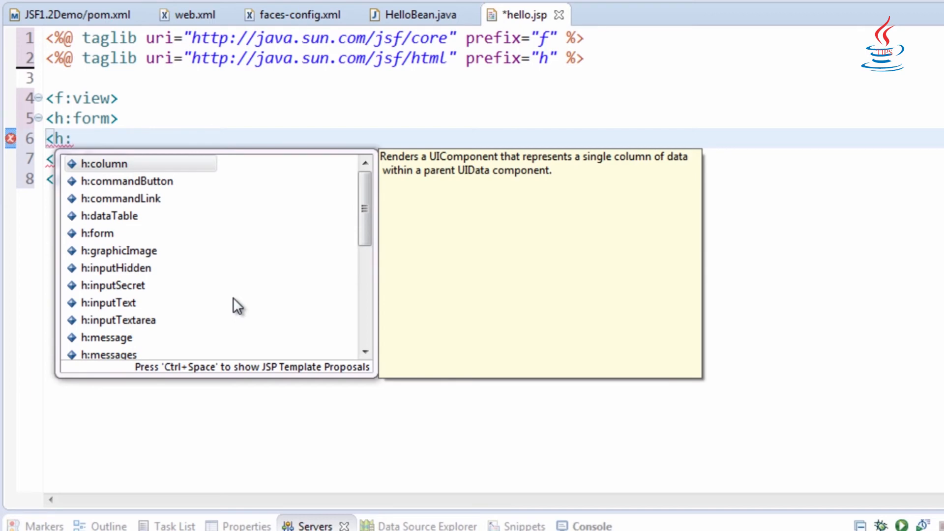
pyautogui.write('in')
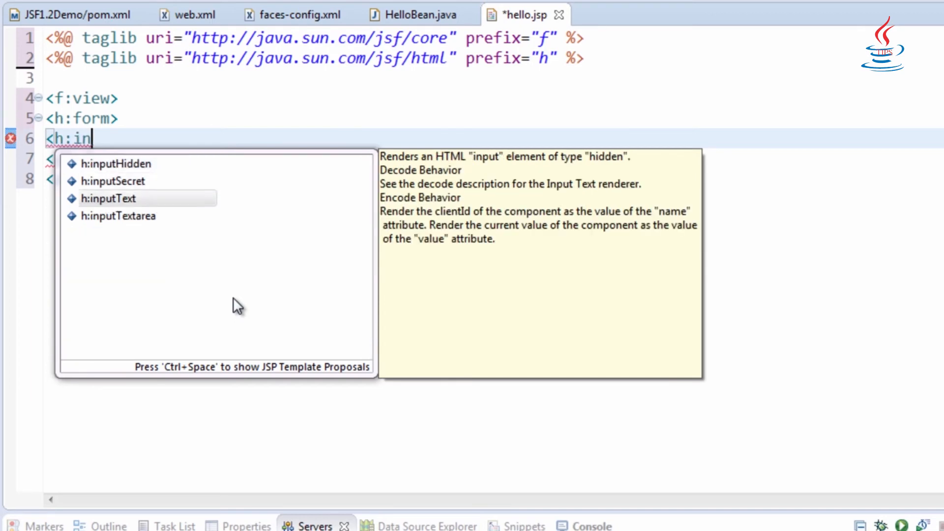
pyautogui.doubleClick(109, 198)
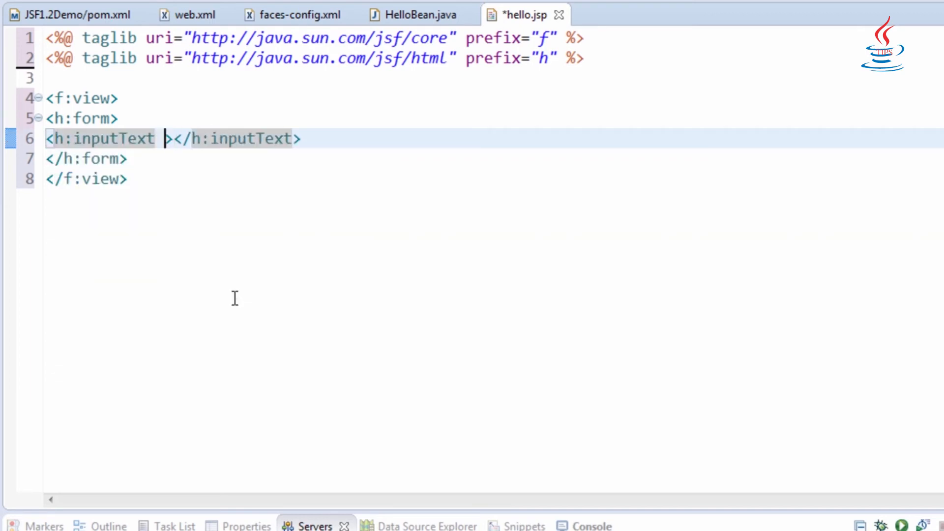
# Bind the input's value to #{helloBean.name} and close the tag
pyautogui.write('value="')
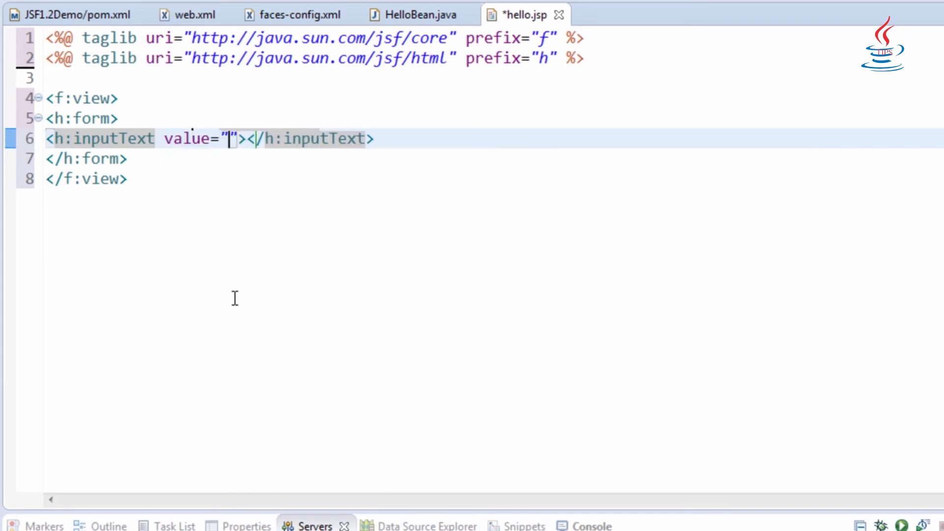
pyautogui.write('#')
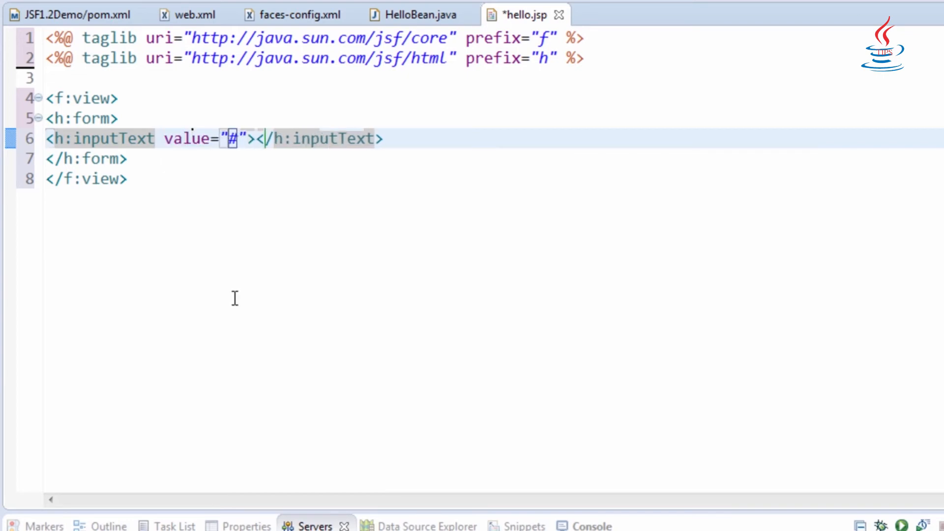
pyautogui.write('helloB')
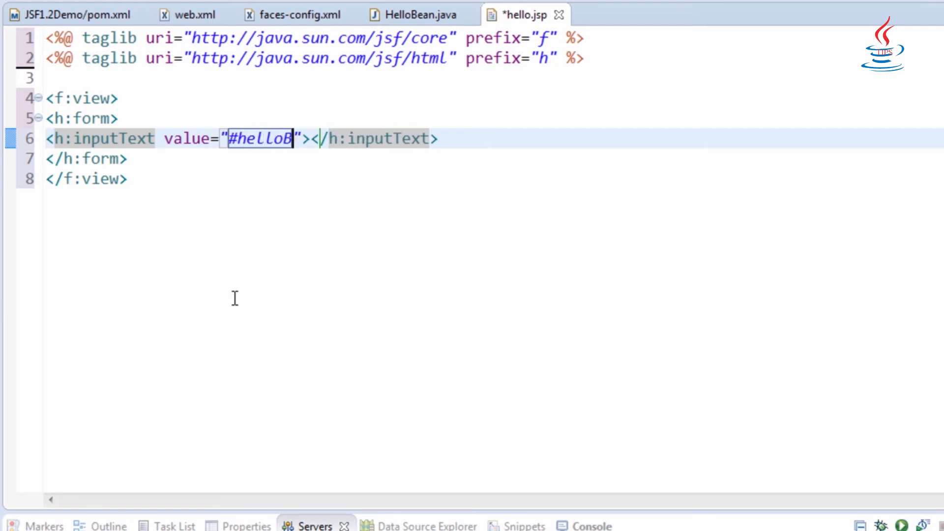
pyautogui.write('ean')
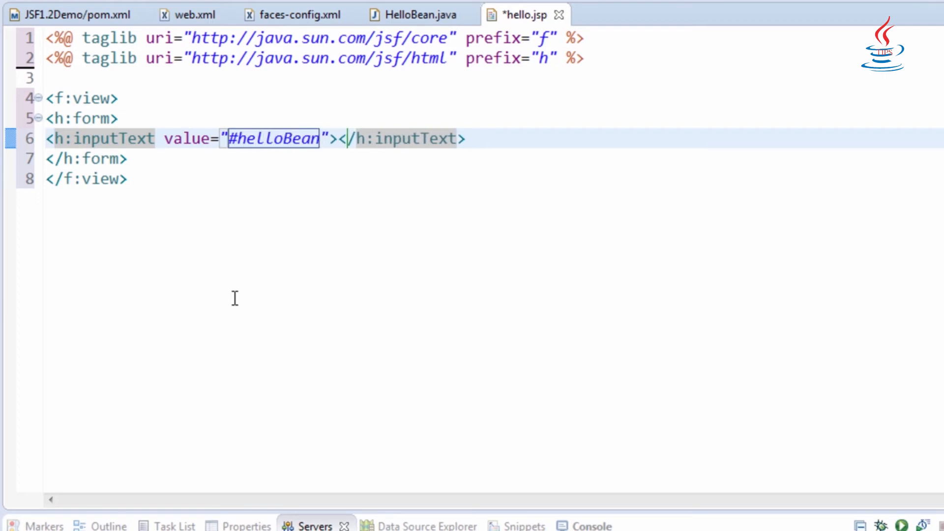
pyautogui.write('.name')
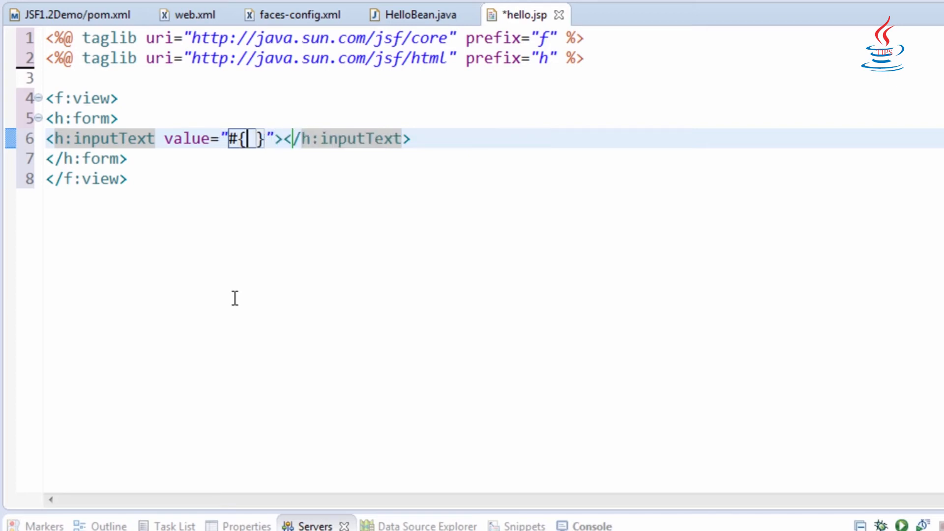
pyautogui.write('helloBean.name')
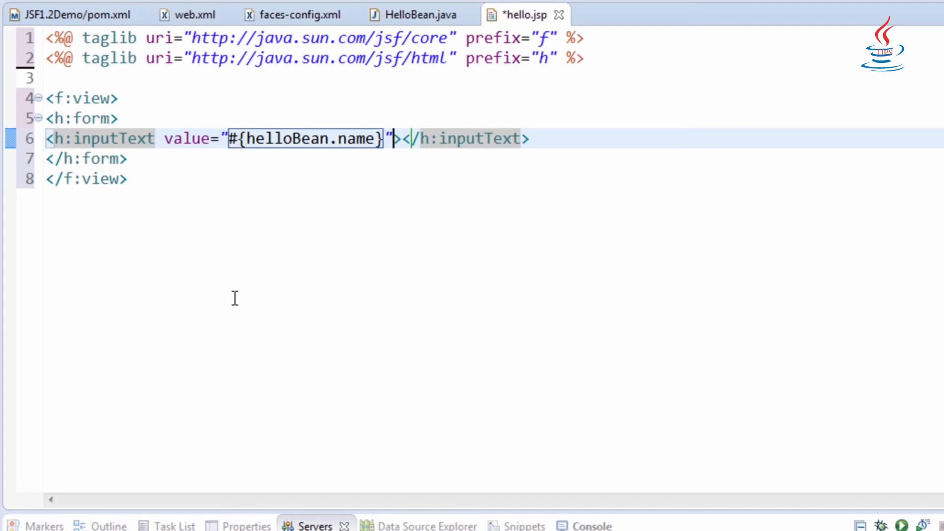
pyautogui.write('/')
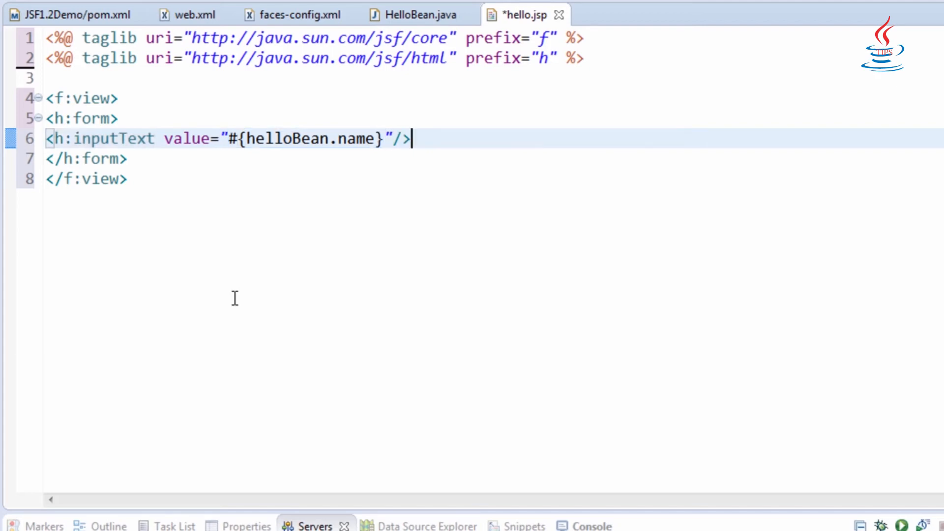
# Add an h:commandButton with action #{helloBean.sayHello} via content assist
pyautogui.press('Enter')
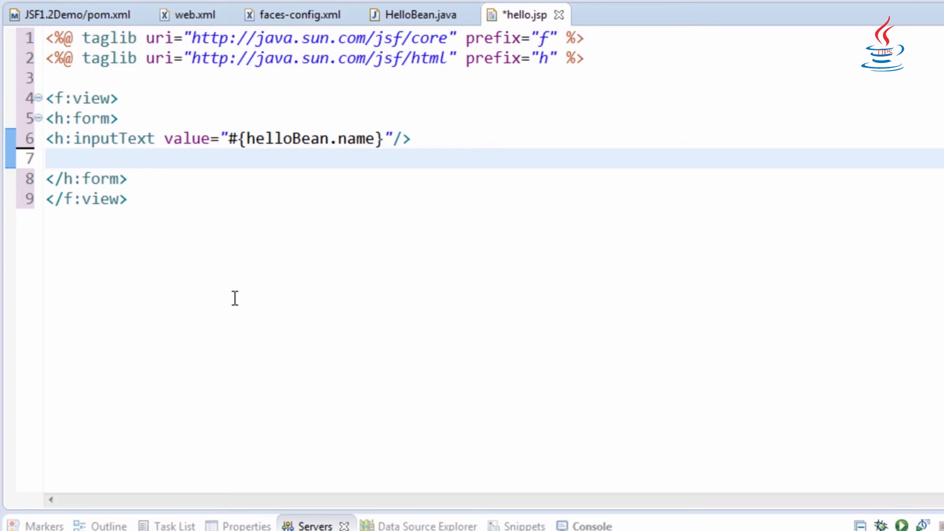
pyautogui.write('<h:')
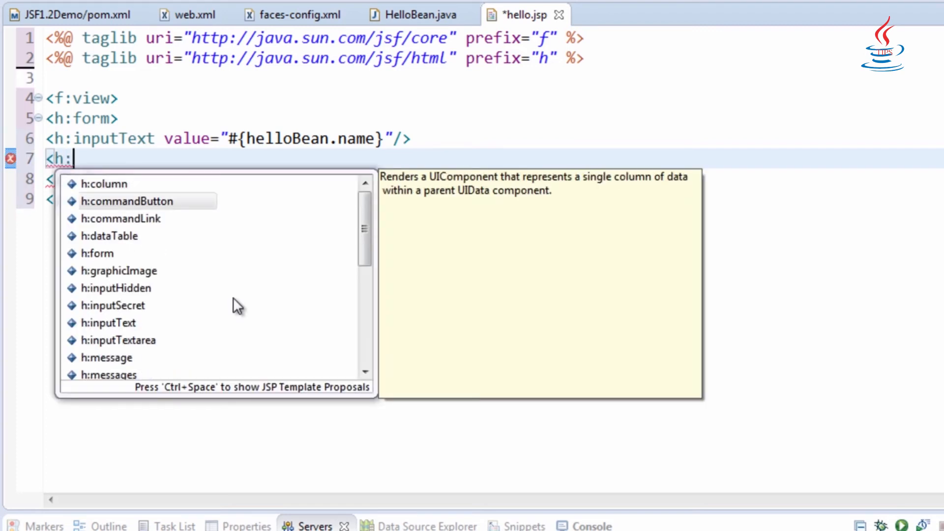
pyautogui.doubleClick(126, 200)
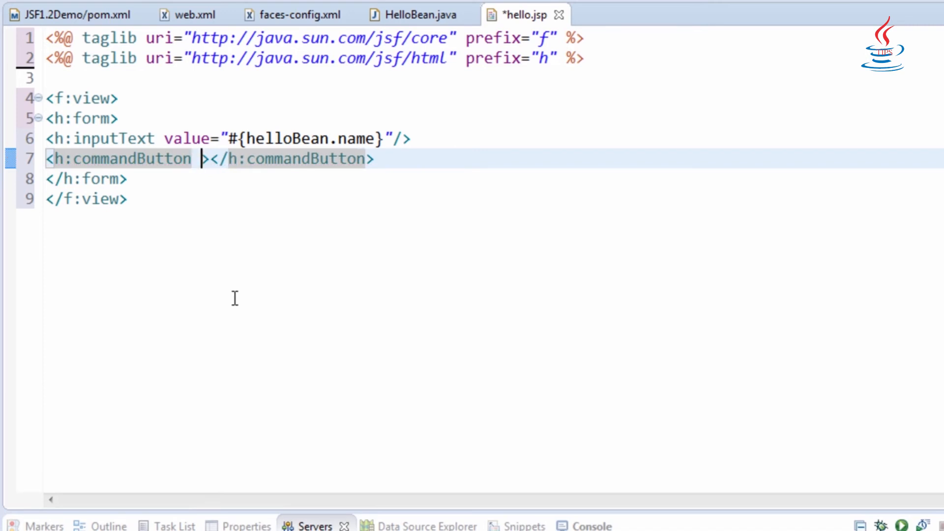
pyautogui.write('a')
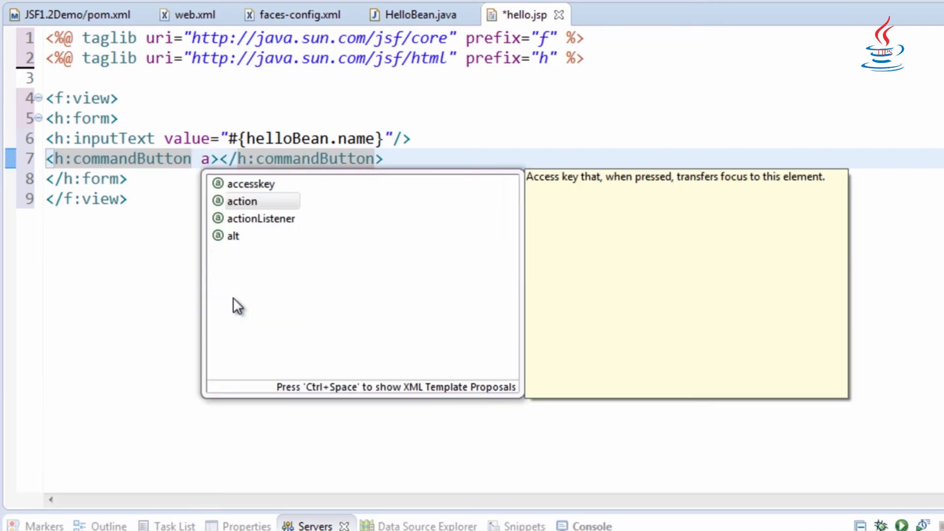
pyautogui.doubleClick(242, 201)
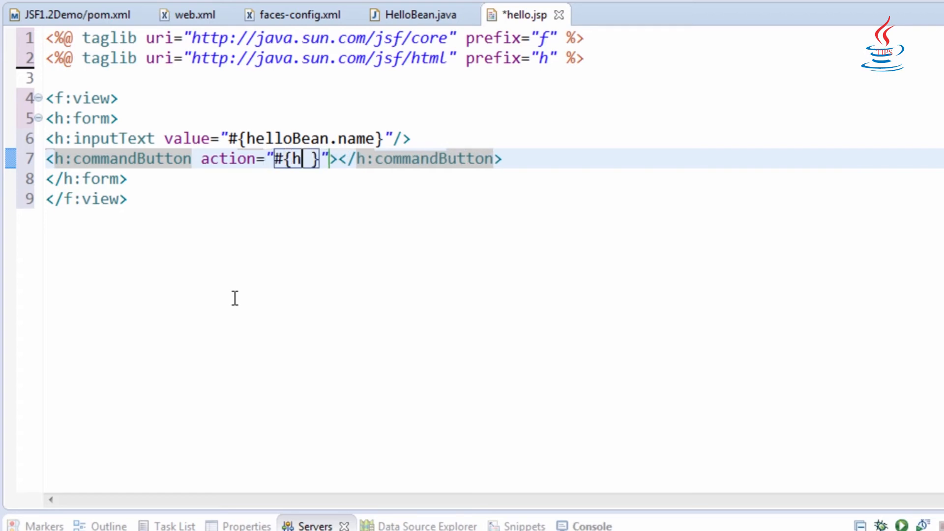
pyautogui.write('elloBean')
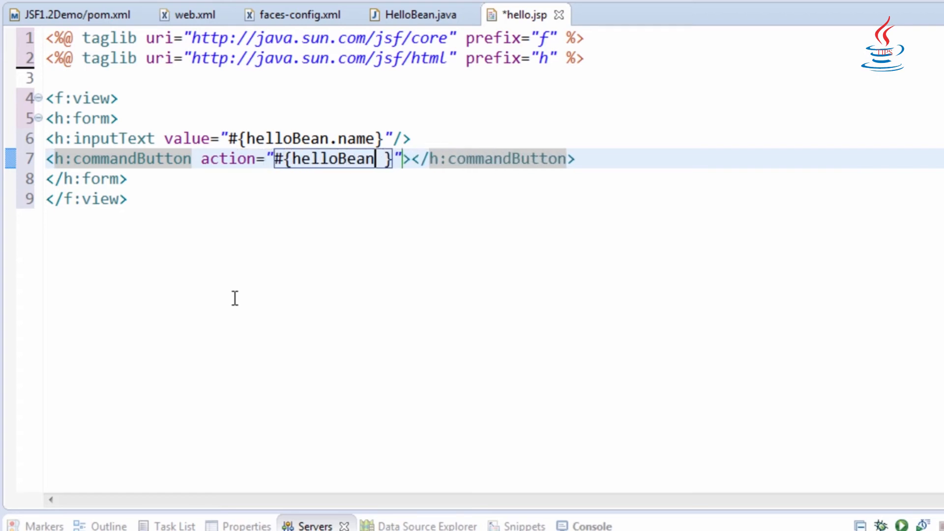
pyautogui.write('.sayHe')
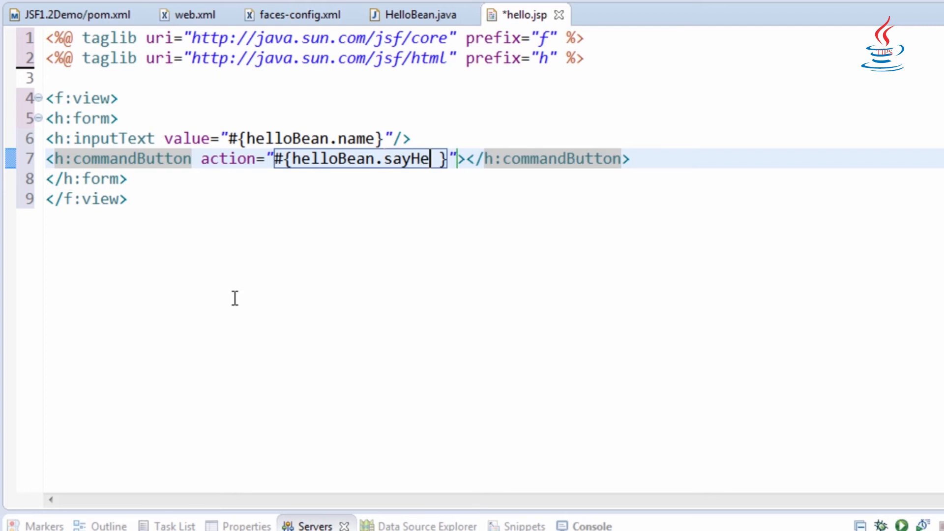
pyautogui.write('llo')
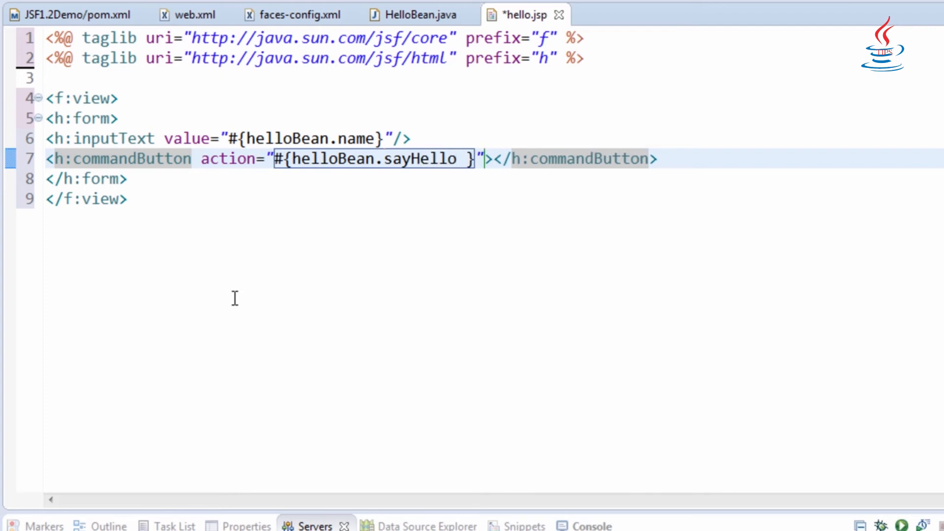
pyautogui.press('BackSpace')
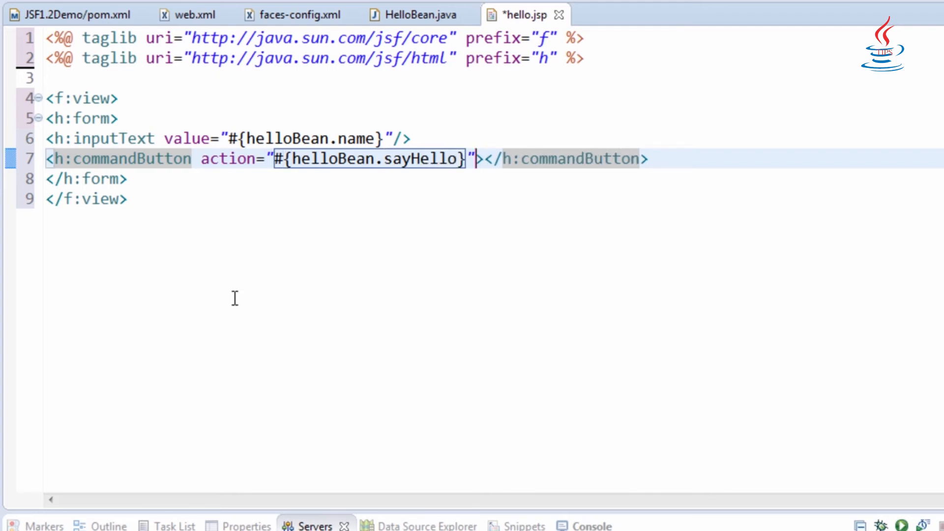
# Give the button value="Say Hello" and save hello.jsp
pyautogui.write('value=""')
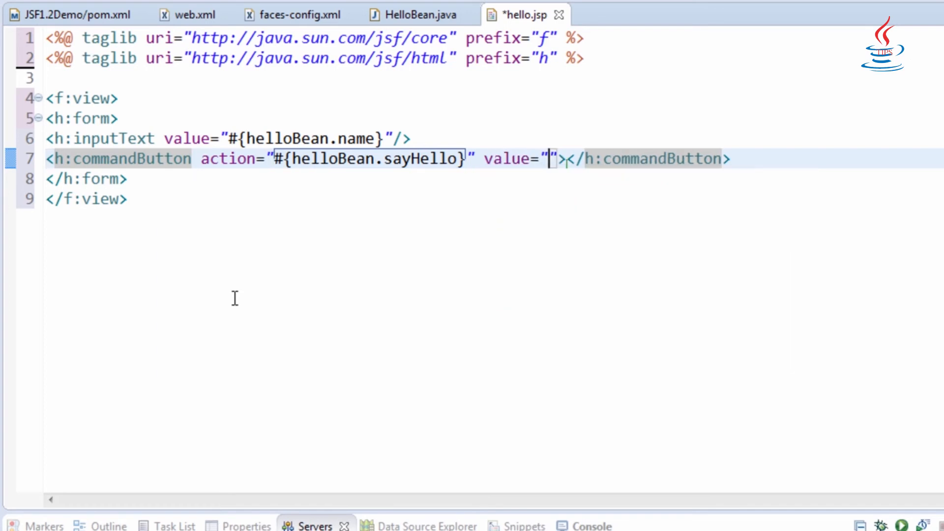
pyautogui.write('Say Hello')
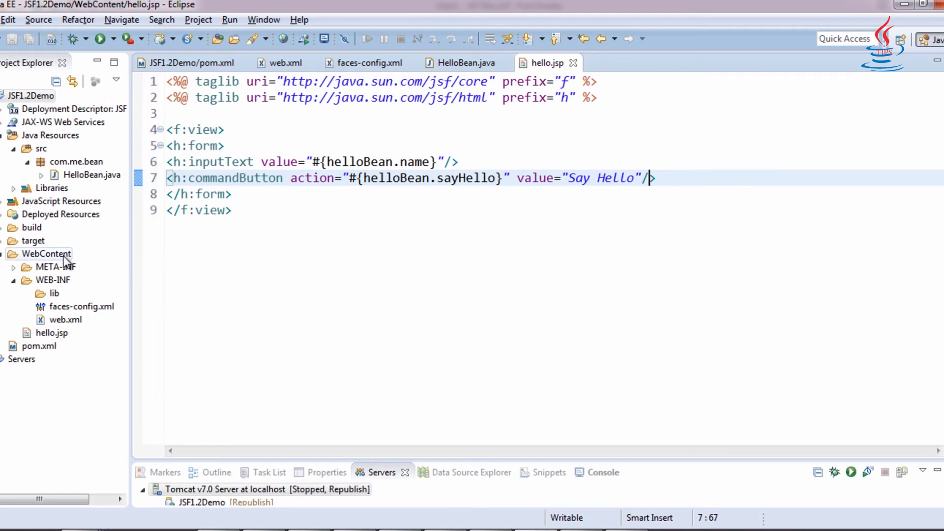
# Create welcome.jsp in WebContent via New > JSP File and clear its generated template
pyautogui.rightClick(45, 254)
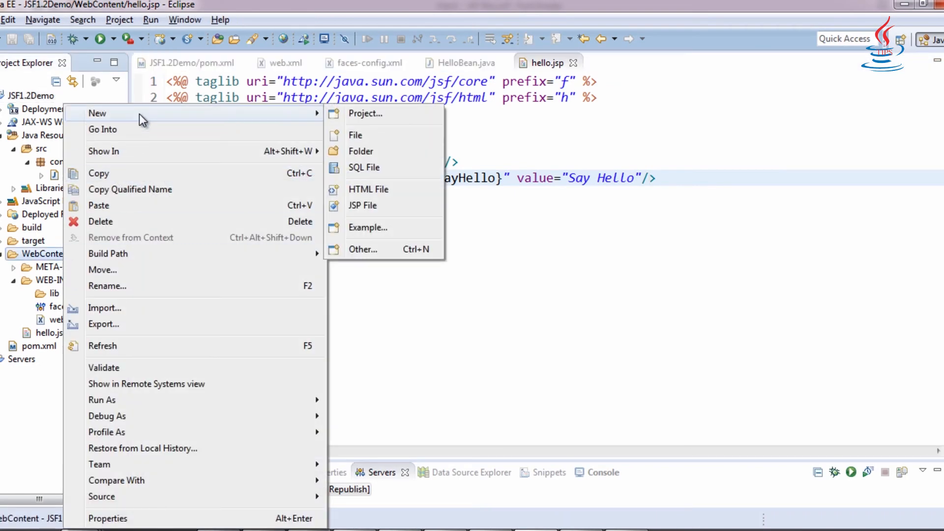
pyautogui.click(362, 205)
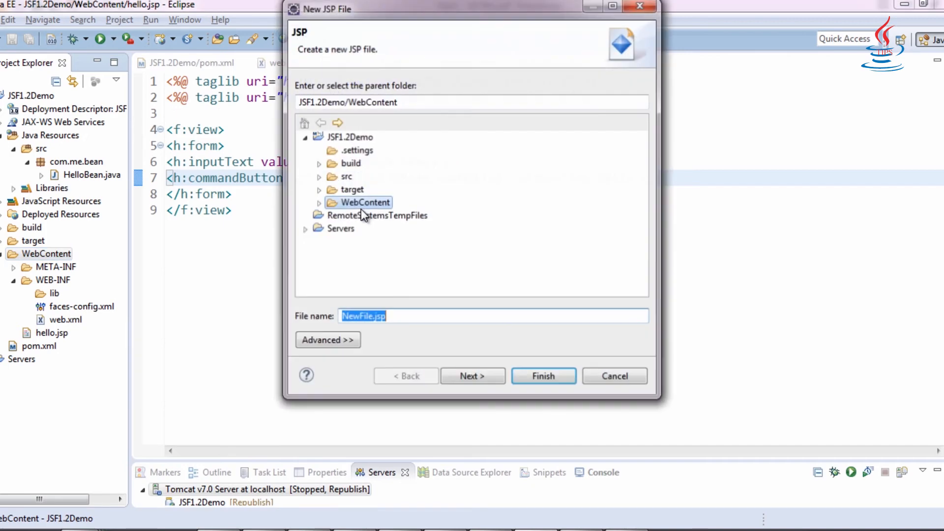
pyautogui.write('welcom')
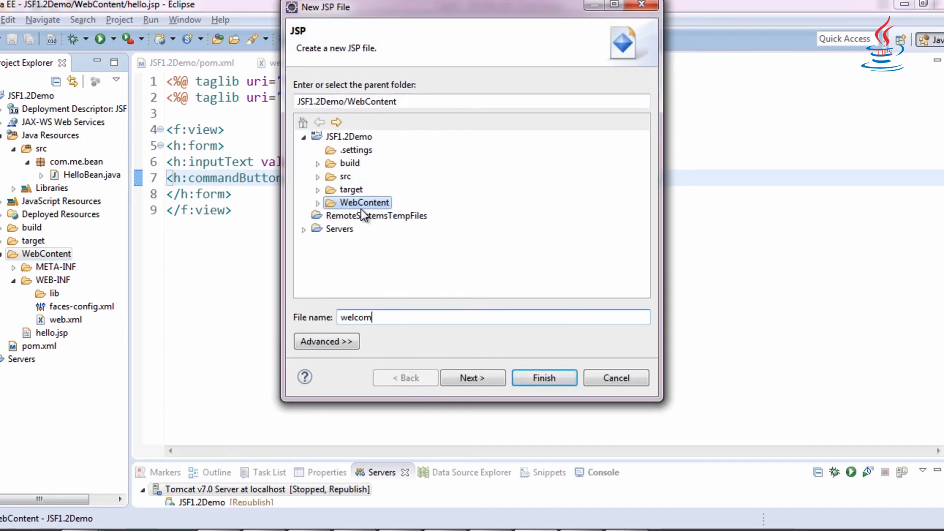
pyautogui.click(545, 378)
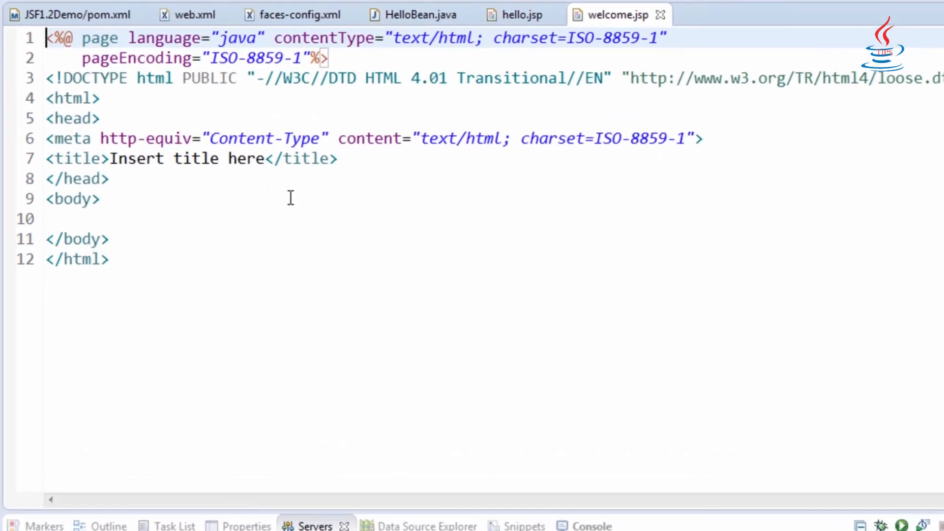
pyautogui.press('Ctrl+a')
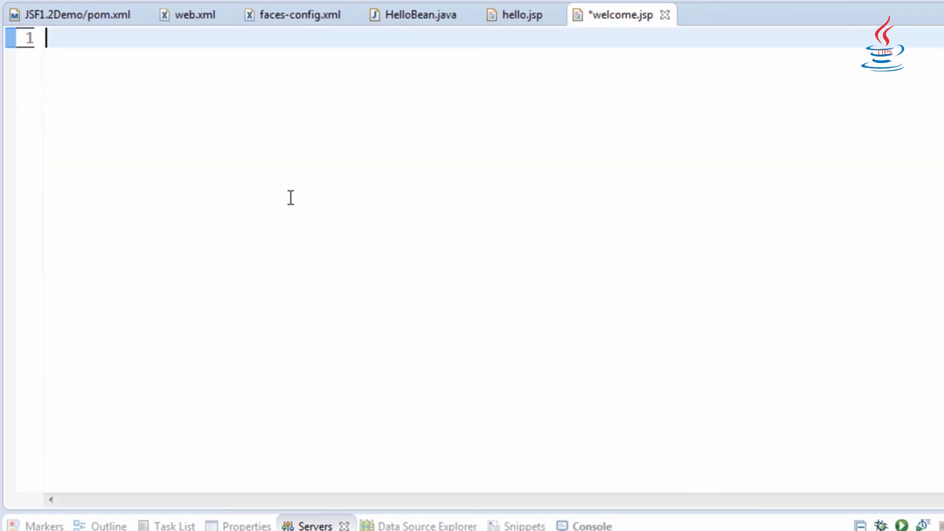
pyautogui.moveTo(509, 24)
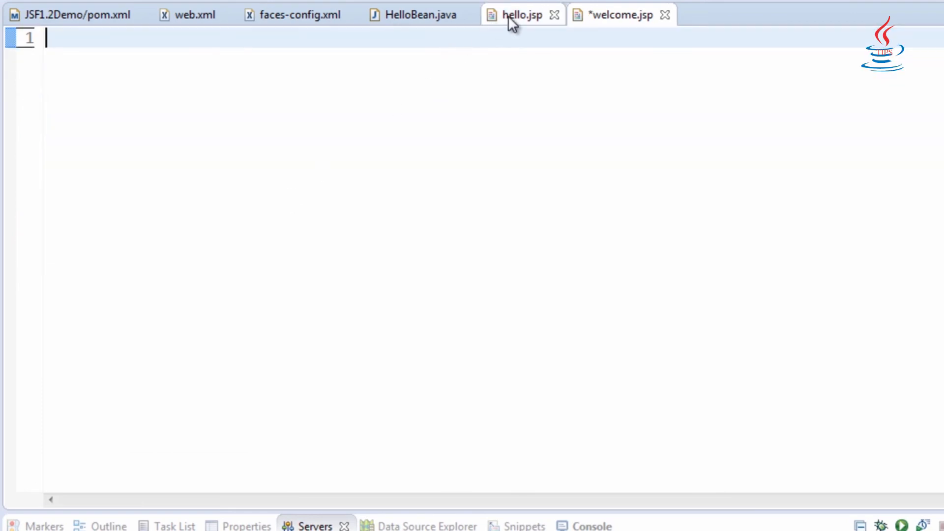
# Copy the JSF taglibs and f:view from hello.jsp into welcome.jsp, removing the leftover h:form
pyautogui.click(520, 14)
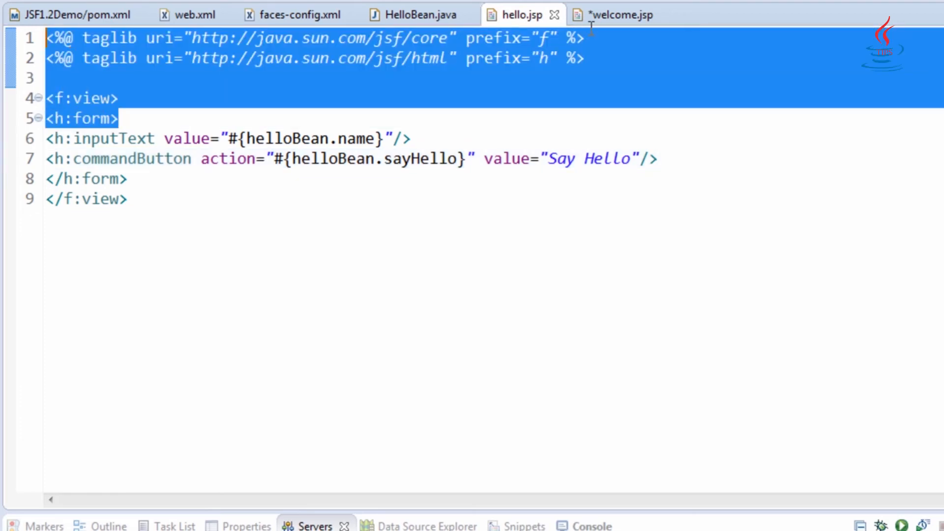
pyautogui.click(618, 15)
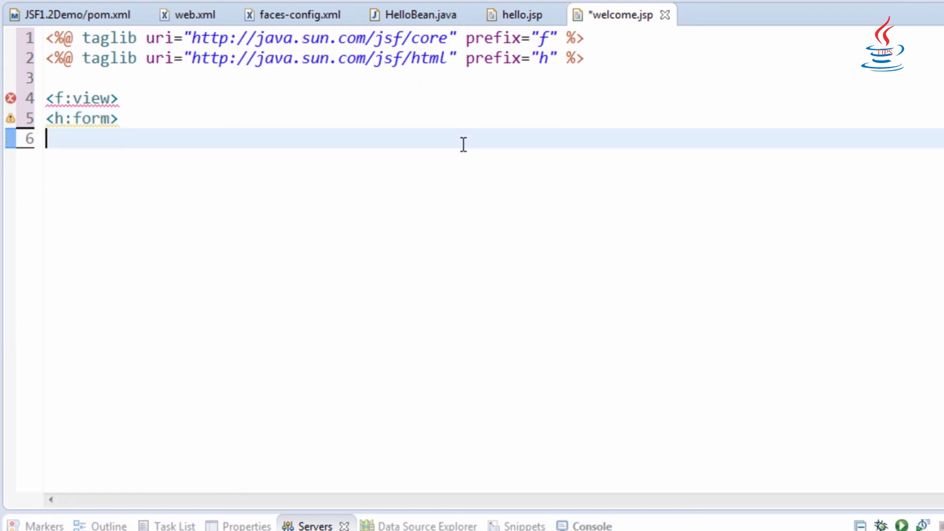
pyautogui.write('<')
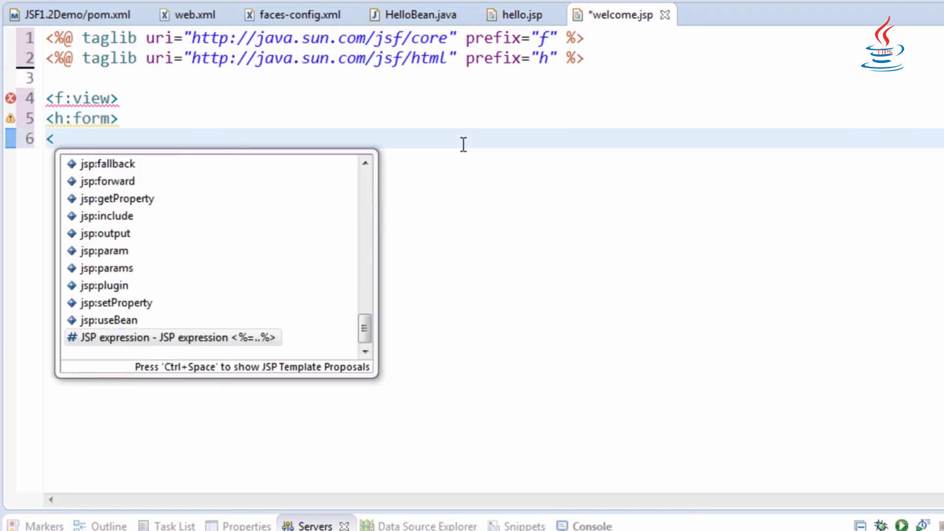
pyautogui.click(173, 337)
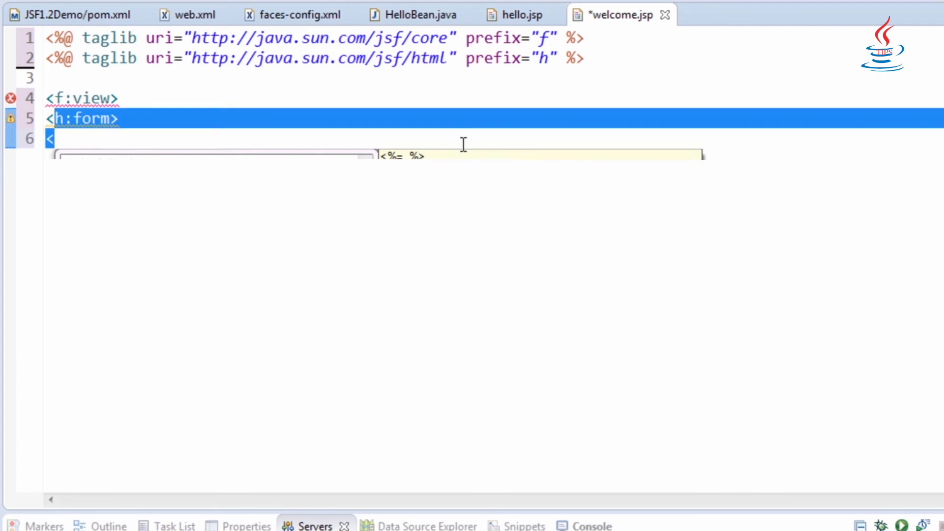
pyautogui.press('Escape')
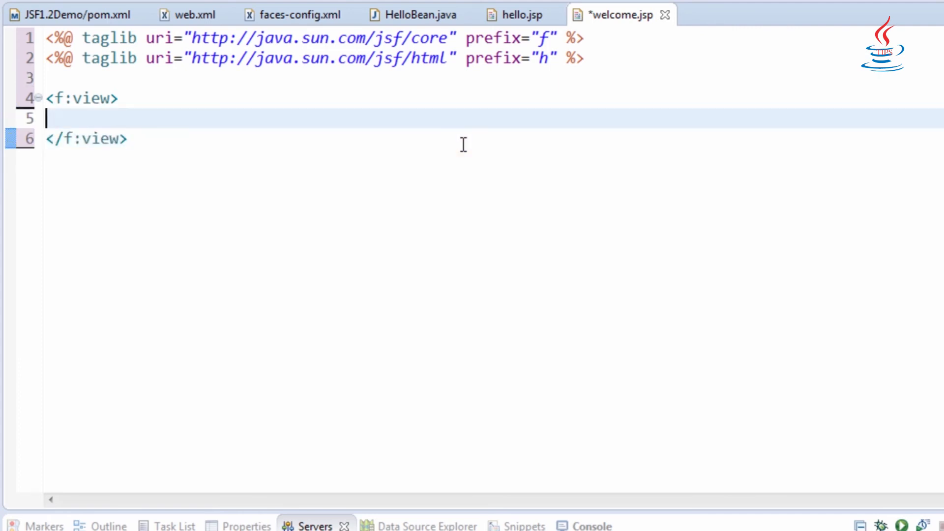
# Add an h:outputText with value "Hello '#{helloBean.name}' to our web page" and save
pyautogui.write('<h:')
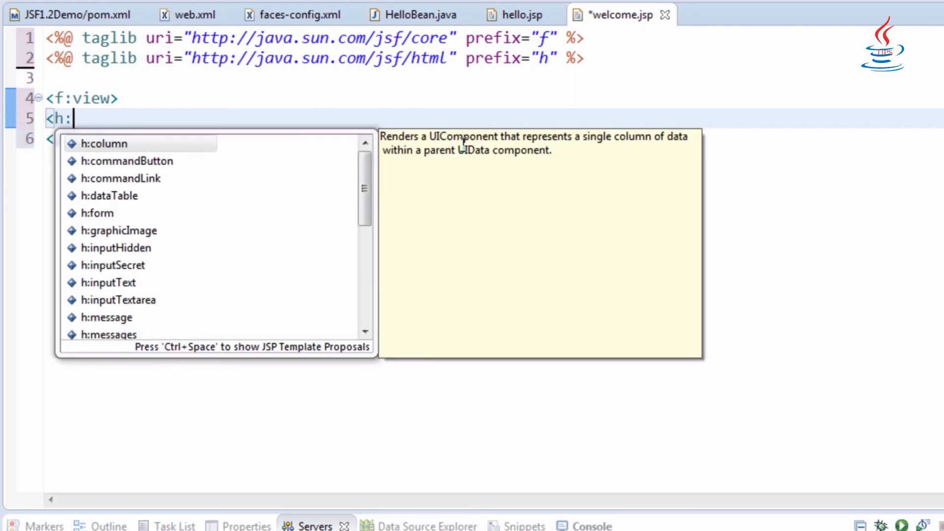
pyautogui.write('outputText></h:outputText>')
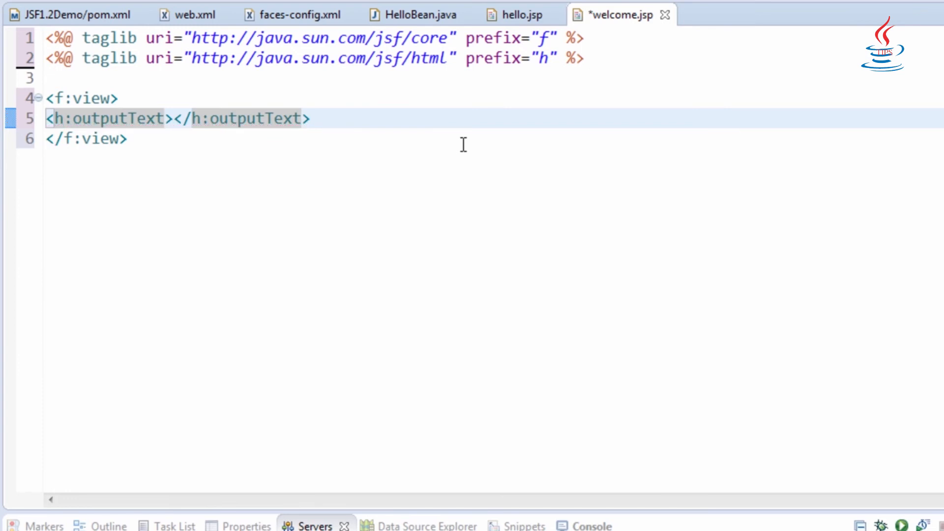
pyautogui.write('" "')
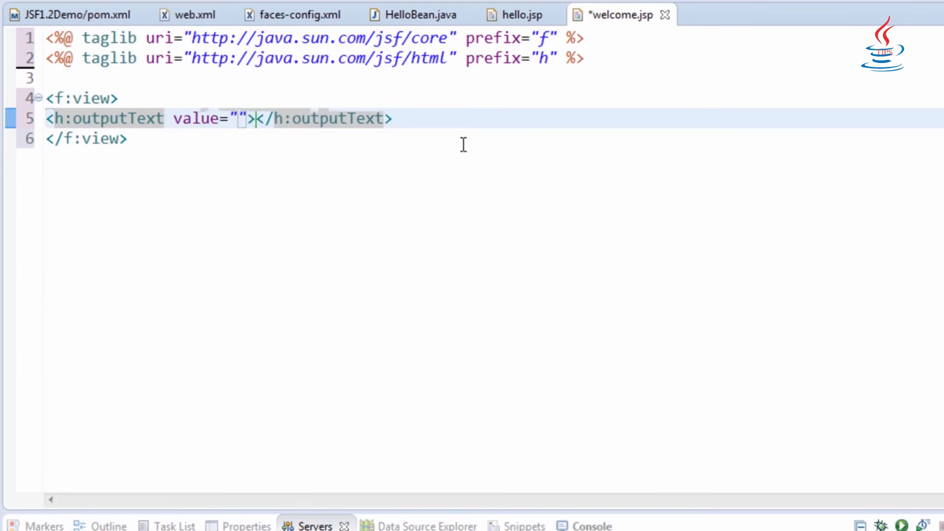
pyautogui.write('#{h')
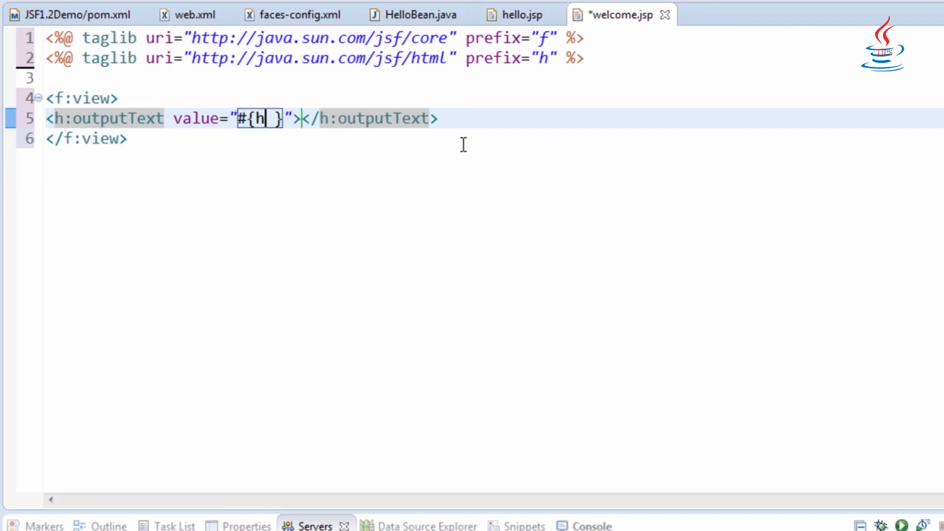
pyautogui.write('elloBean')
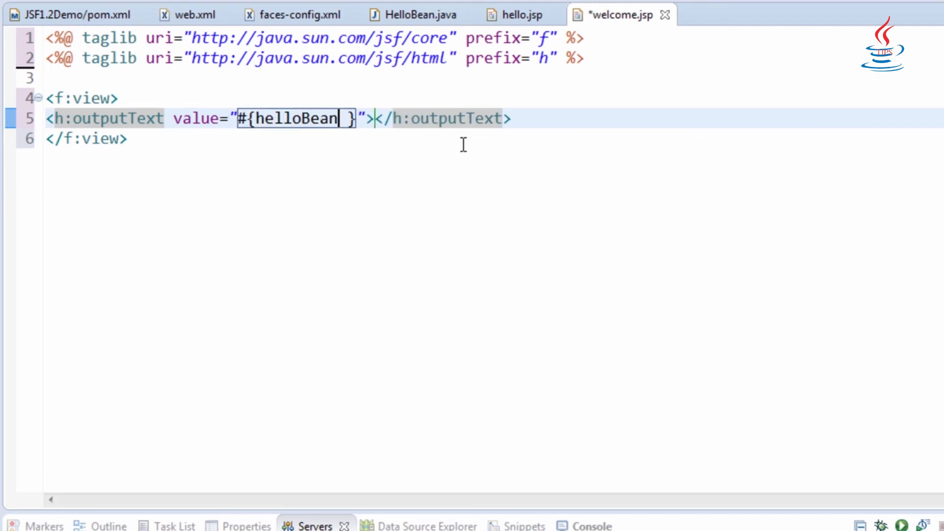
pyautogui.write('.name')
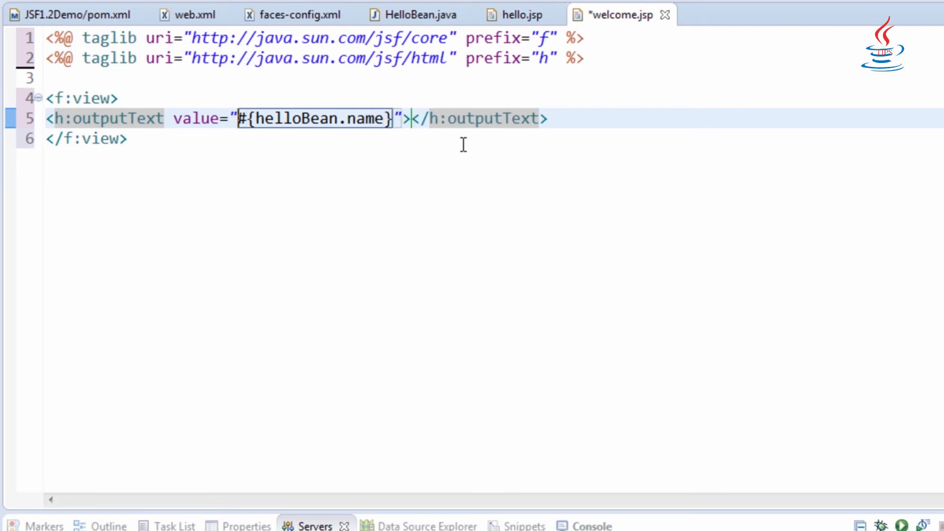
pyautogui.write('Hello')
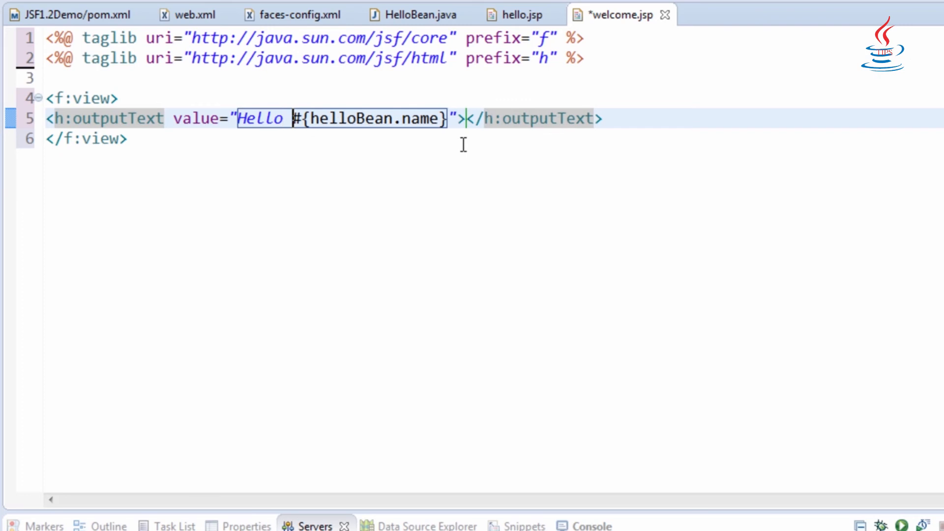
pyautogui.write("'")
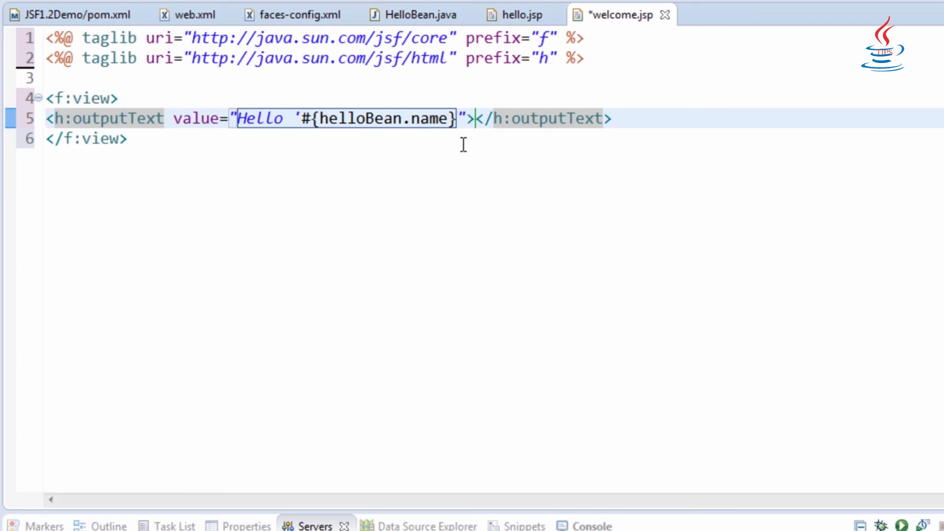
pyautogui.write("'")
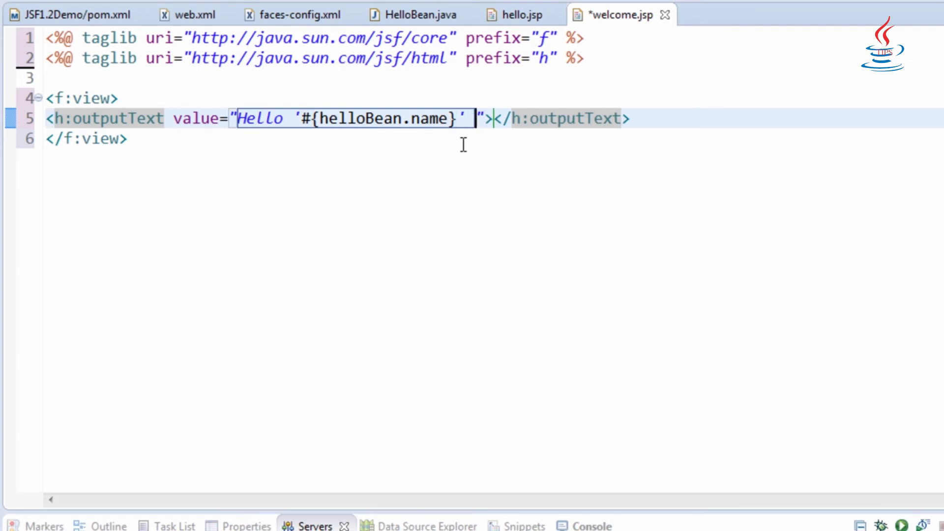
pyautogui.write('to our')
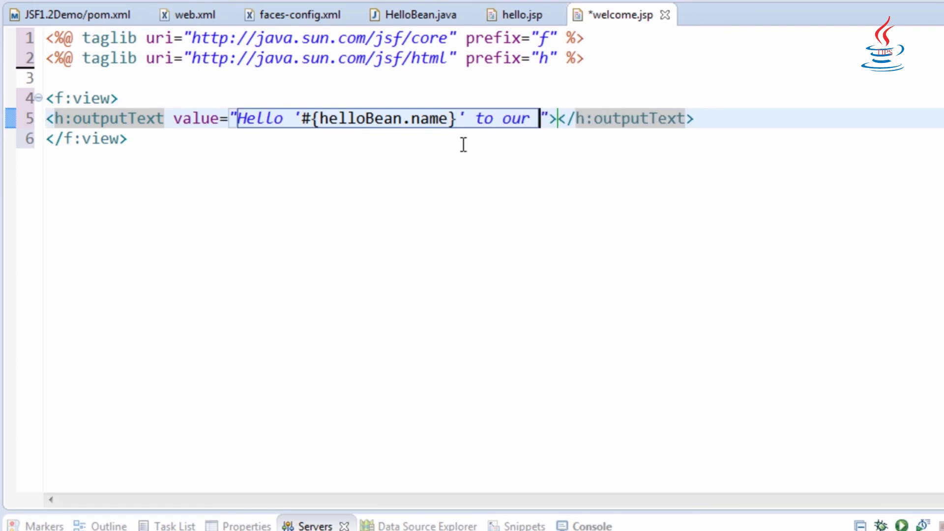
pyautogui.write('web page')
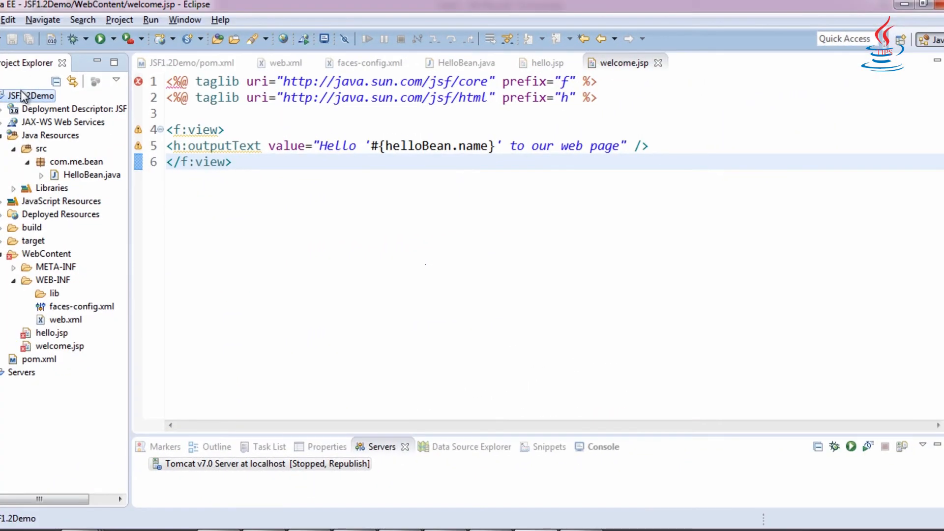
# In JSF1.2Demo's Java Build Path libraries, set the JRE System Library to jdk1.8.0_60 and close properties
pyautogui.rightClick(25, 97)
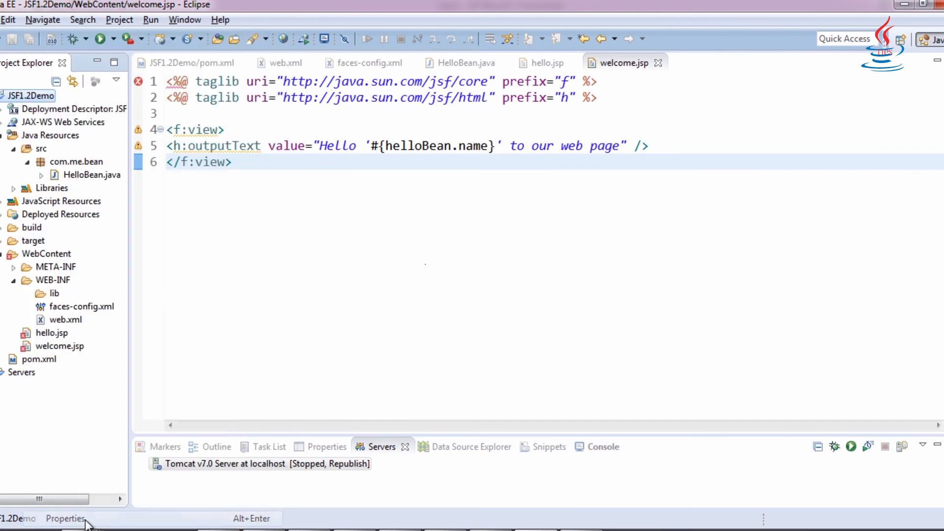
pyautogui.click(63, 519)
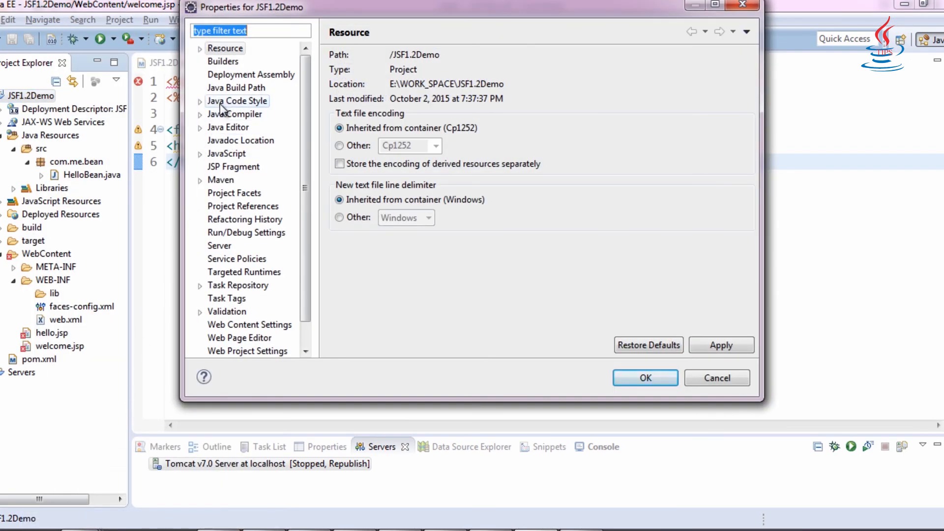
pyautogui.click(236, 87)
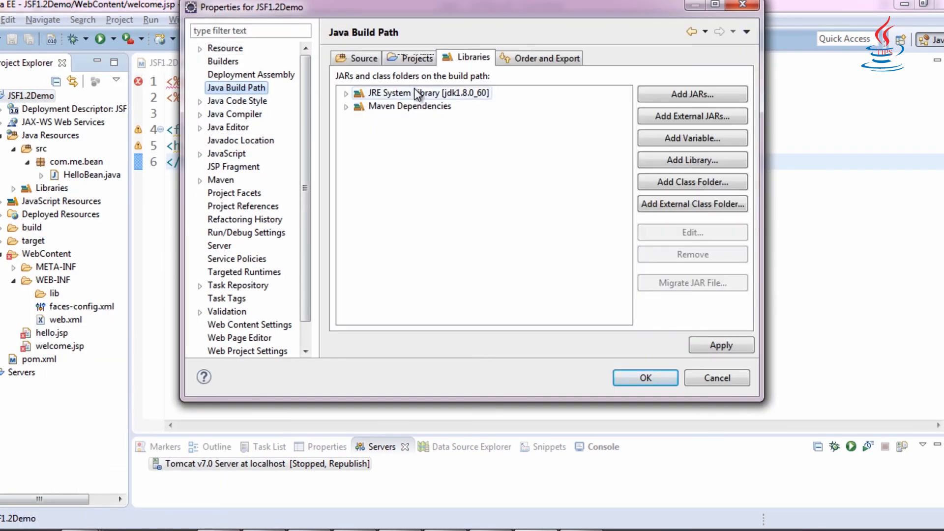
pyautogui.click(413, 93)
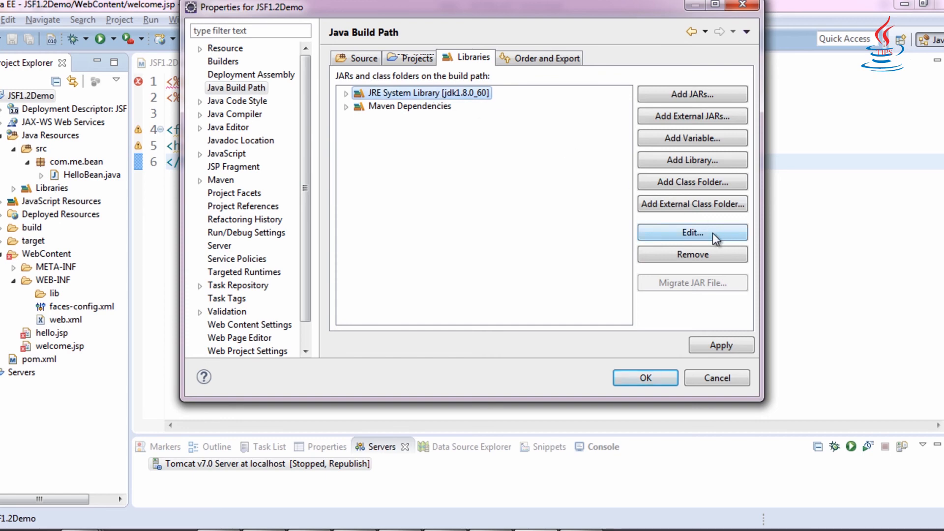
pyautogui.click(693, 232)
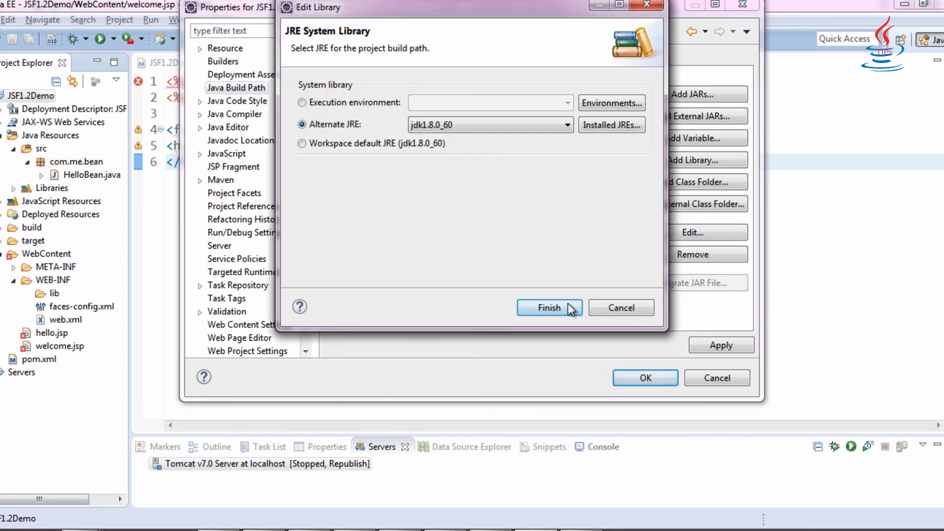
pyautogui.click(549, 308)
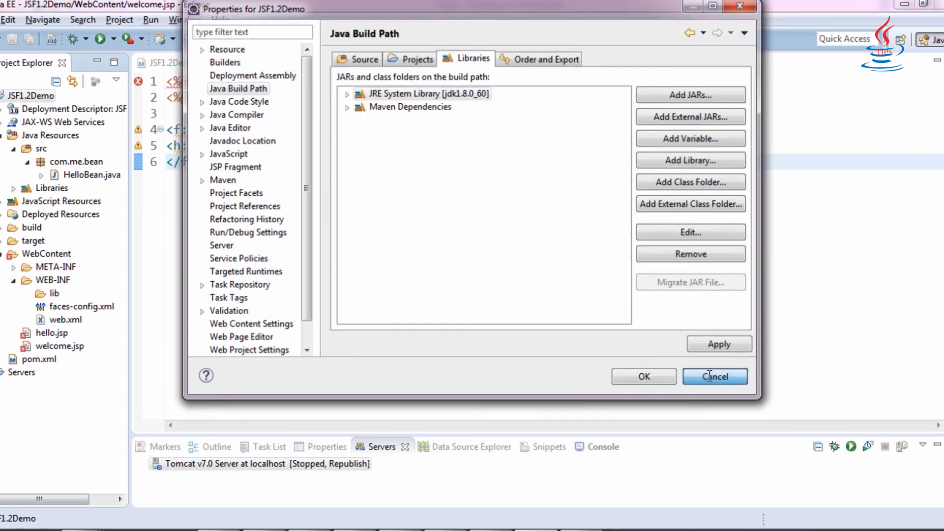
pyautogui.click(715, 377)
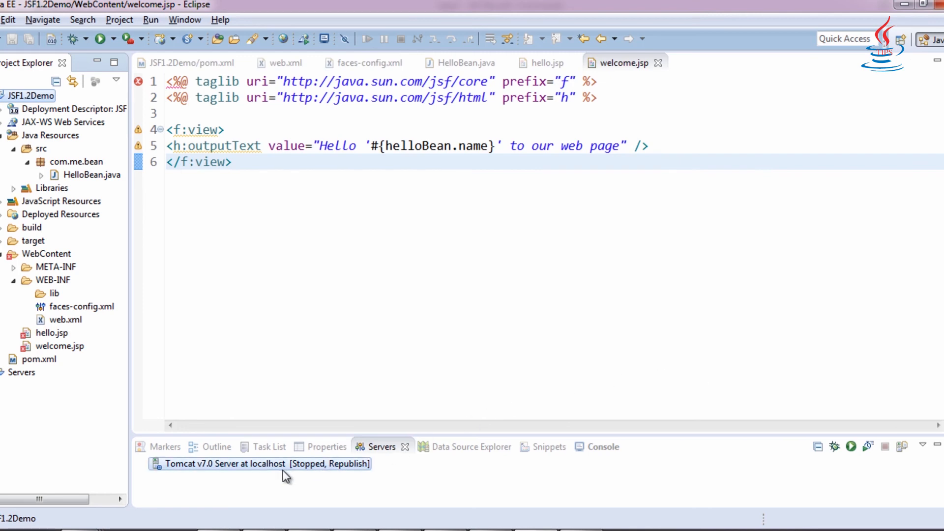
pyautogui.rightClick(269, 464)
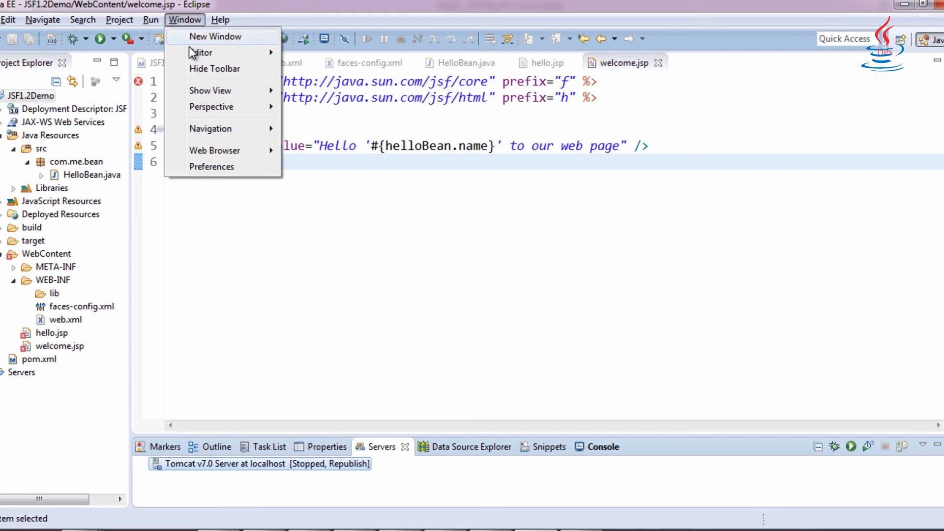
pyautogui.click(211, 166)
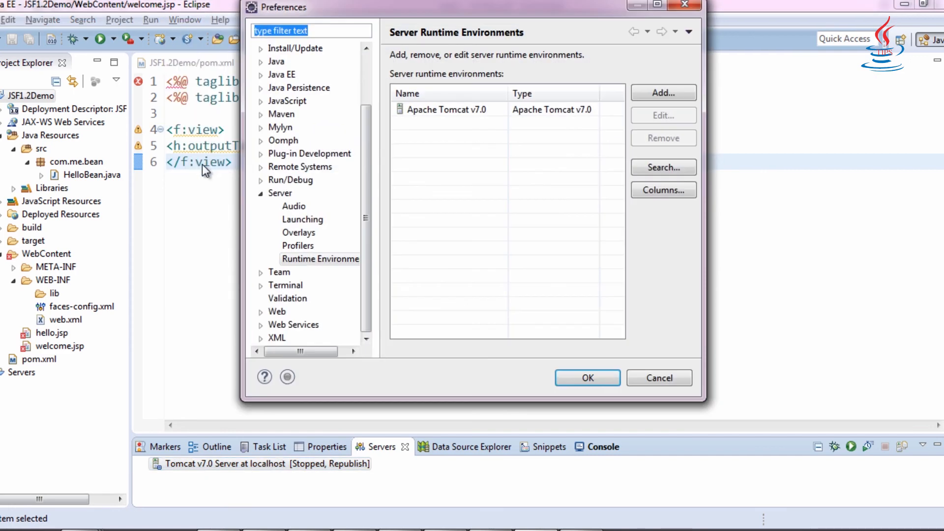
pyautogui.click(446, 110)
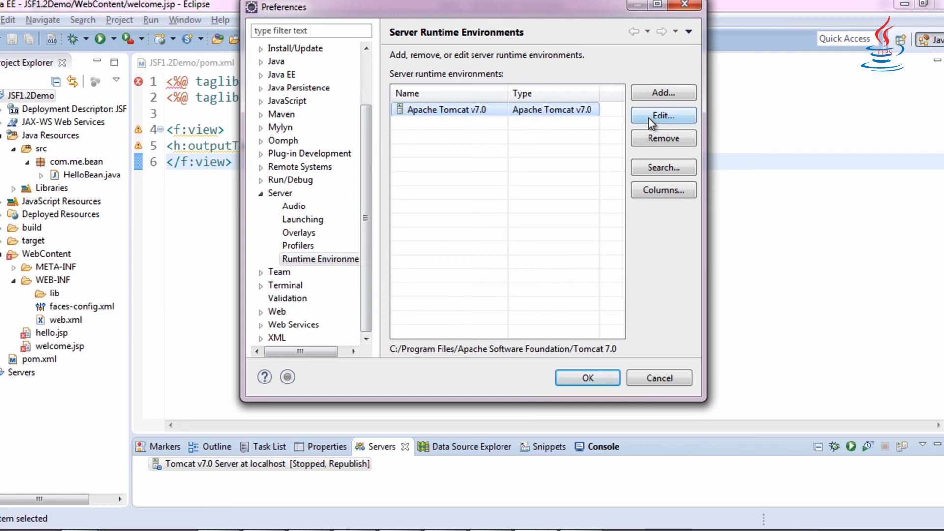
pyautogui.click(663, 115)
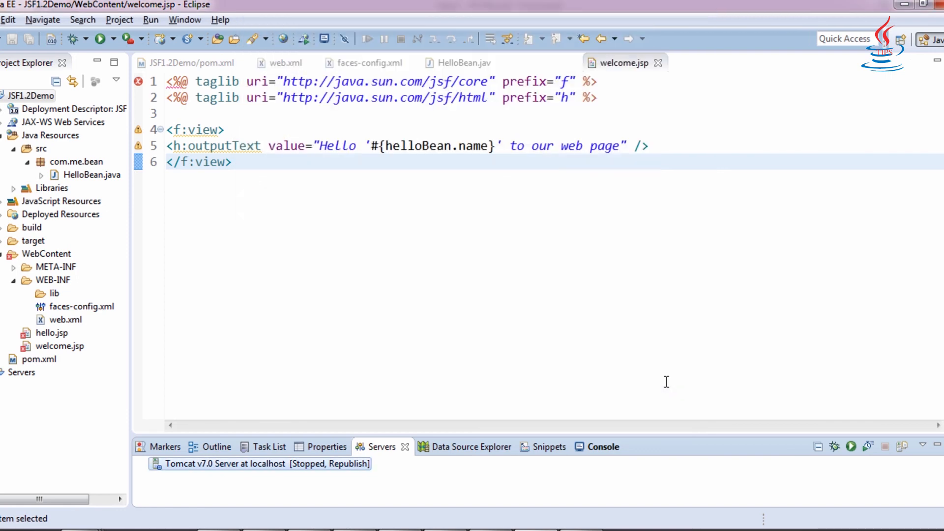
# Clean JSF1.2Demo via Project > Clean... with an immediate rebuild
pyautogui.click(119, 19)
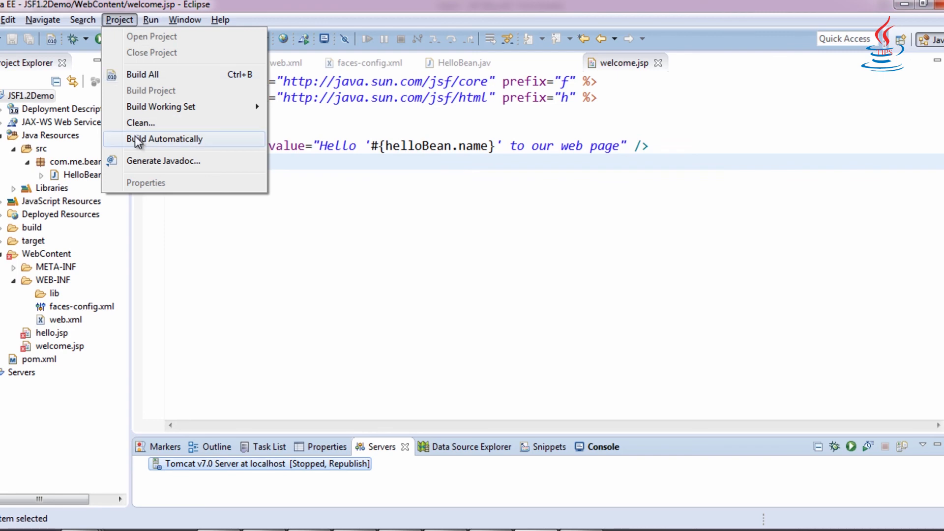
pyautogui.click(140, 123)
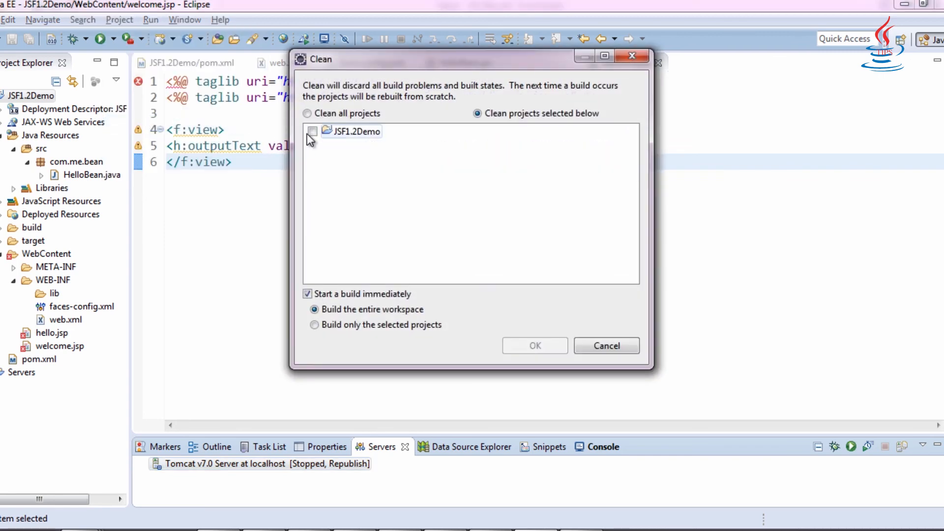
pyautogui.click(309, 131)
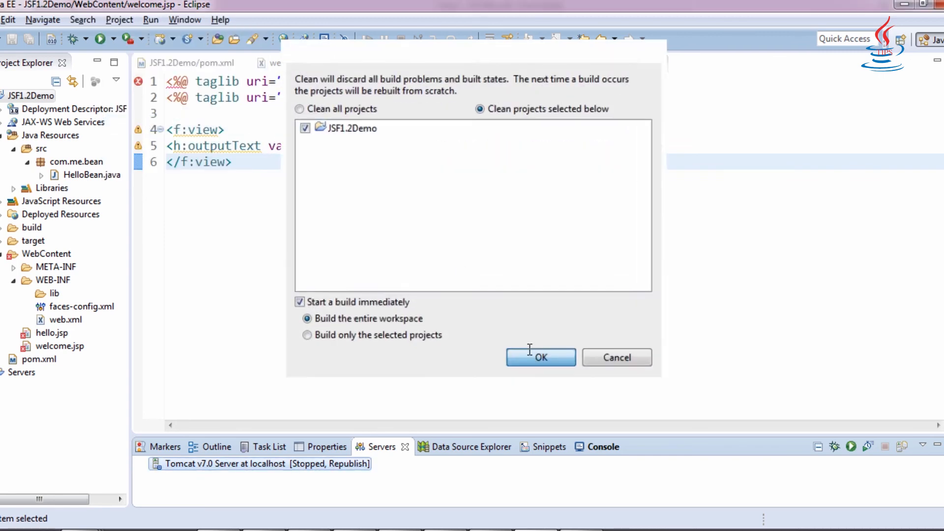
pyautogui.click(541, 358)
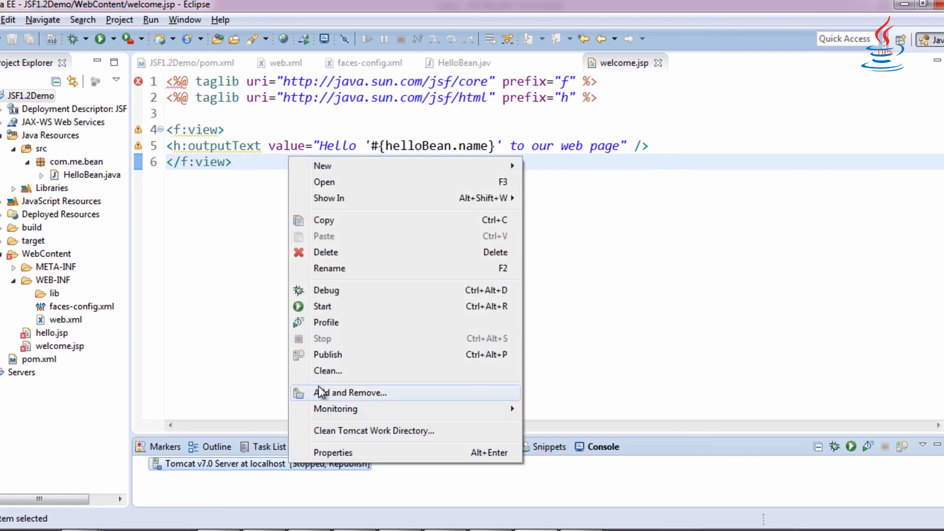
# Keep JSF1.2Demo deployed on Tomcat v7.0 via Add and Remove..., then start the server
pyautogui.click(351, 393)
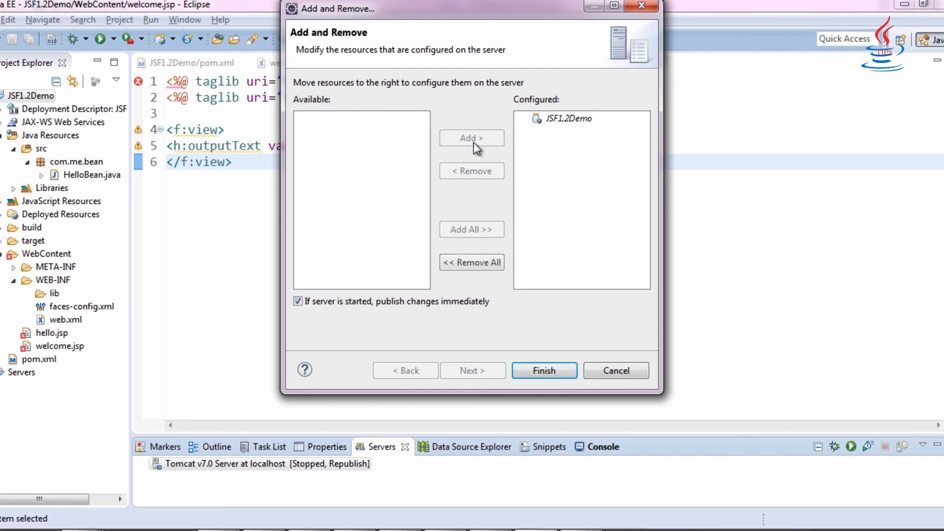
pyautogui.click(545, 370)
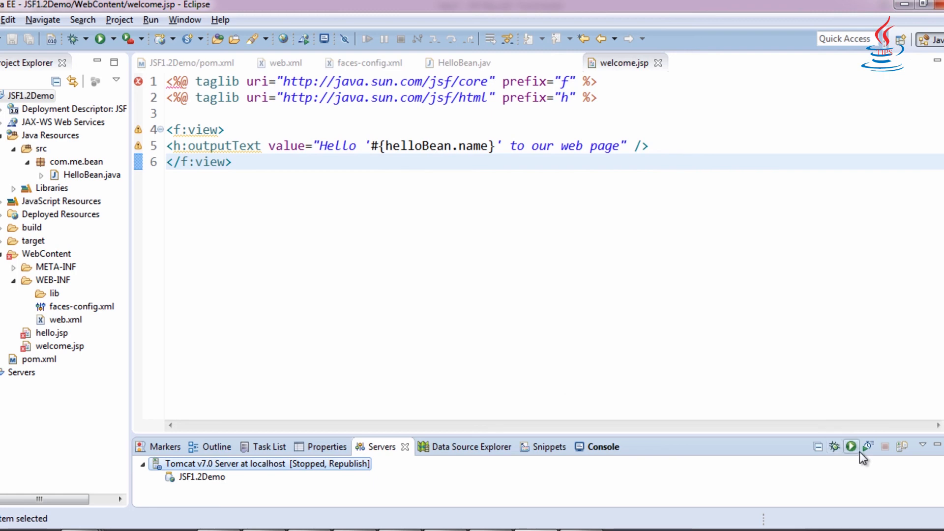
pyautogui.click(851, 446)
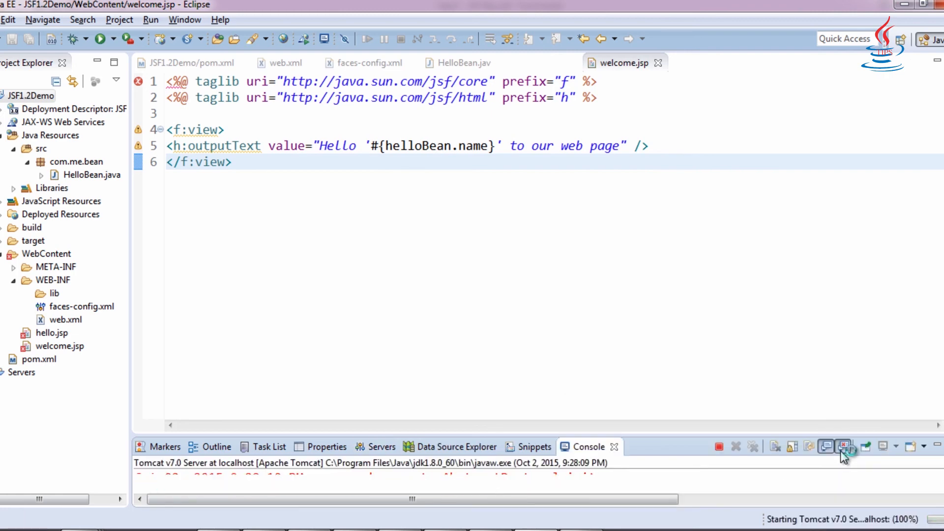
pyautogui.click(380, 447)
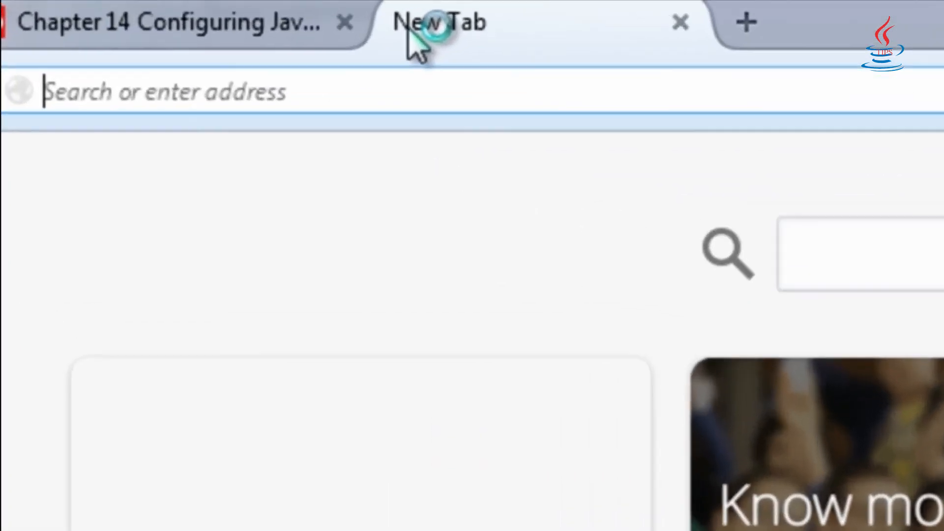
# Load localhost:8080/JSF1.2Demo/faces/hello.jsp in Firefox to show the name form
pyautogui.write('localhost/')
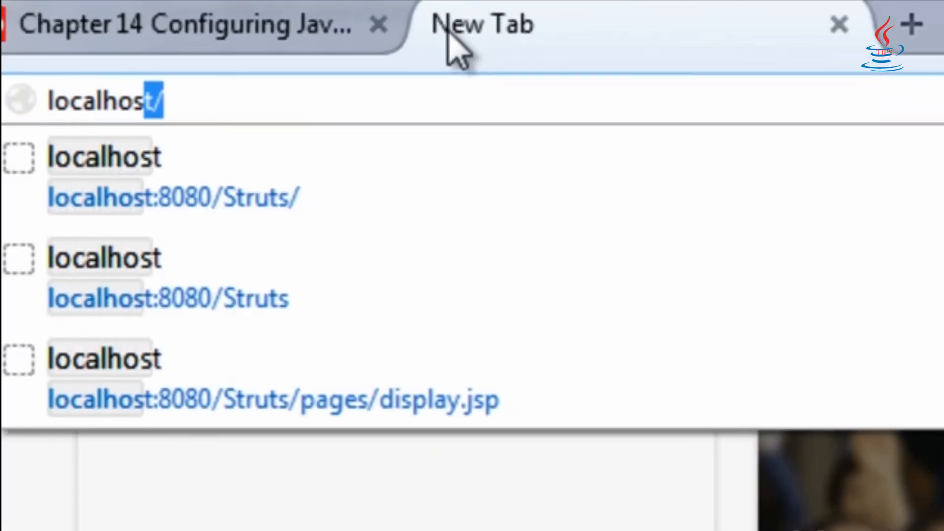
pyautogui.write(':8080/JSF1.2')
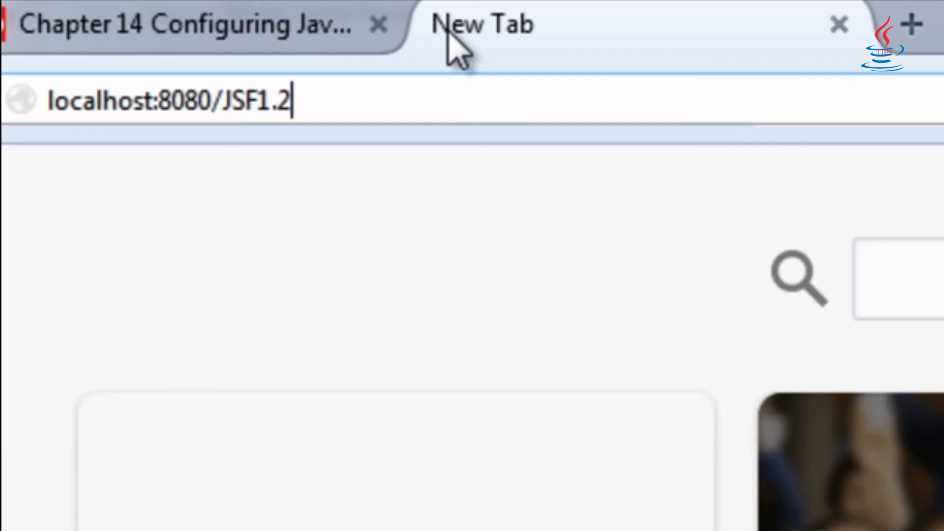
pyautogui.write('Demo/')
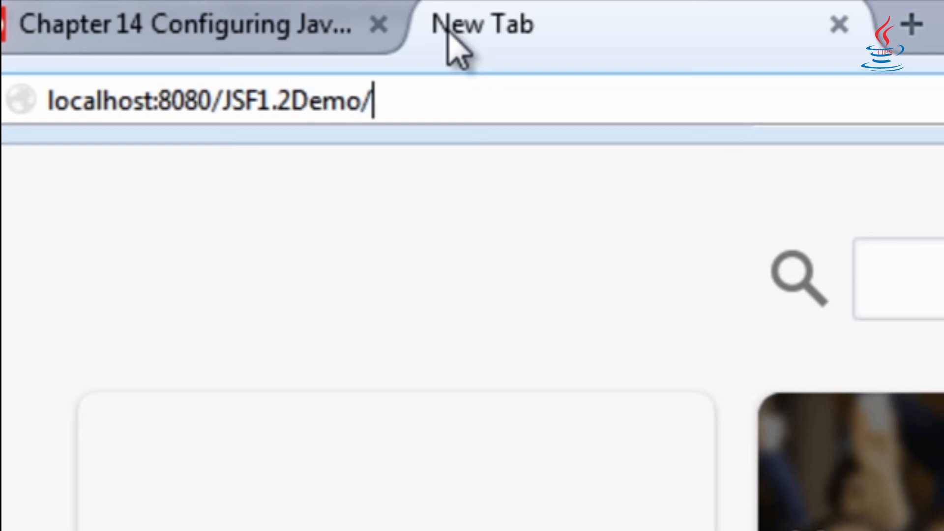
pyautogui.write('faces/hello.jsp')
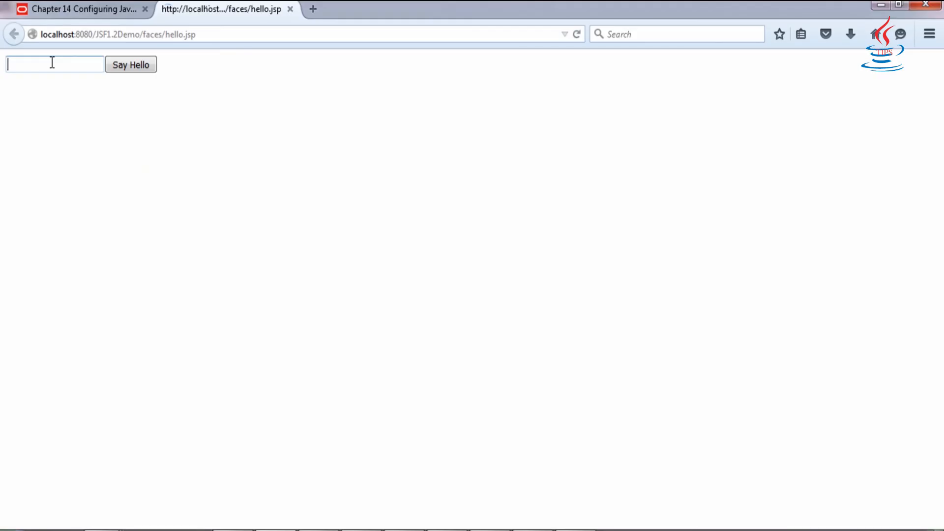
# Enter the name Mike and submit with Say Hello to get "Hello 'Mike' to our web page"
pyautogui.write('Mike')
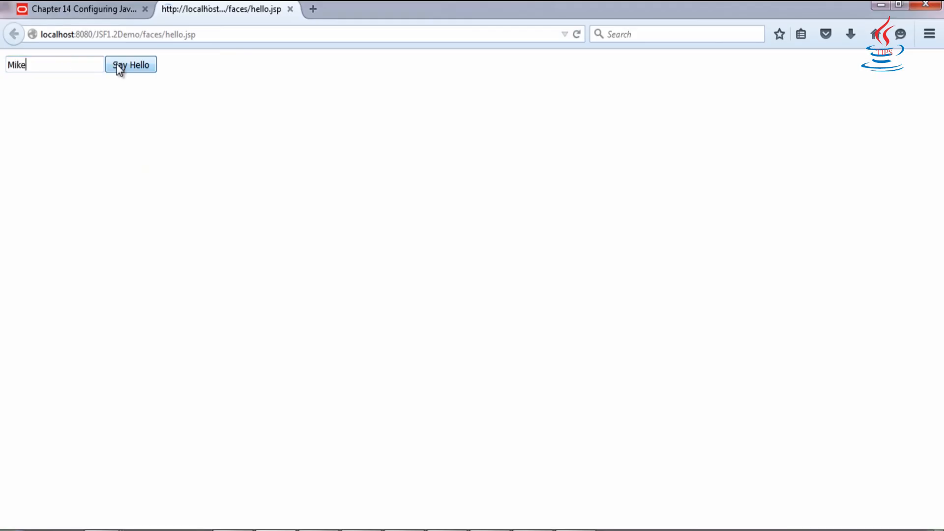
pyautogui.click(130, 65)
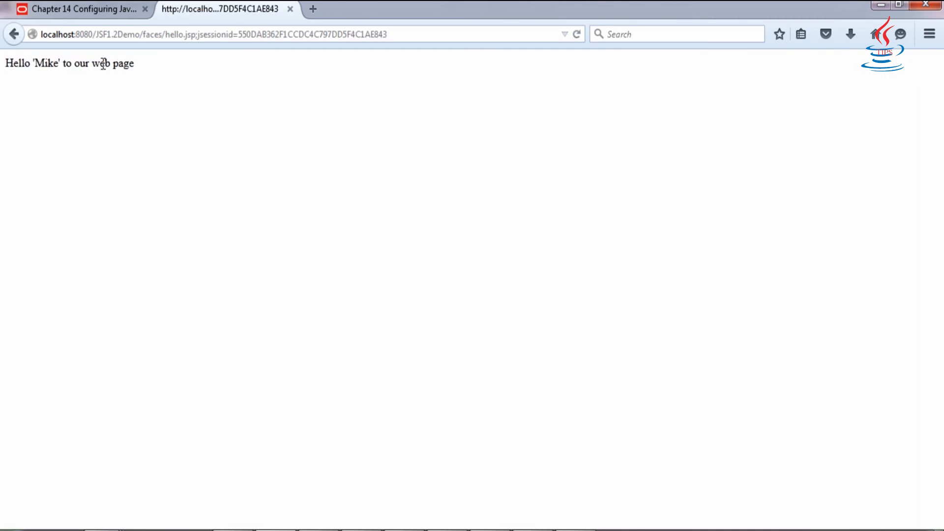